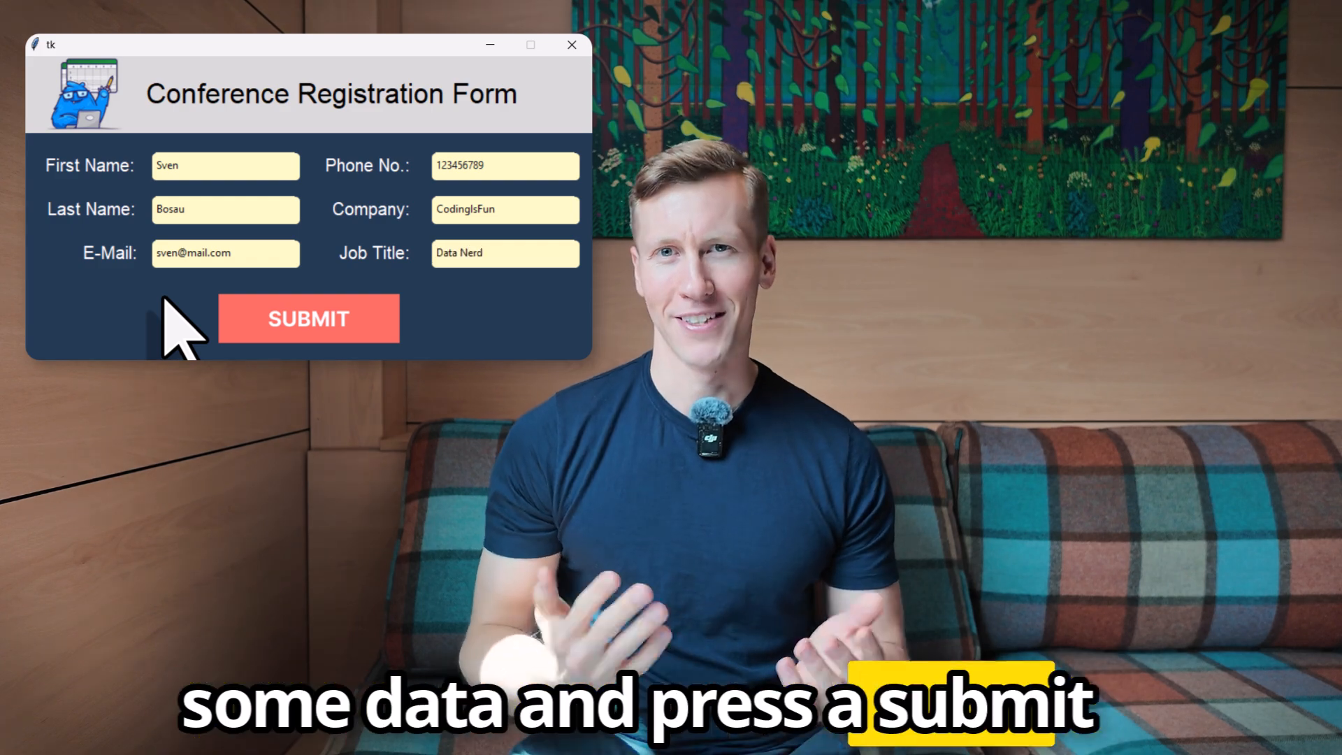
# Create a 650-wide frame with a dark navy body rectangle and a light grey header bar
pyautogui.click(308, 319)
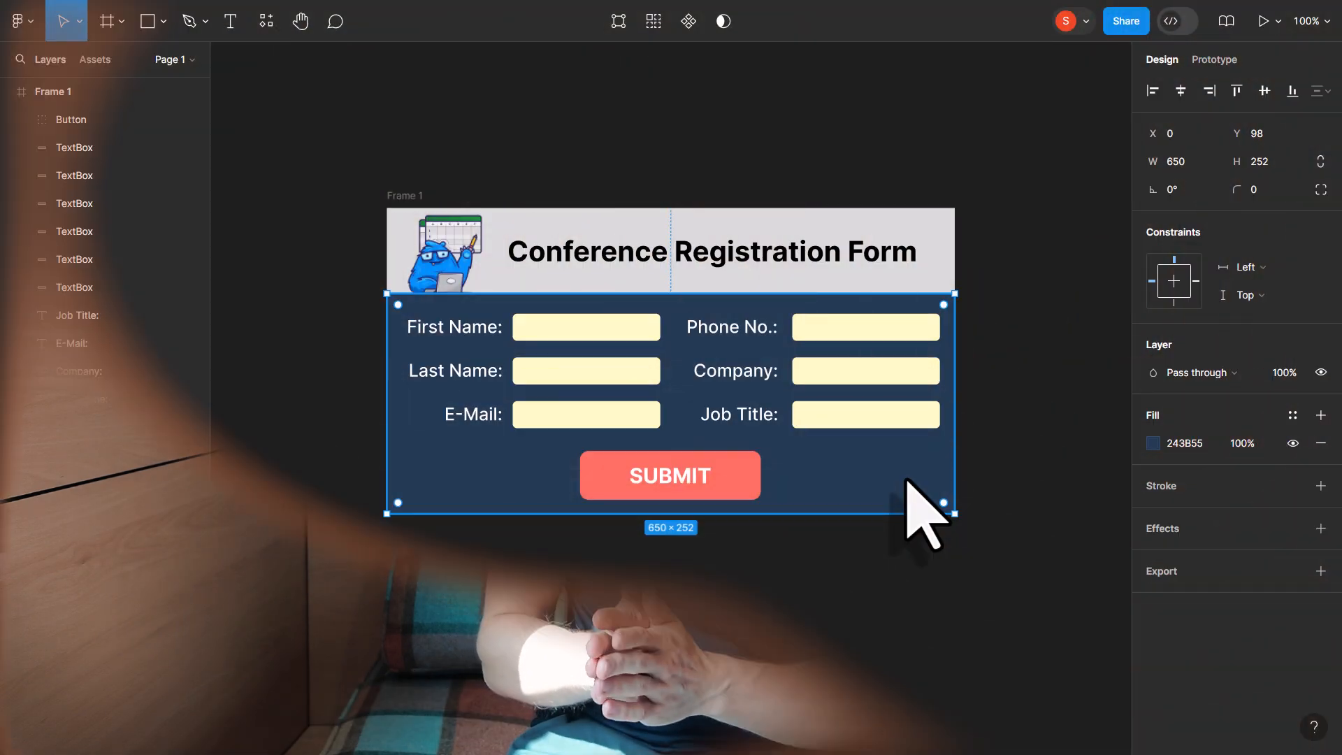
pyautogui.click(670, 476)
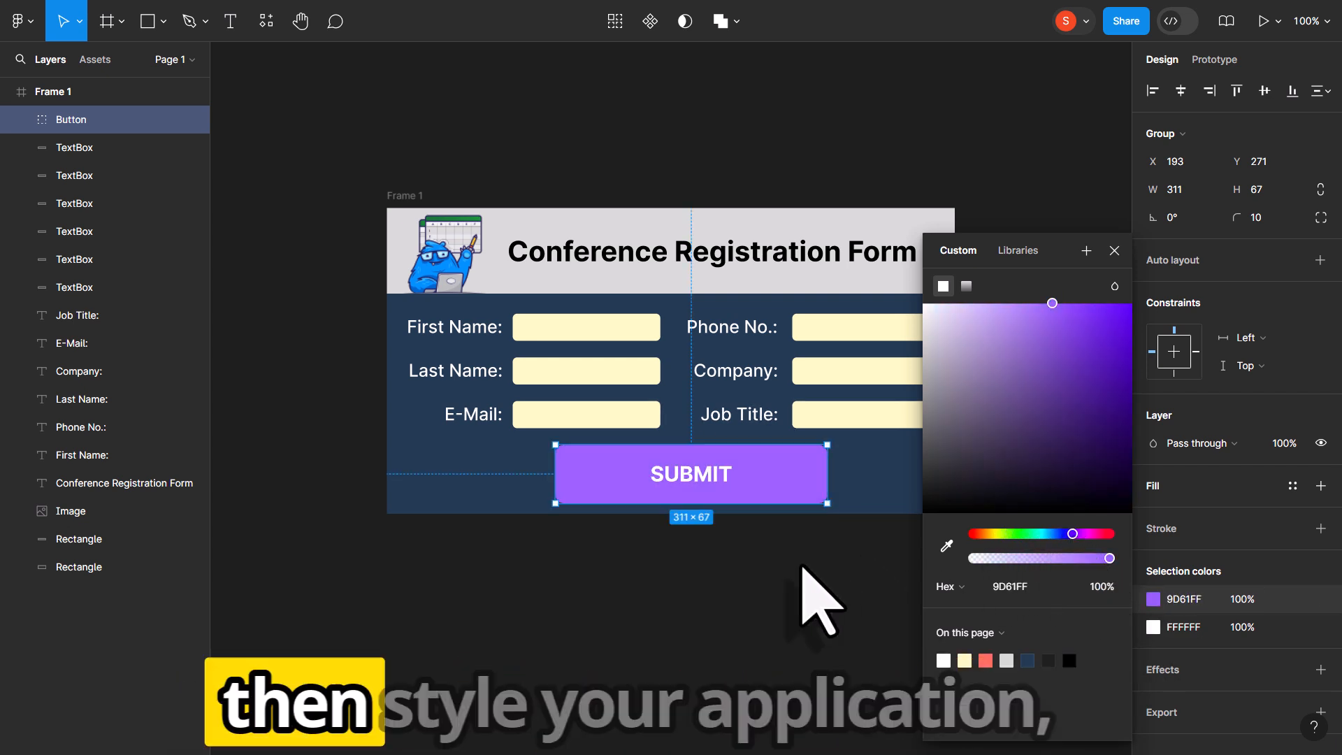
pyautogui.click(78, 567)
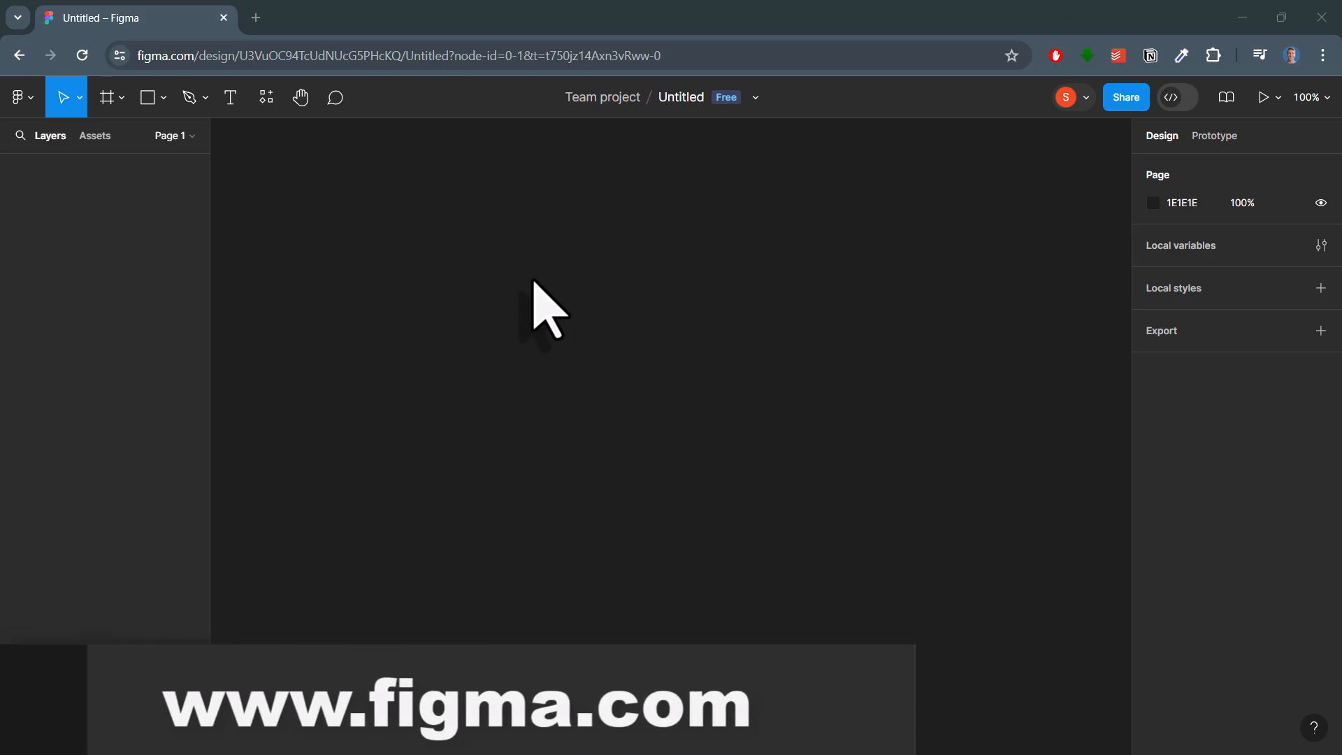
pyautogui.moveTo(154, 154)
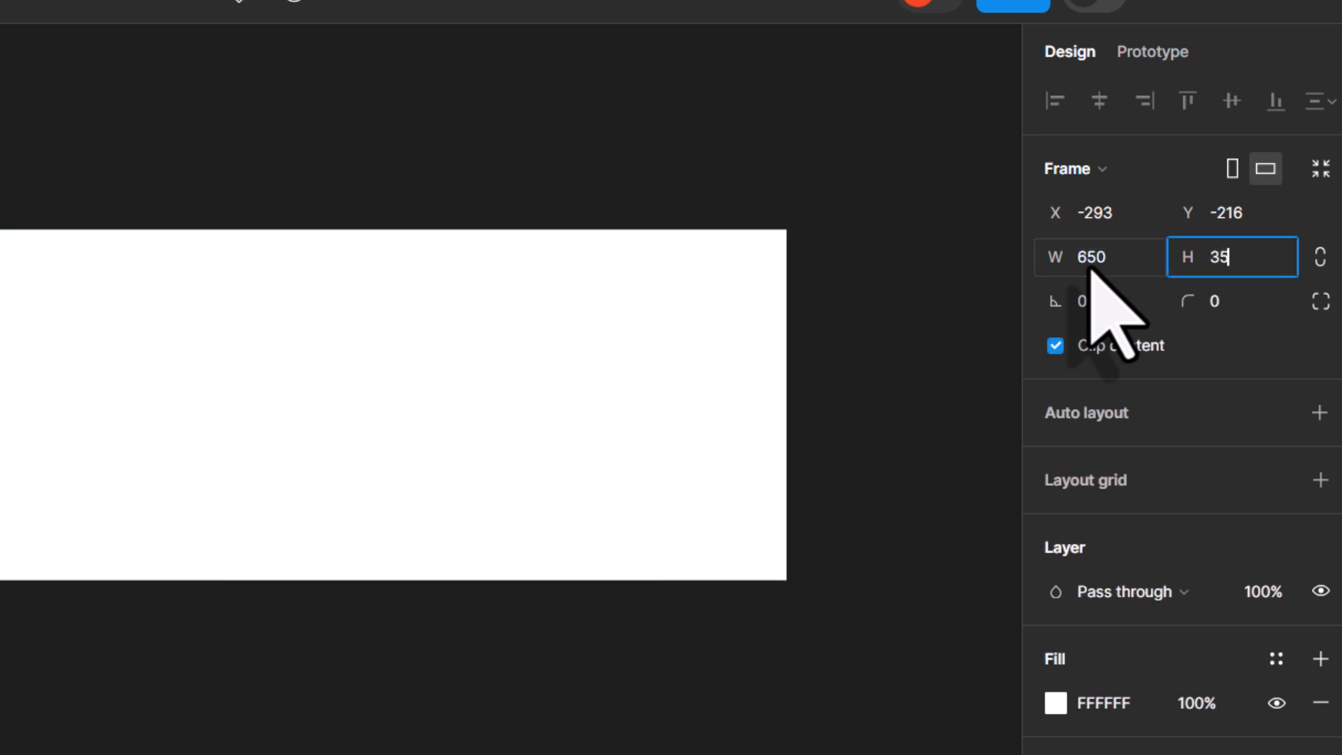
pyautogui.click(195, 24)
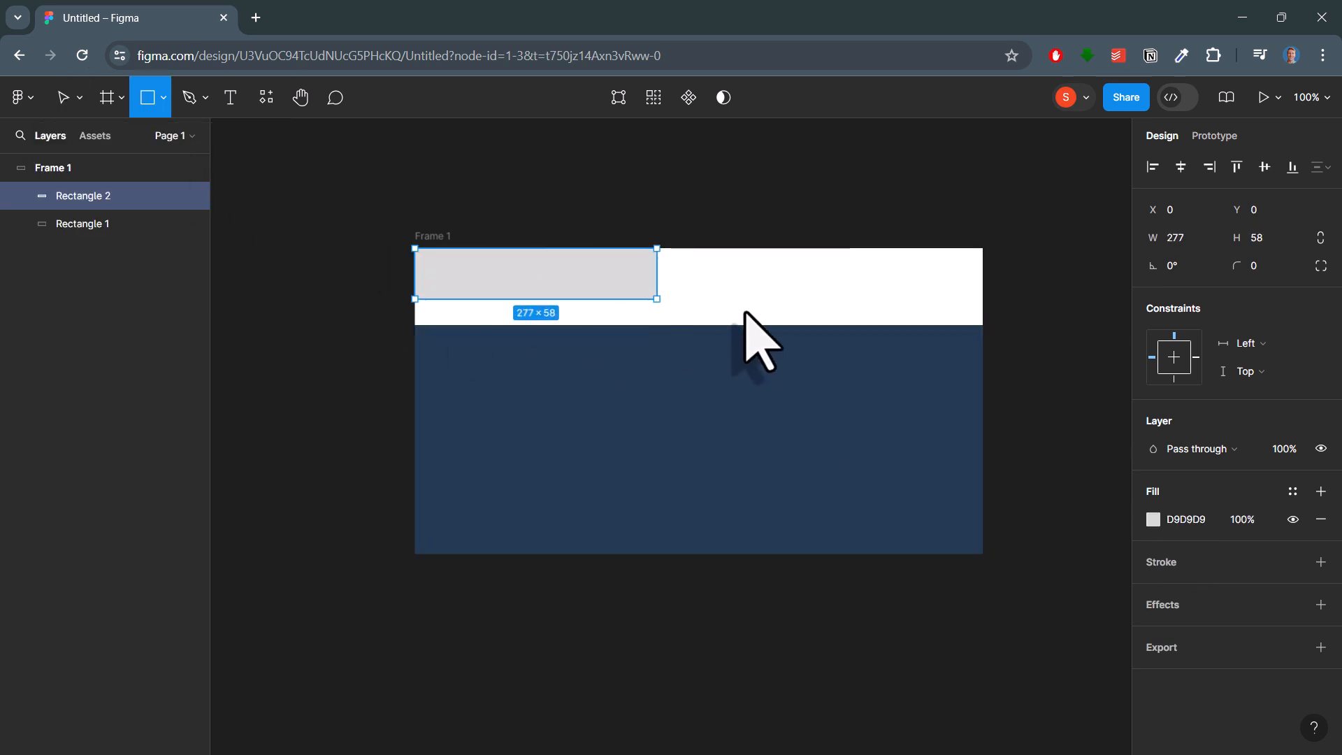
# Put the monster image and a bold 'Conference Registration Form' title in the grey header
pyautogui.click(697, 436)
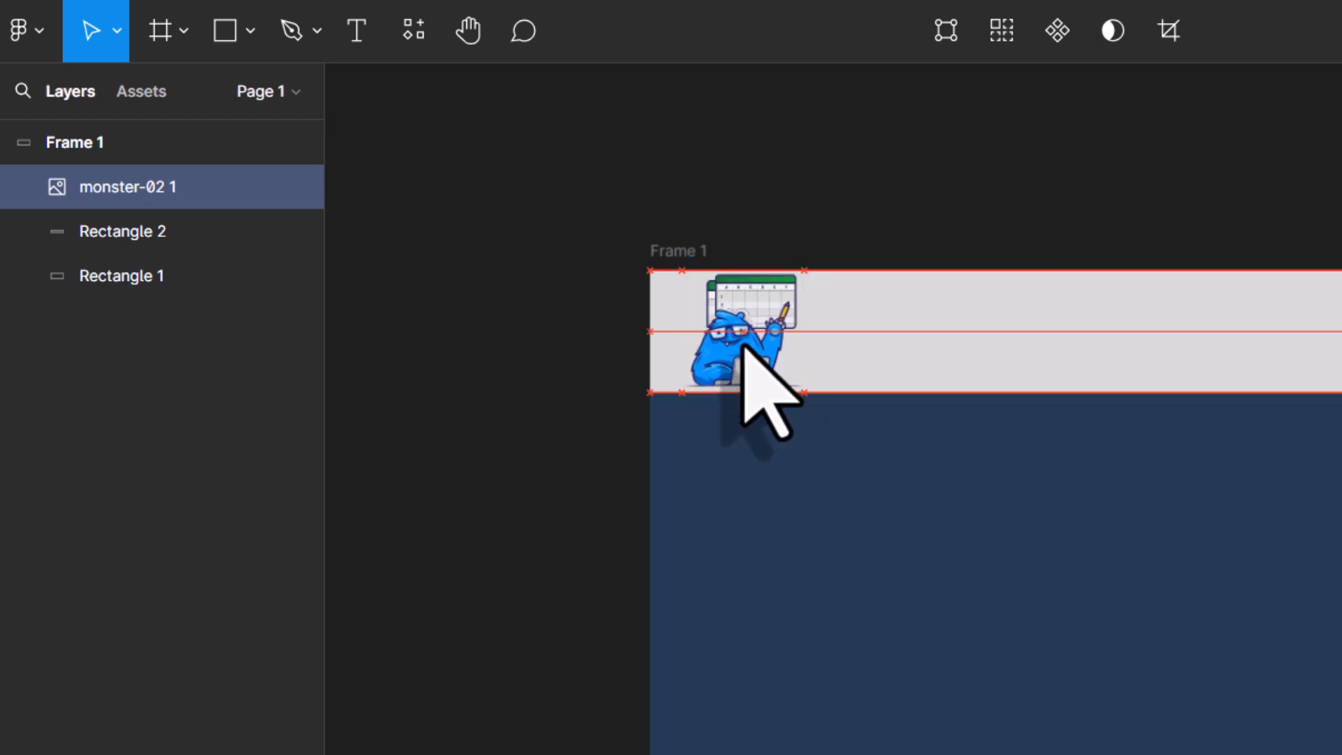
pyautogui.click(121, 275)
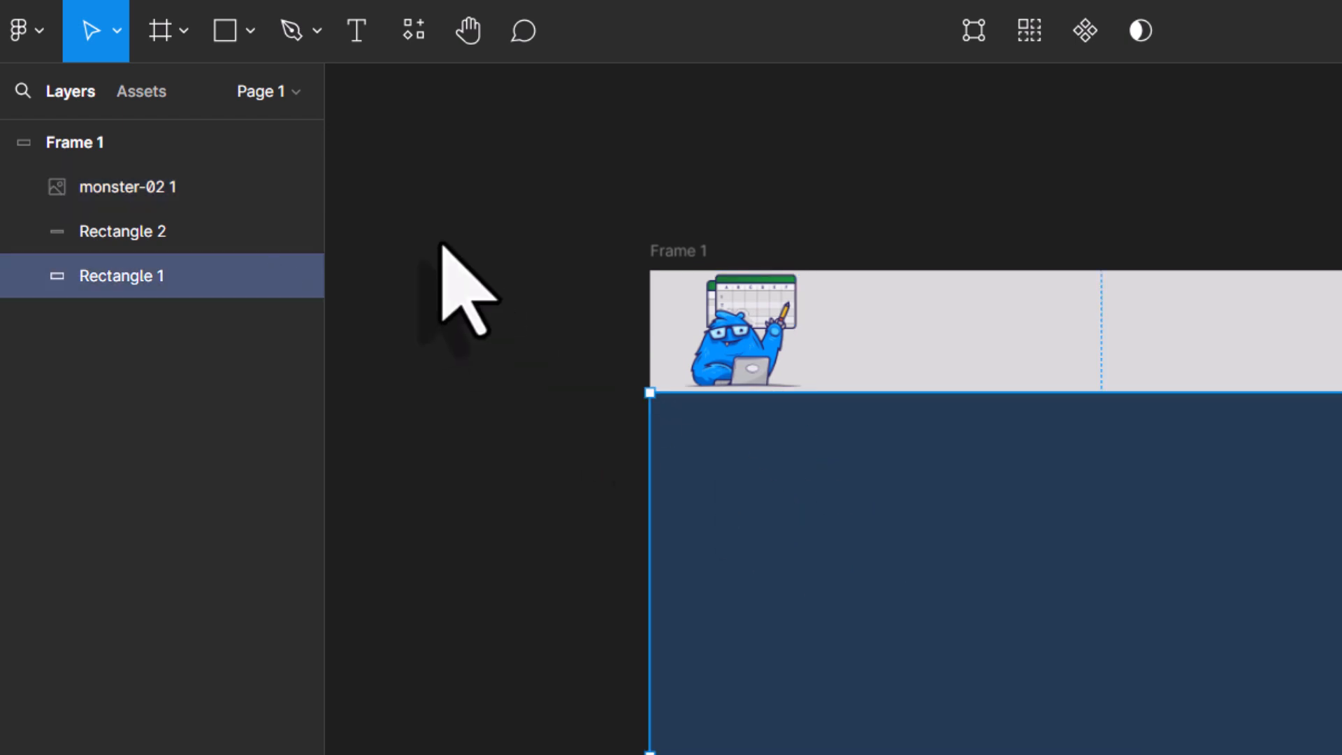
pyautogui.click(355, 30)
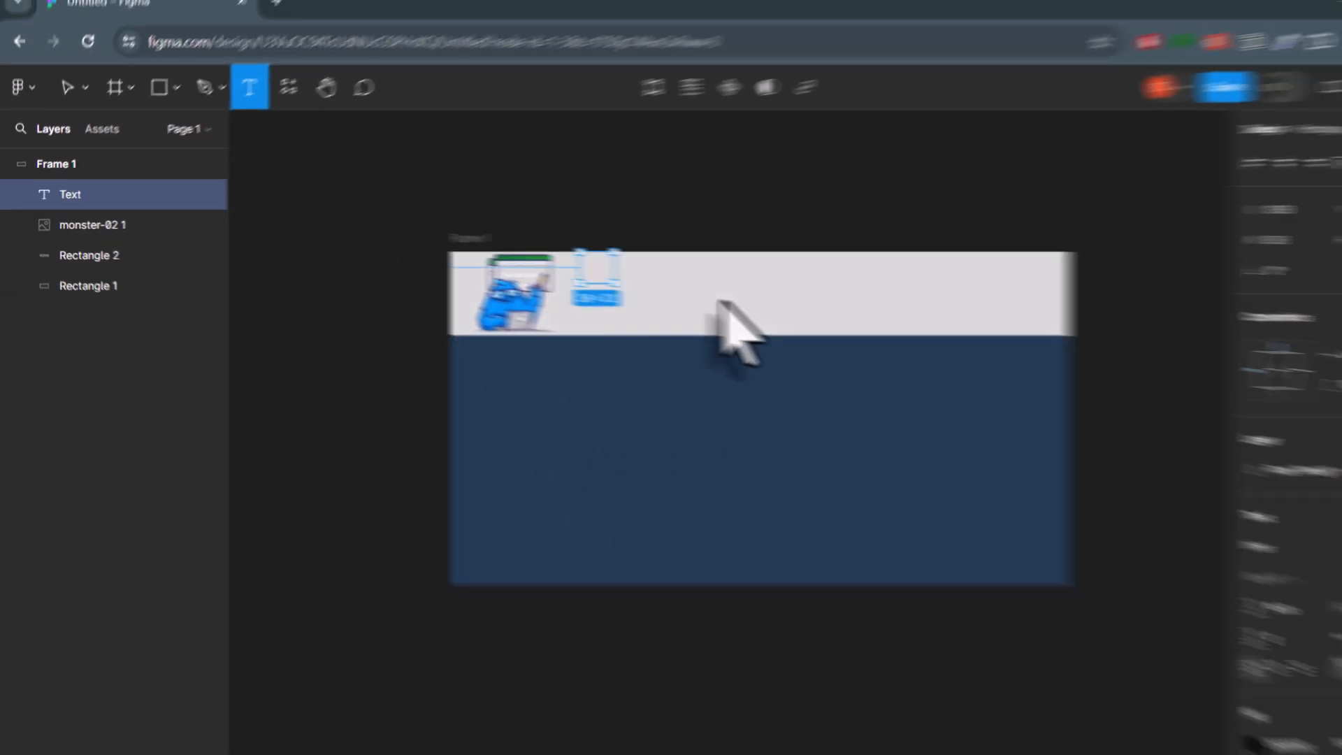
pyautogui.write('Conference Registration Form')
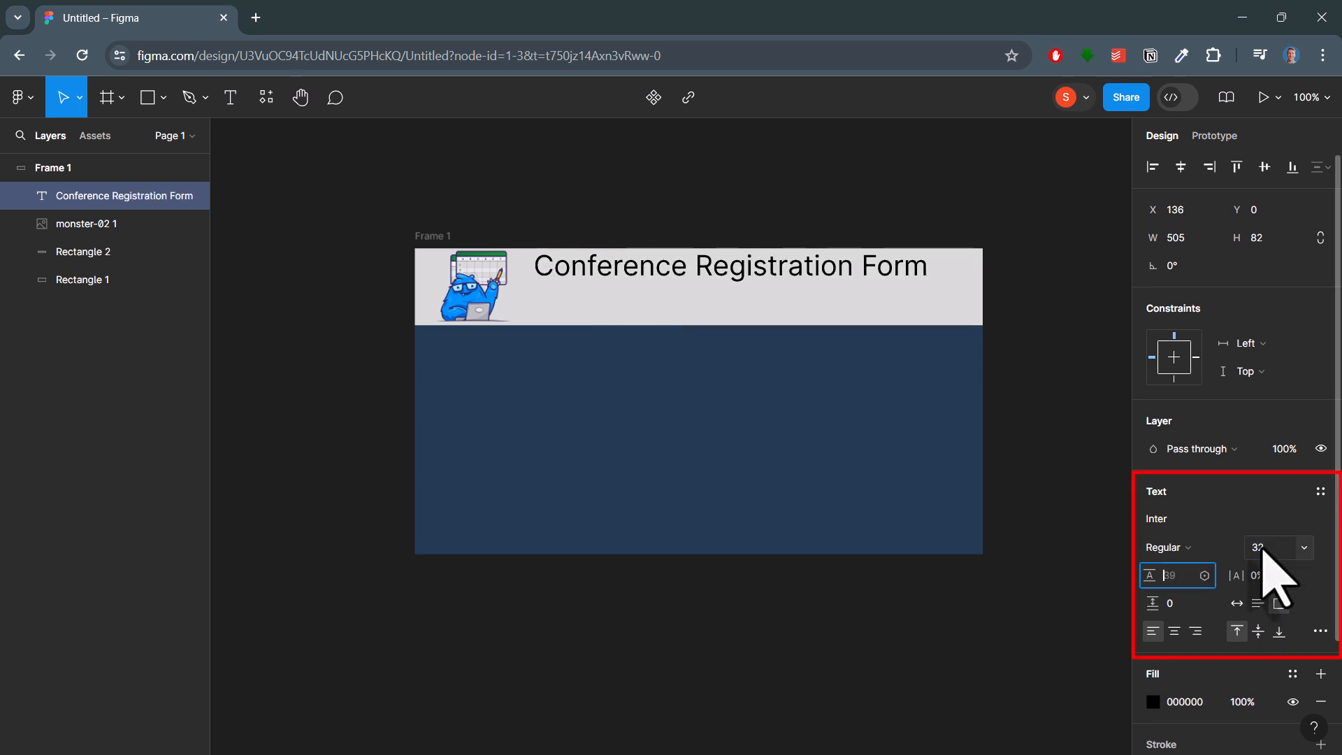
pyautogui.click(1166, 546)
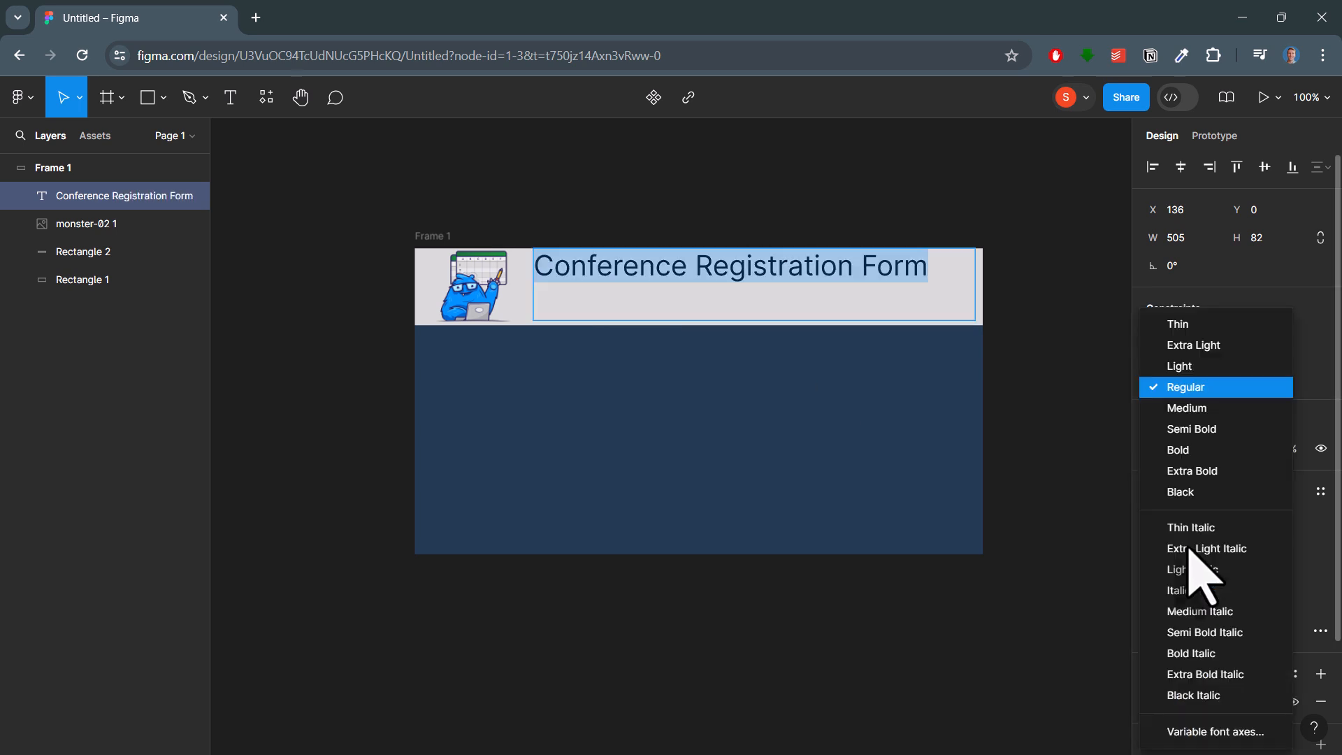
pyautogui.click(1177, 449)
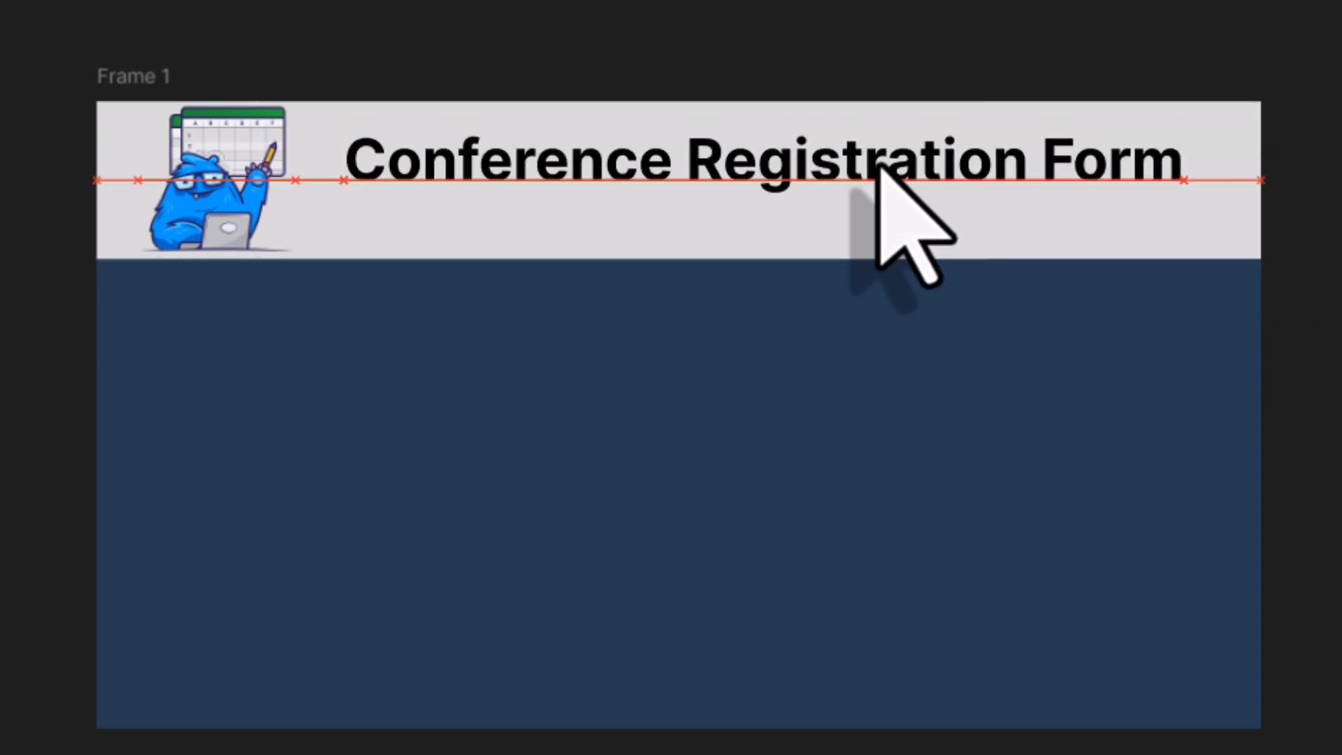
pyautogui.click(890, 180)
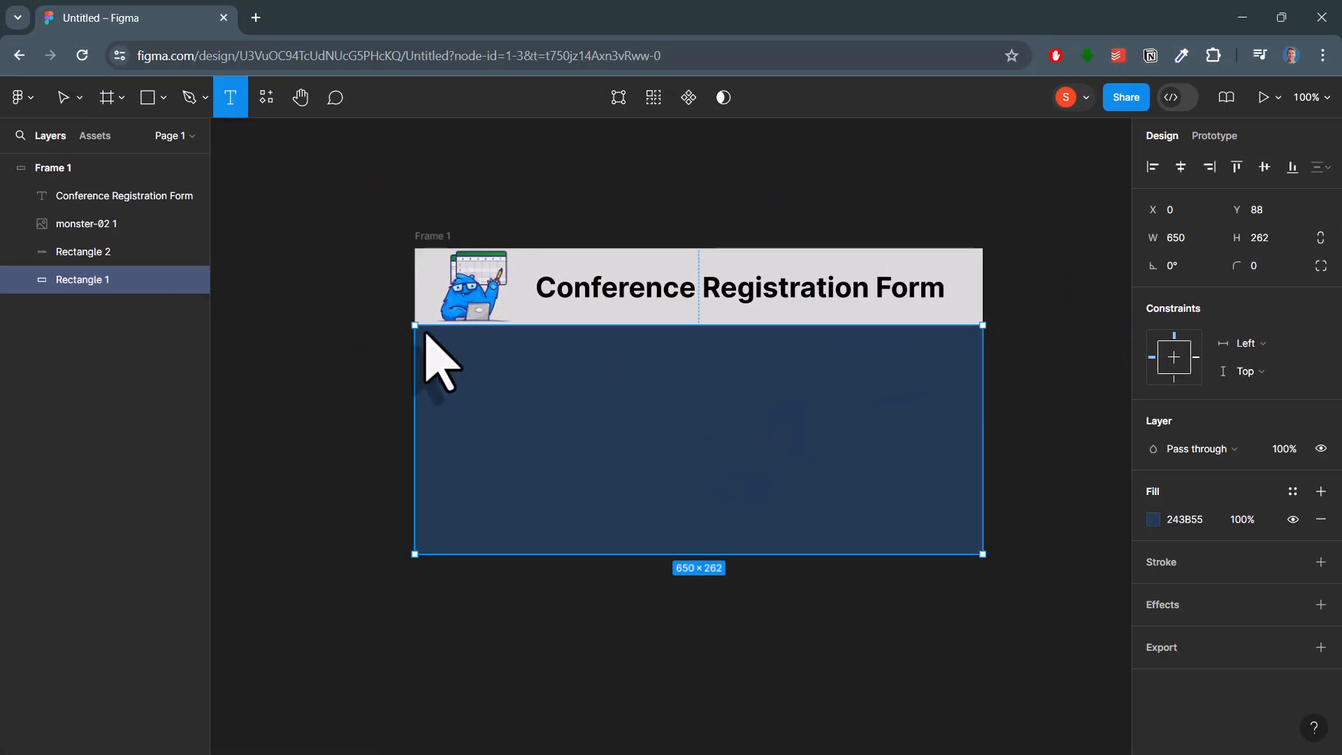
# Add a medium-weight 'First Name:' label with a pale yellow input box
pyautogui.write('First Na')
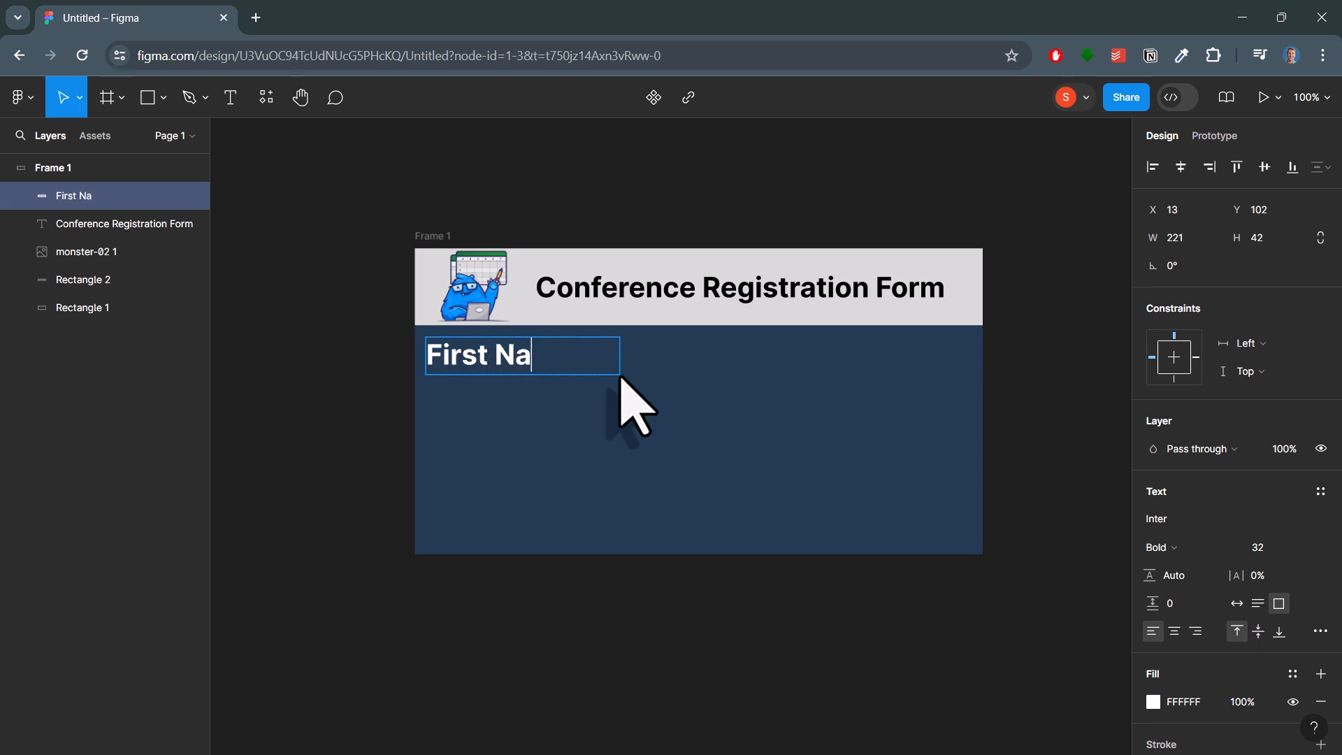
pyautogui.write('me:')
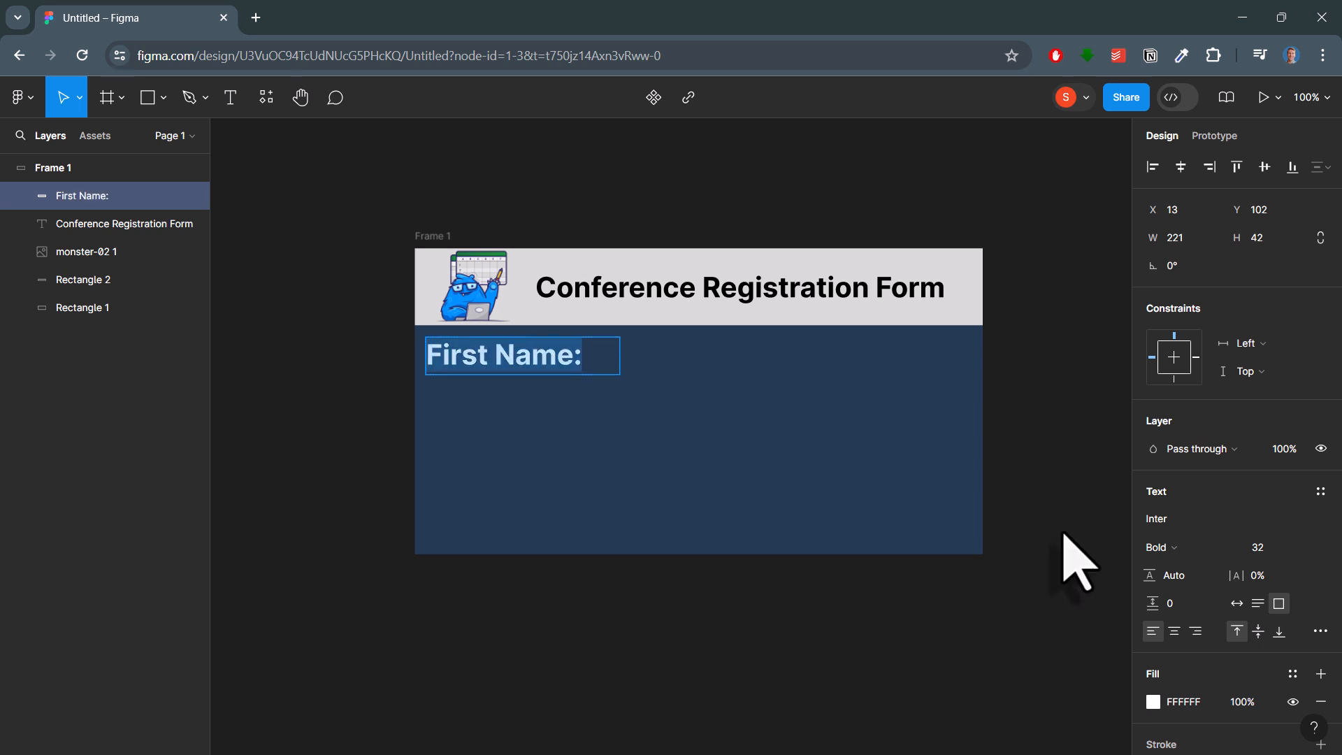
pyautogui.click(1159, 546)
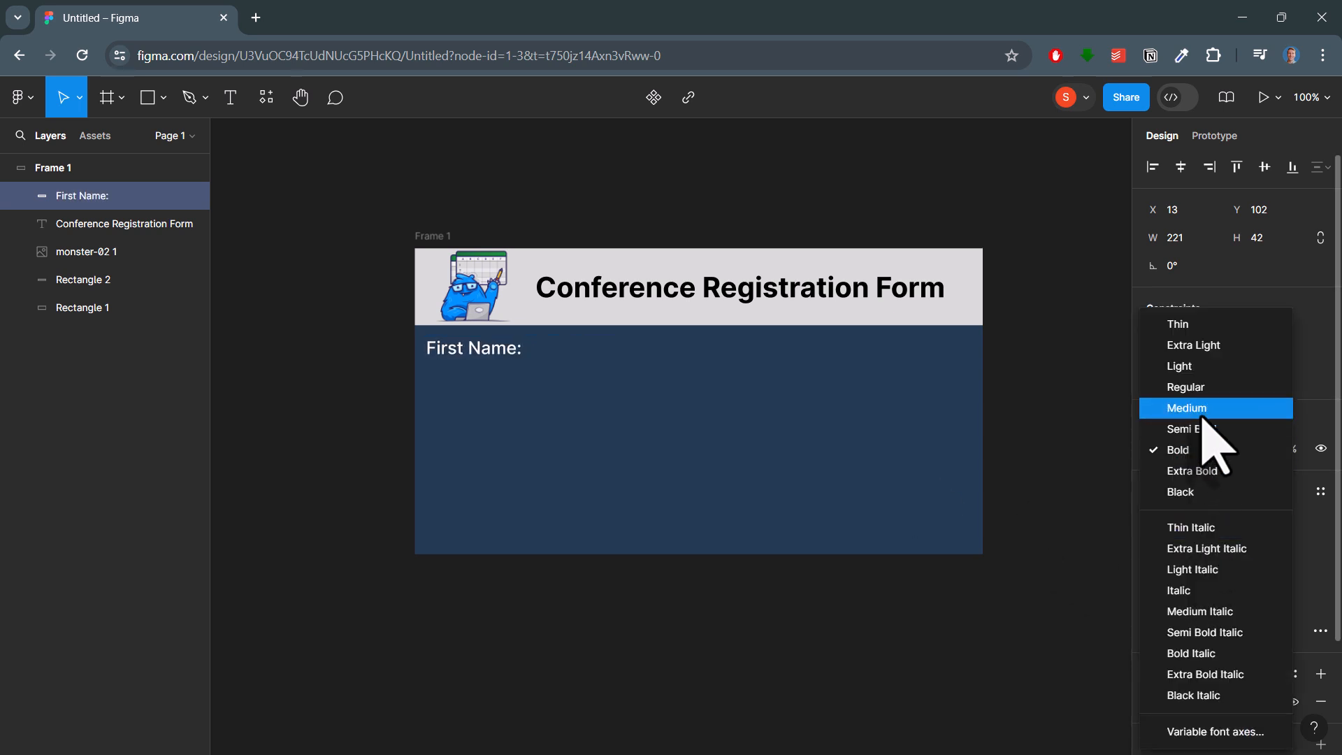
pyautogui.click(1188, 408)
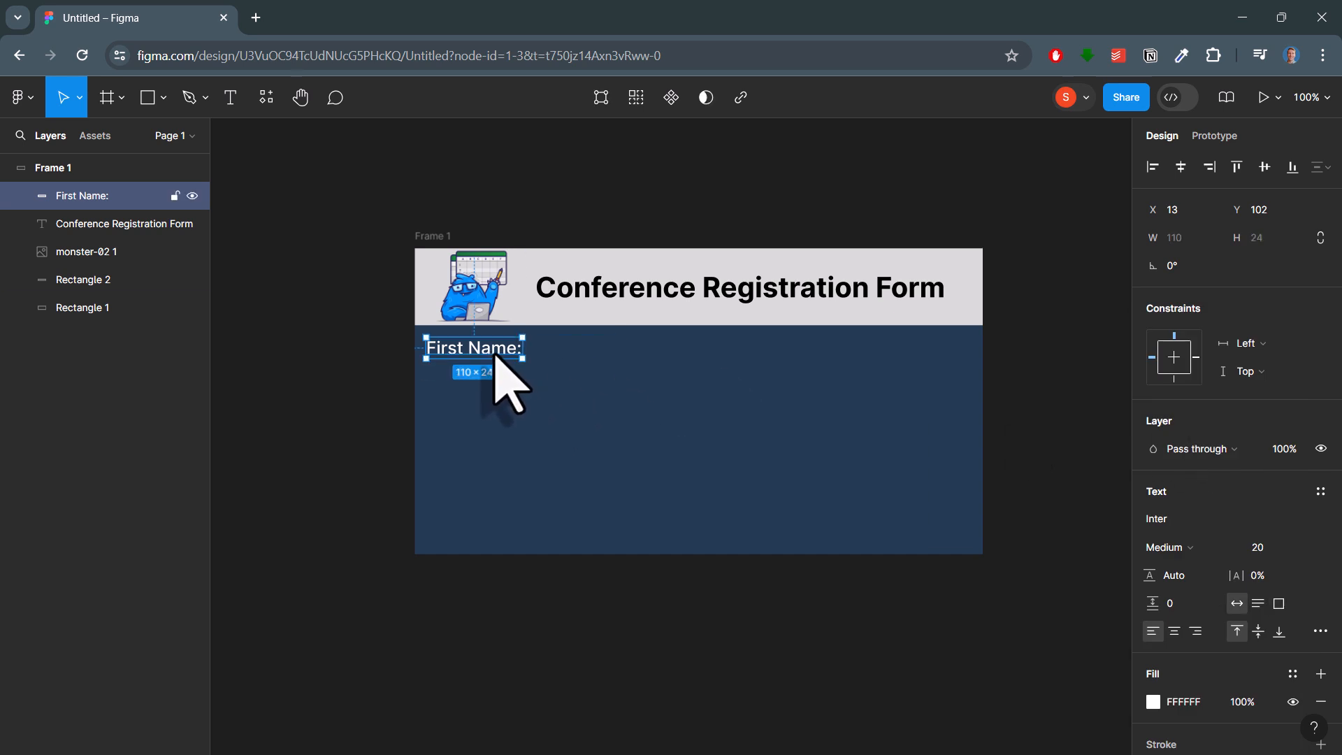
pyautogui.click(163, 96)
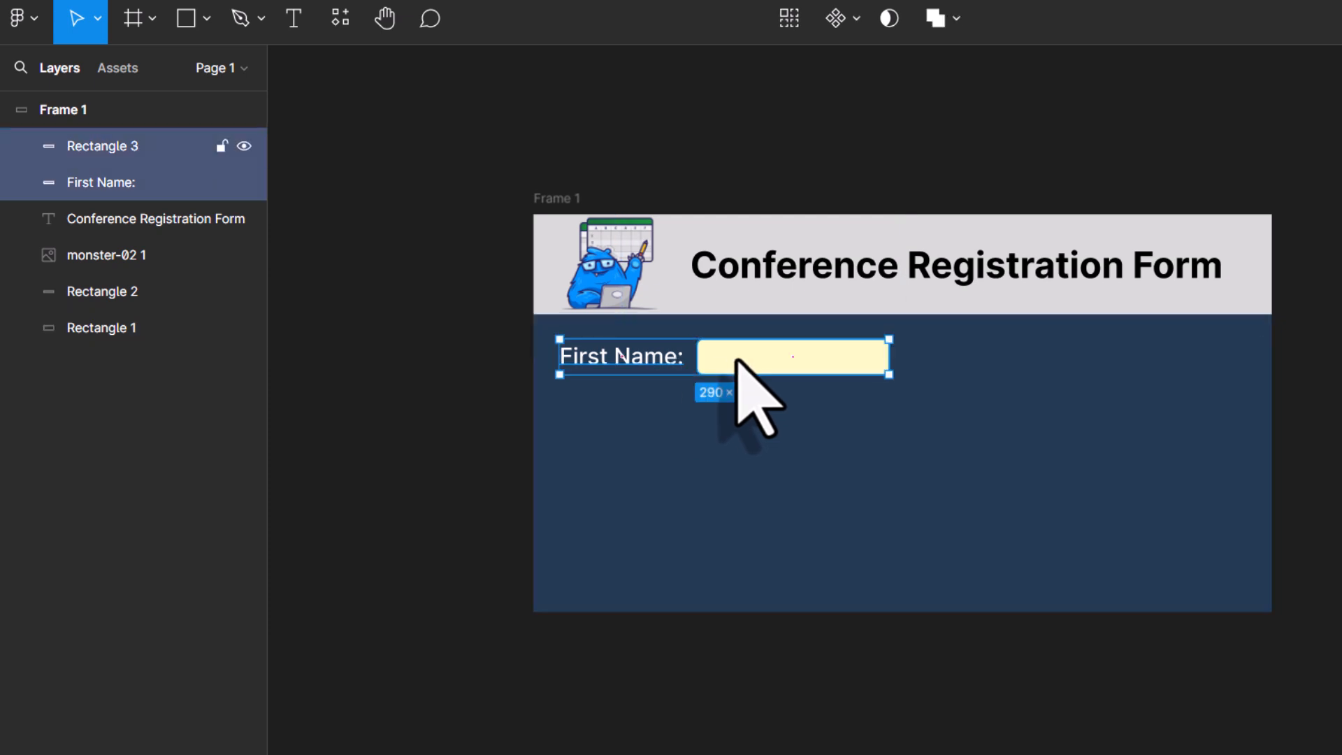
# Duplicate the field rows, relabel them (e.g. E-Mail), and right-align the left-column labels
pyautogui.press('ctrl+d')
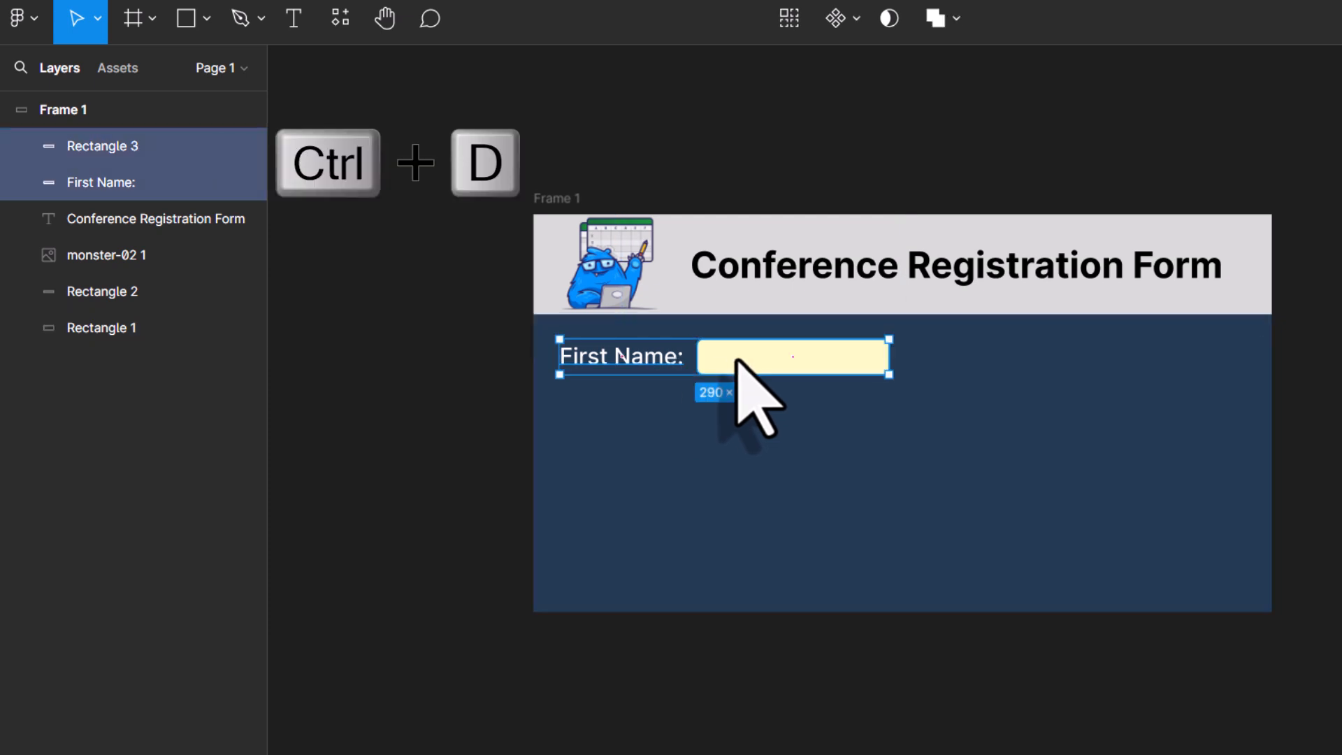
pyautogui.press('ctrl+d')
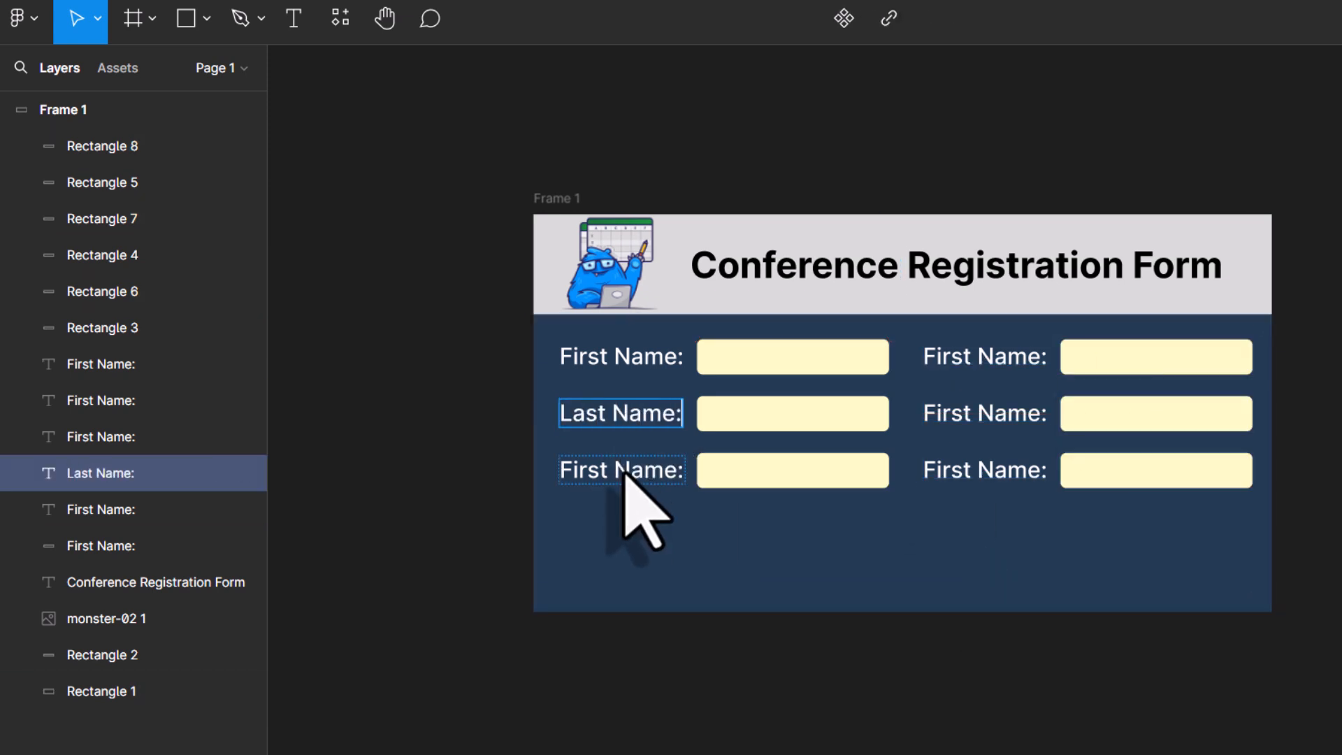
pyautogui.write('E-Mail:')
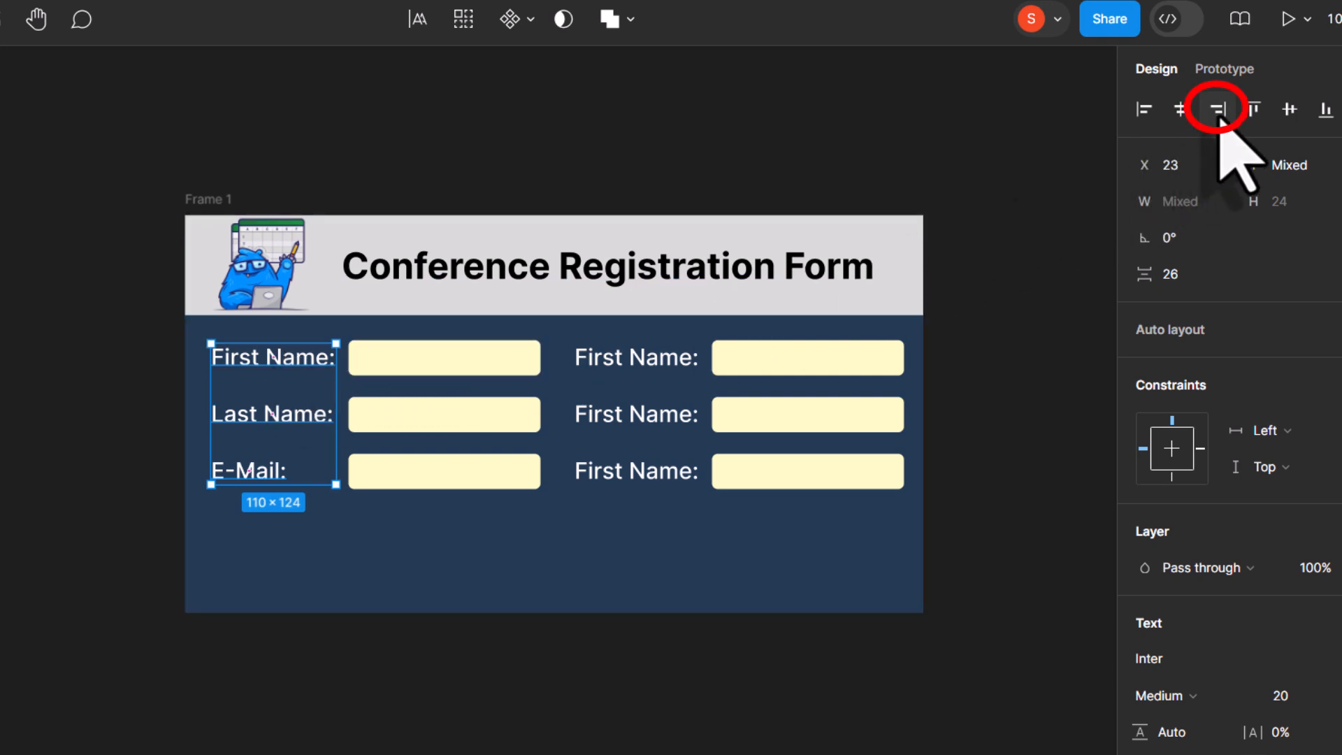
pyautogui.click(635, 357)
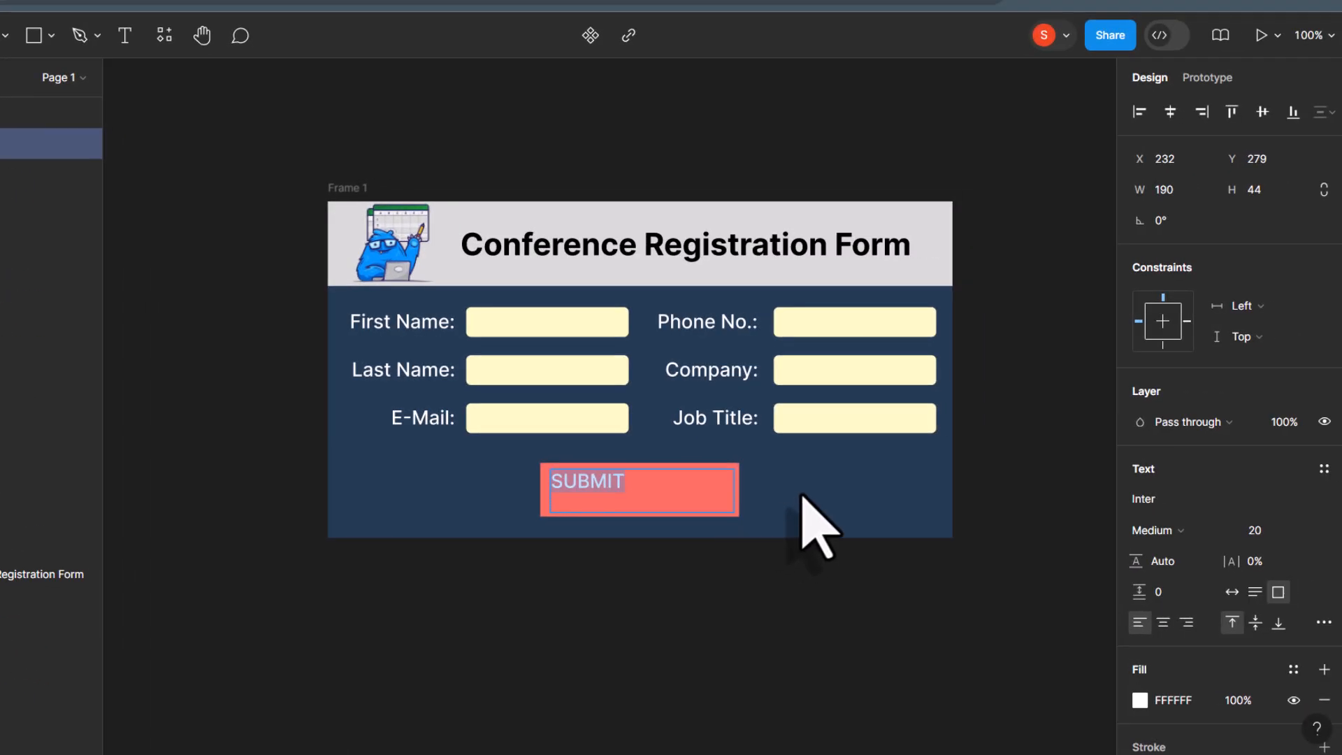
# Make the SUBMIT text bold and centred, then group it with its rectangle as 'Button'
pyautogui.click(1157, 530)
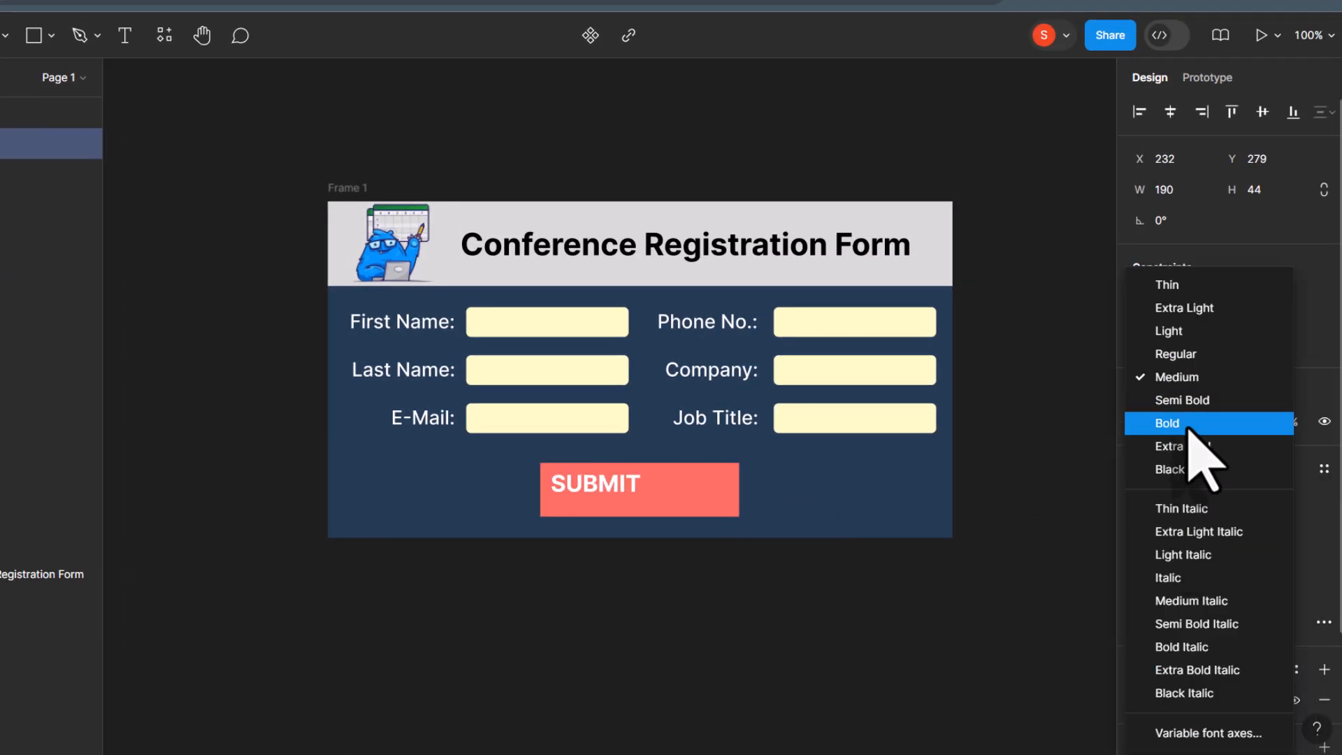
pyautogui.click(1166, 423)
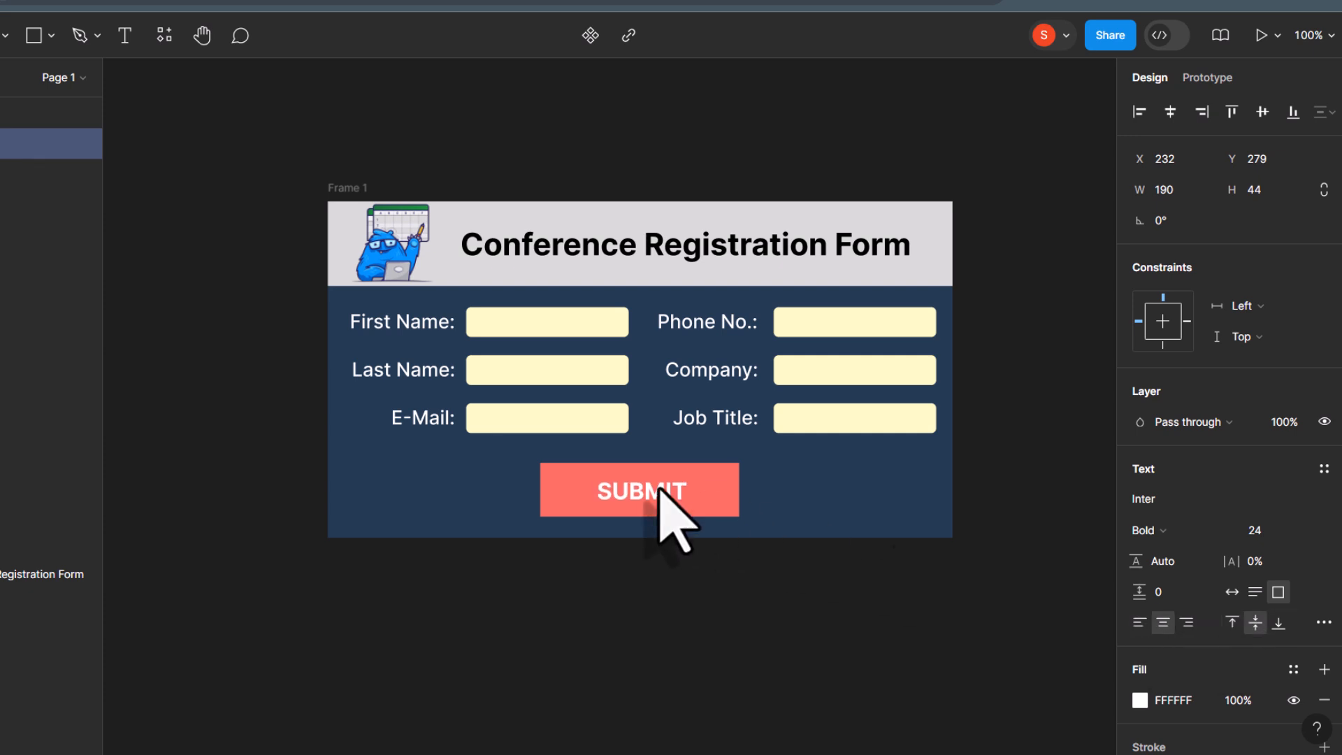
pyautogui.click(639, 489)
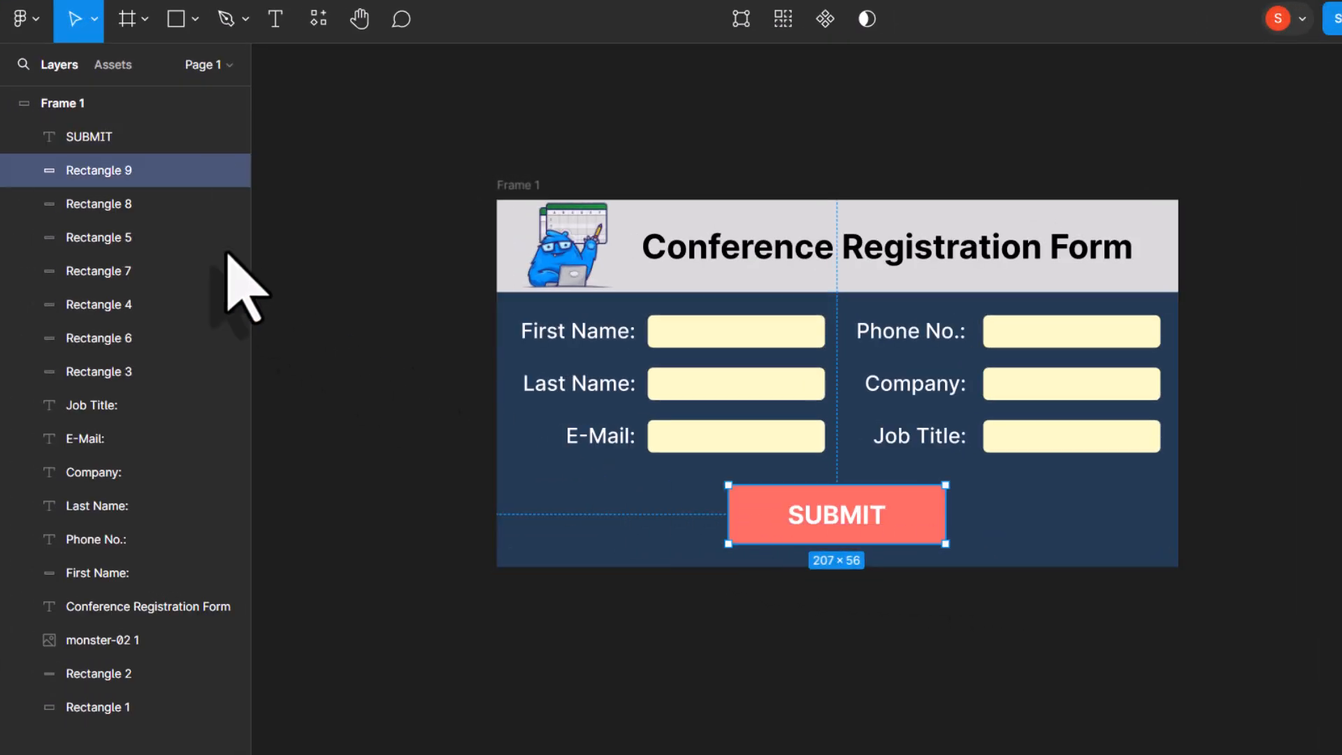
pyautogui.click(88, 136)
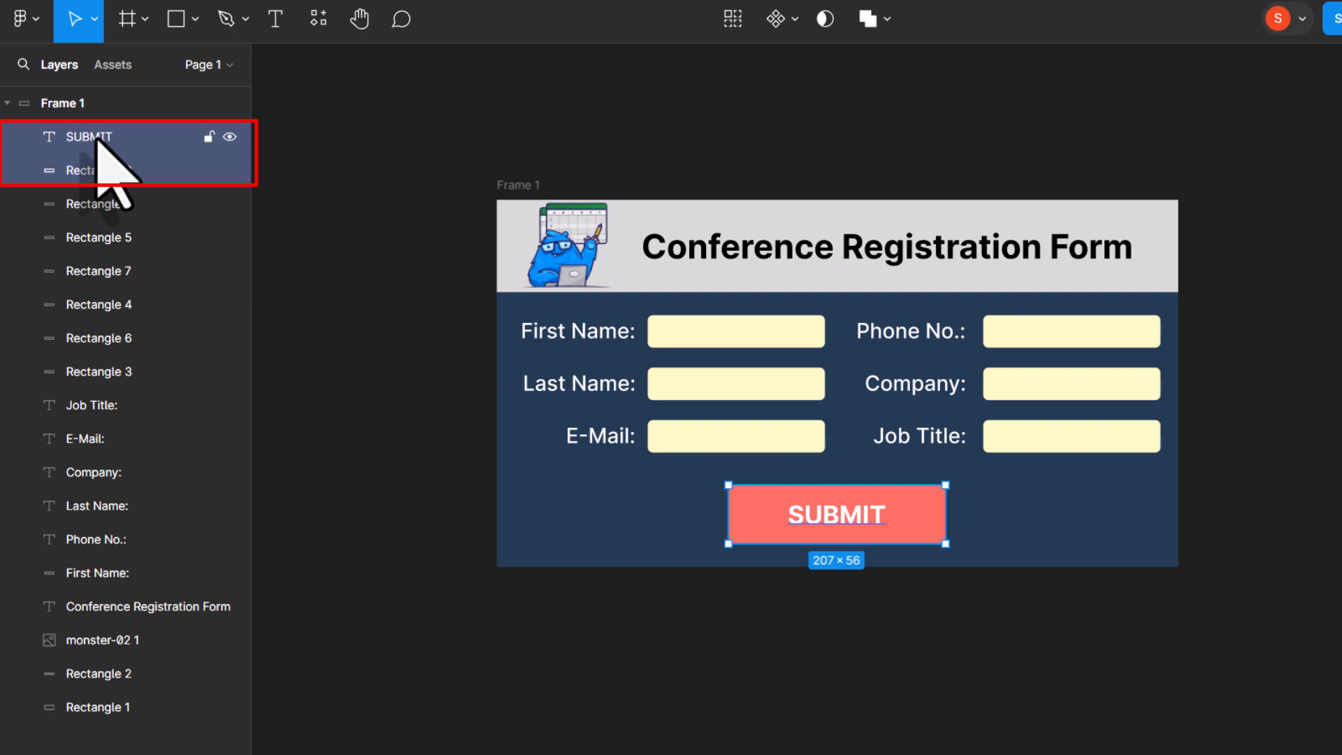
pyautogui.press('ctrl+g')
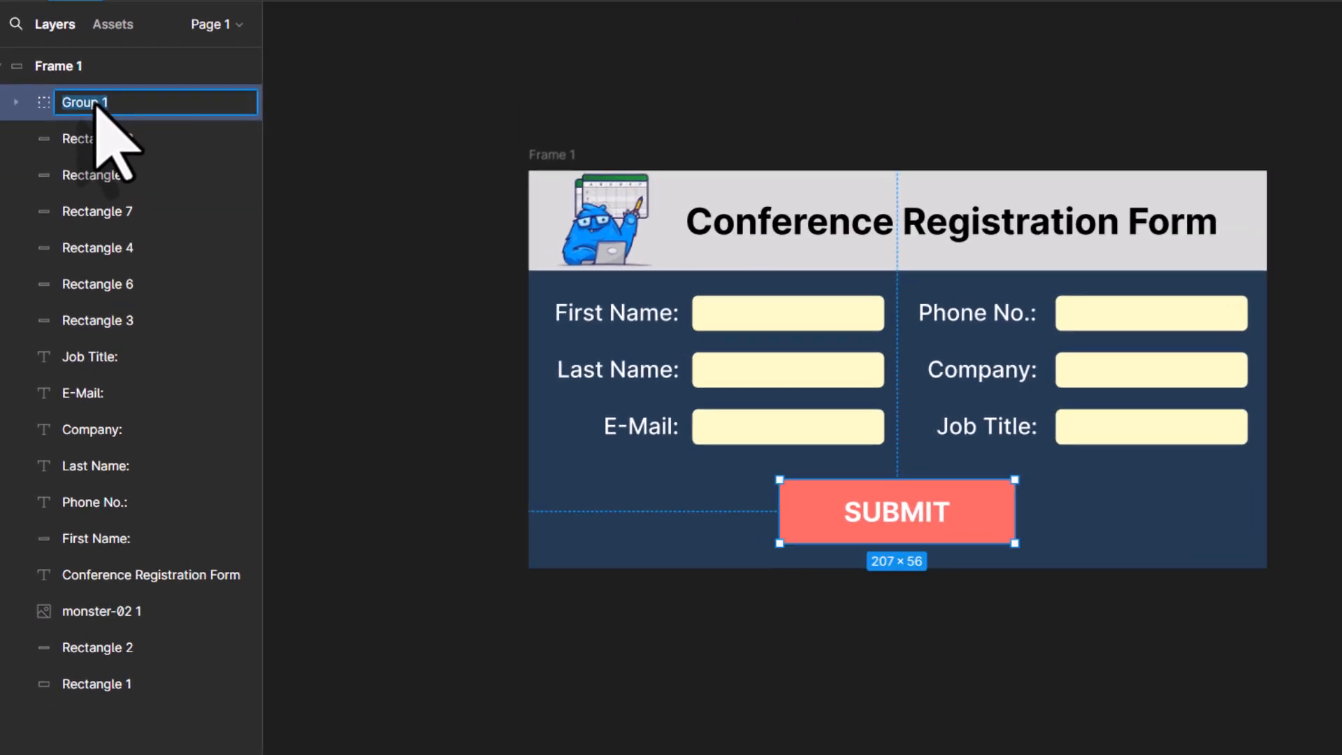
pyautogui.write('Button')
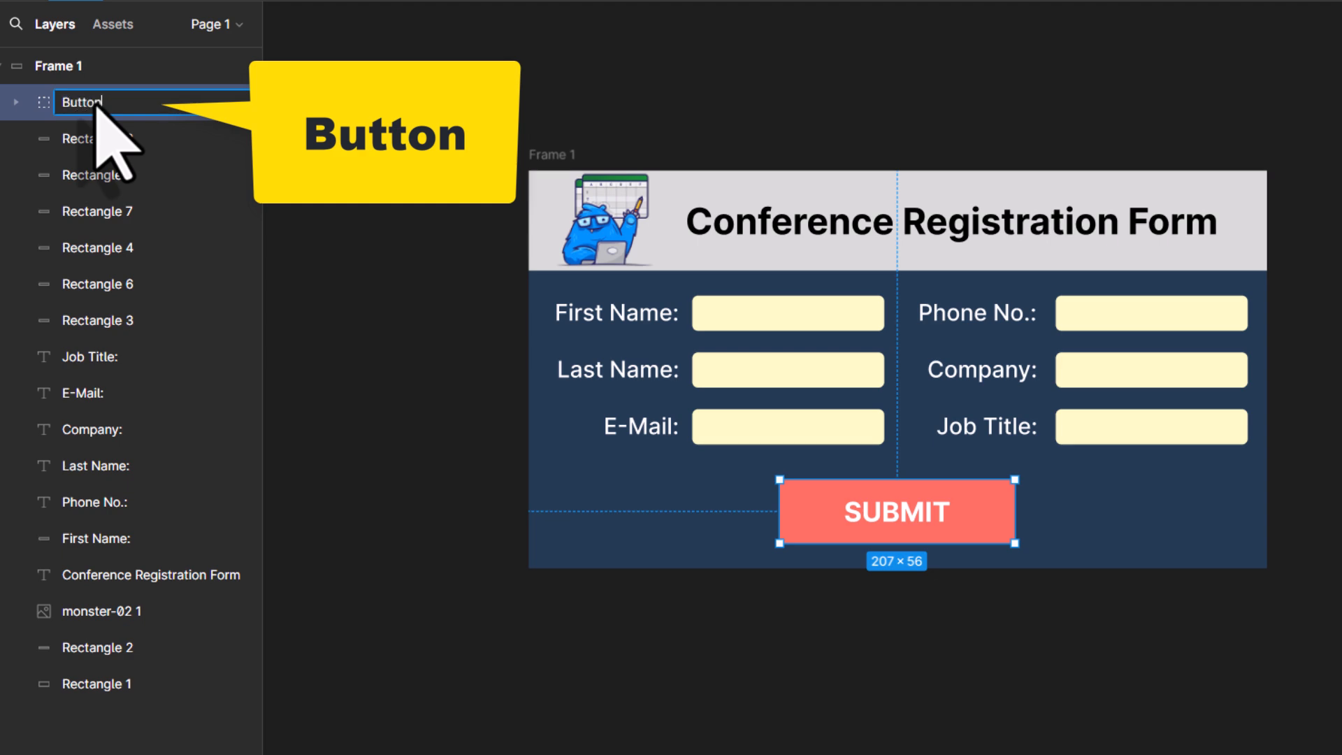
pyautogui.click(98, 139)
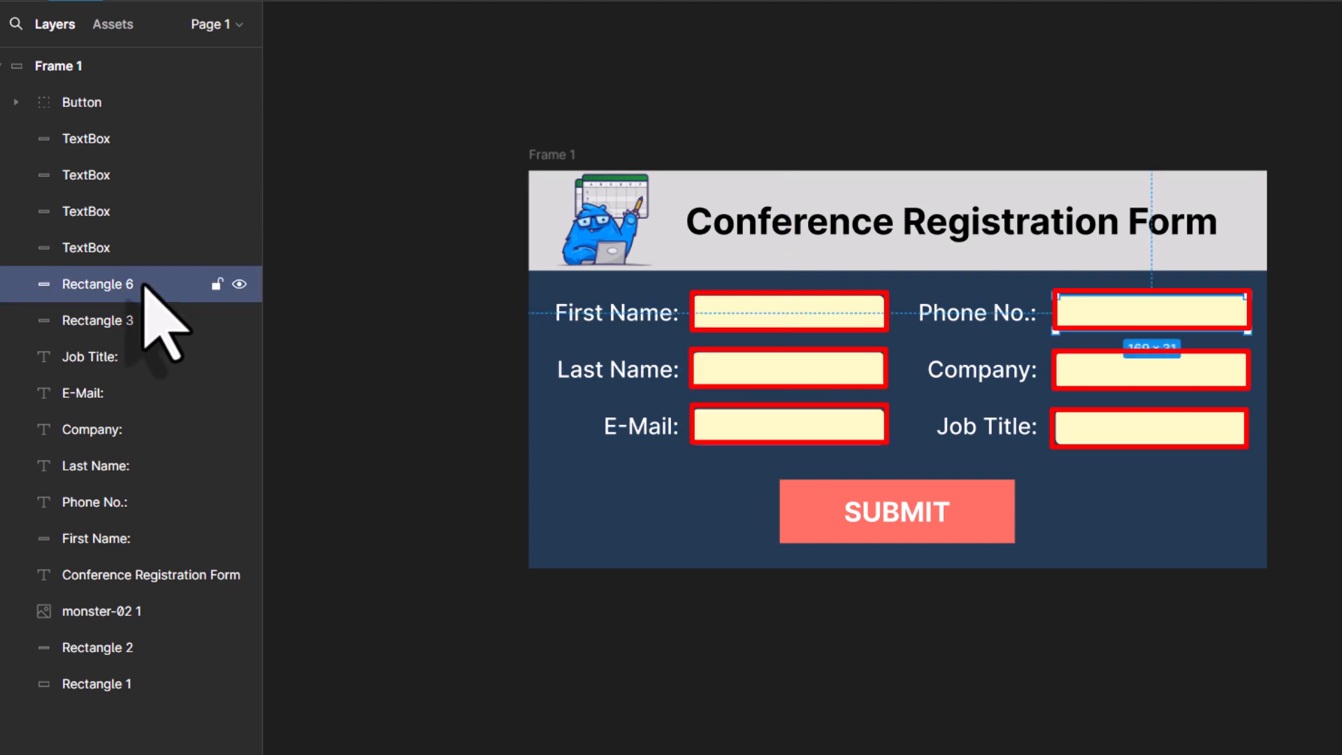
# Rename the input rectangle layers to TextBox and the monster picture layer to Image
pyautogui.doubleClick(98, 283)
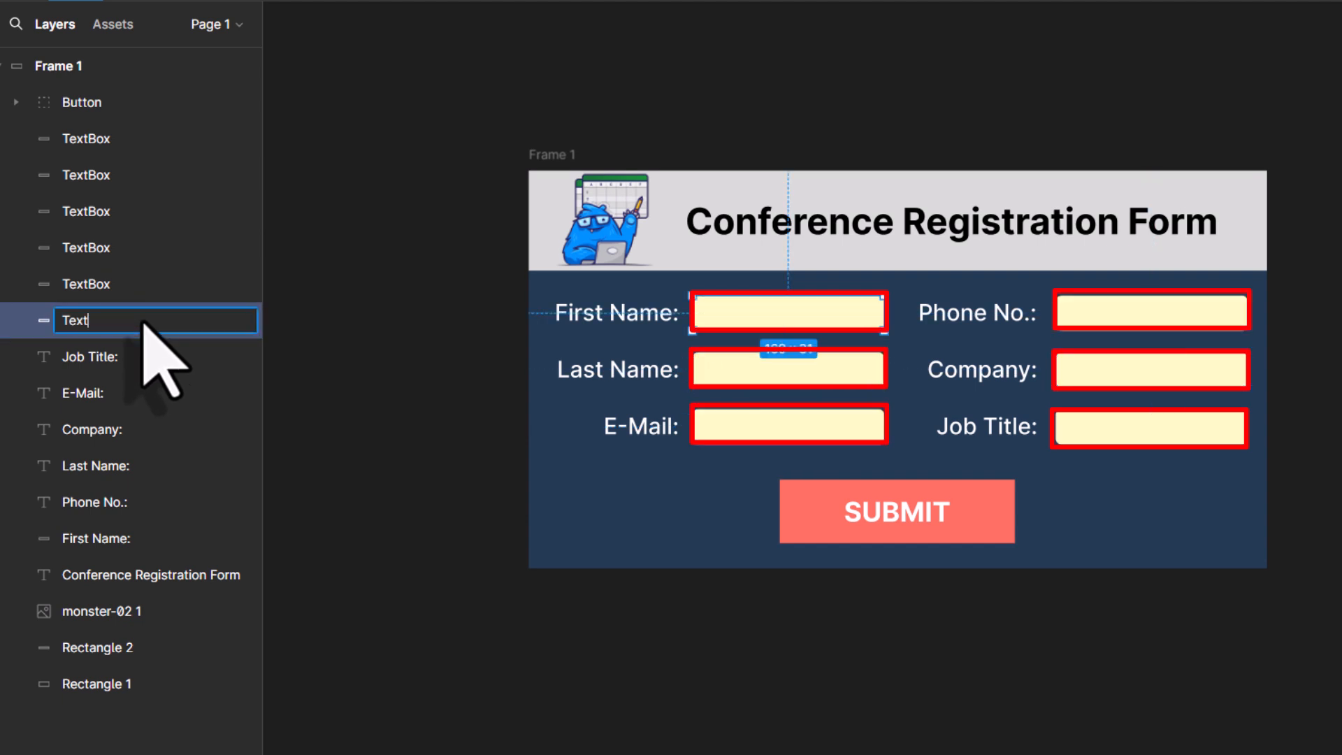
pyautogui.click(103, 610)
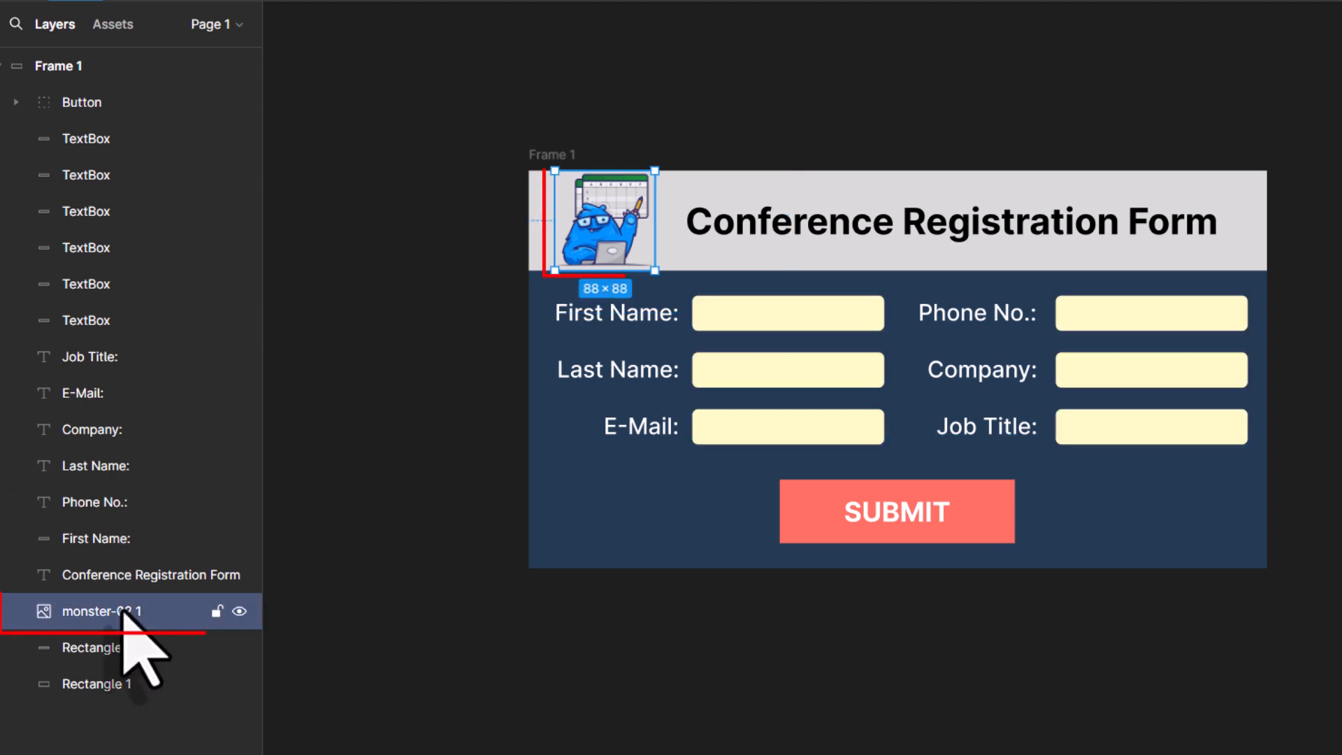
pyautogui.doubleClick(103, 610)
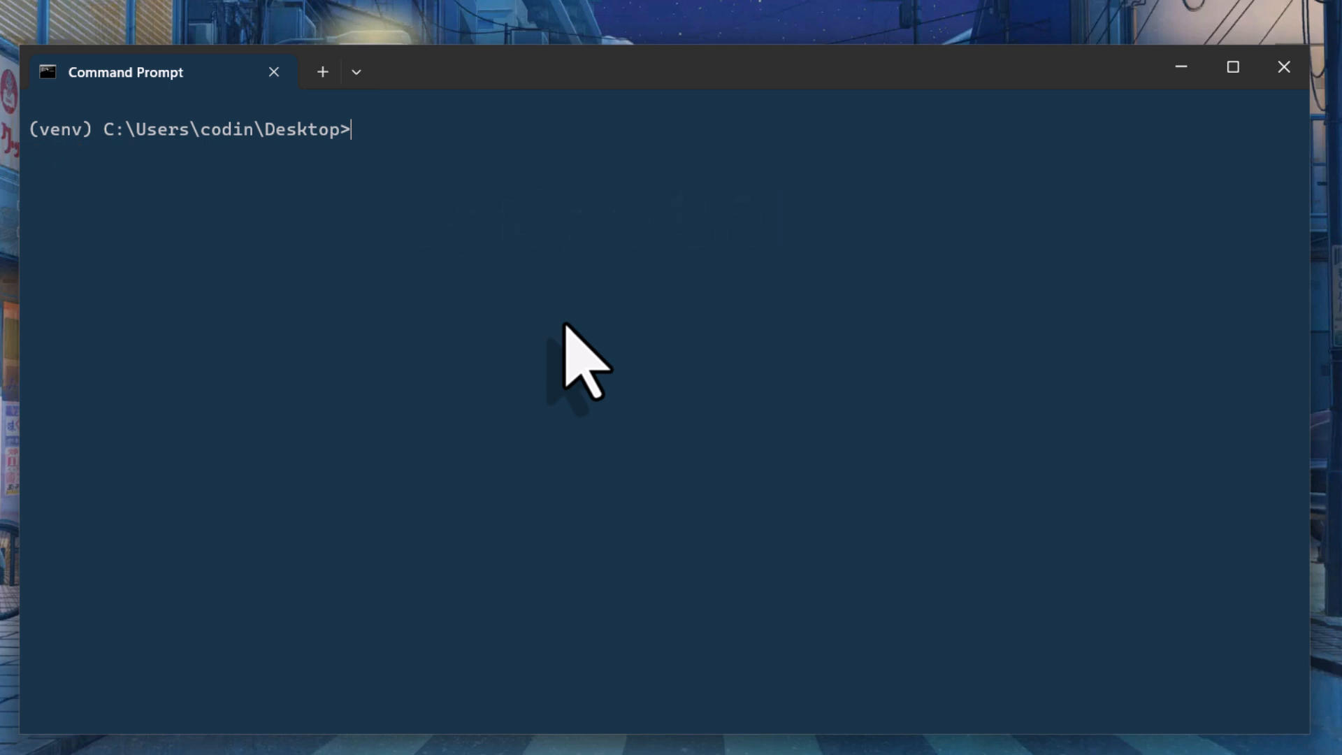
# Check the Python version (3.10.11) and run pip install tkdesigner
pyautogui.write('python -')
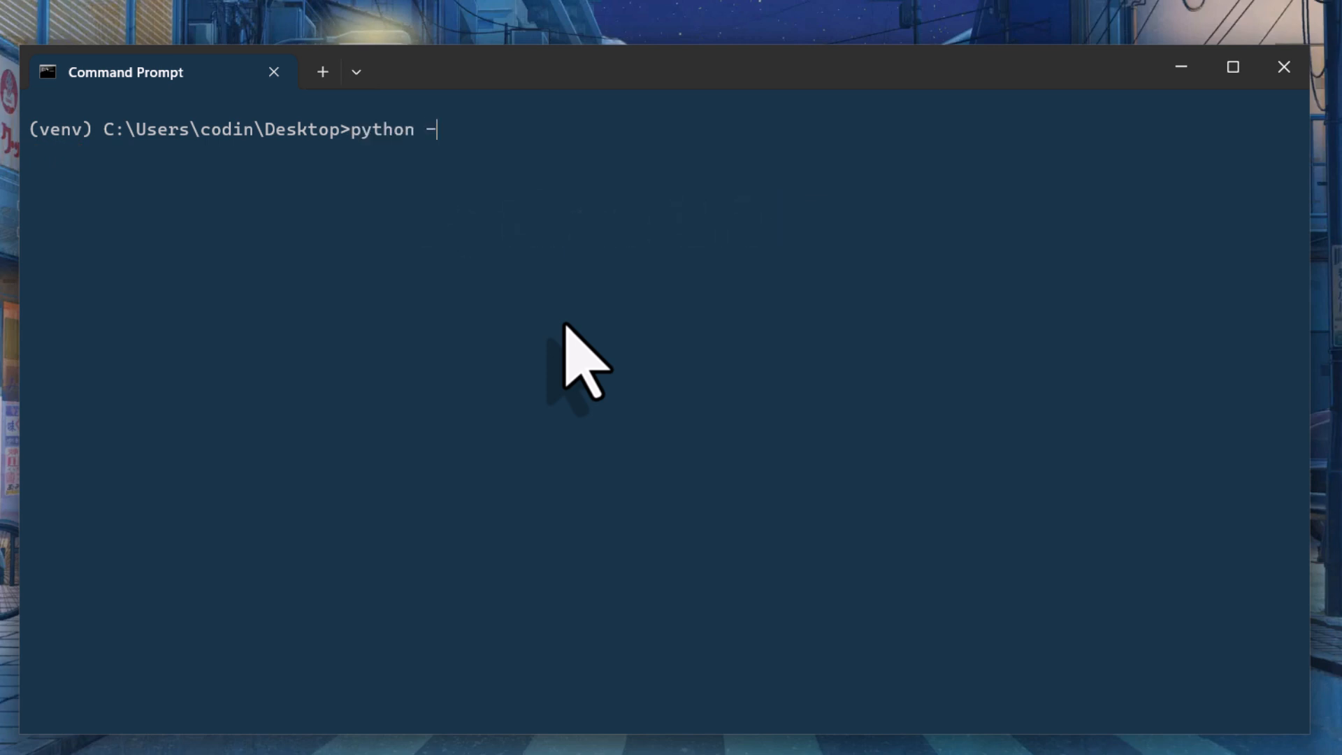
pyautogui.press('Return')
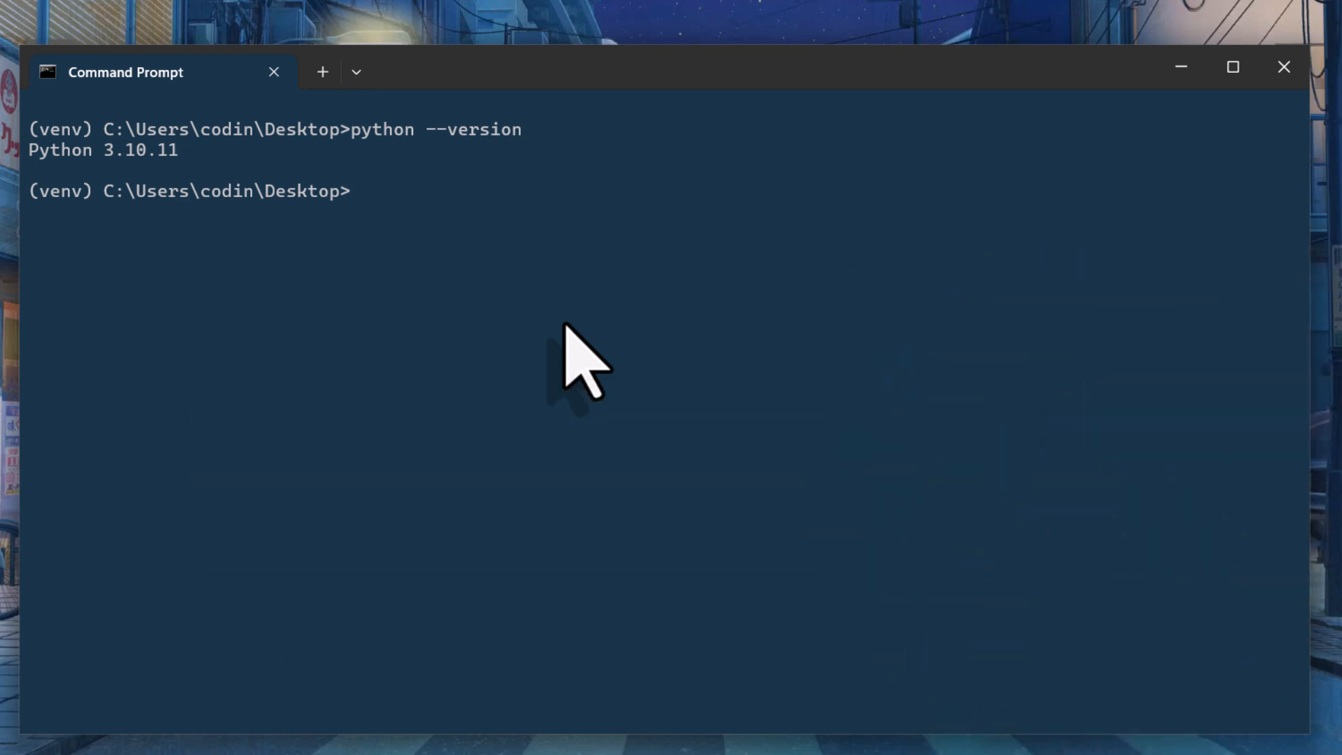
pyautogui.write('pip install')
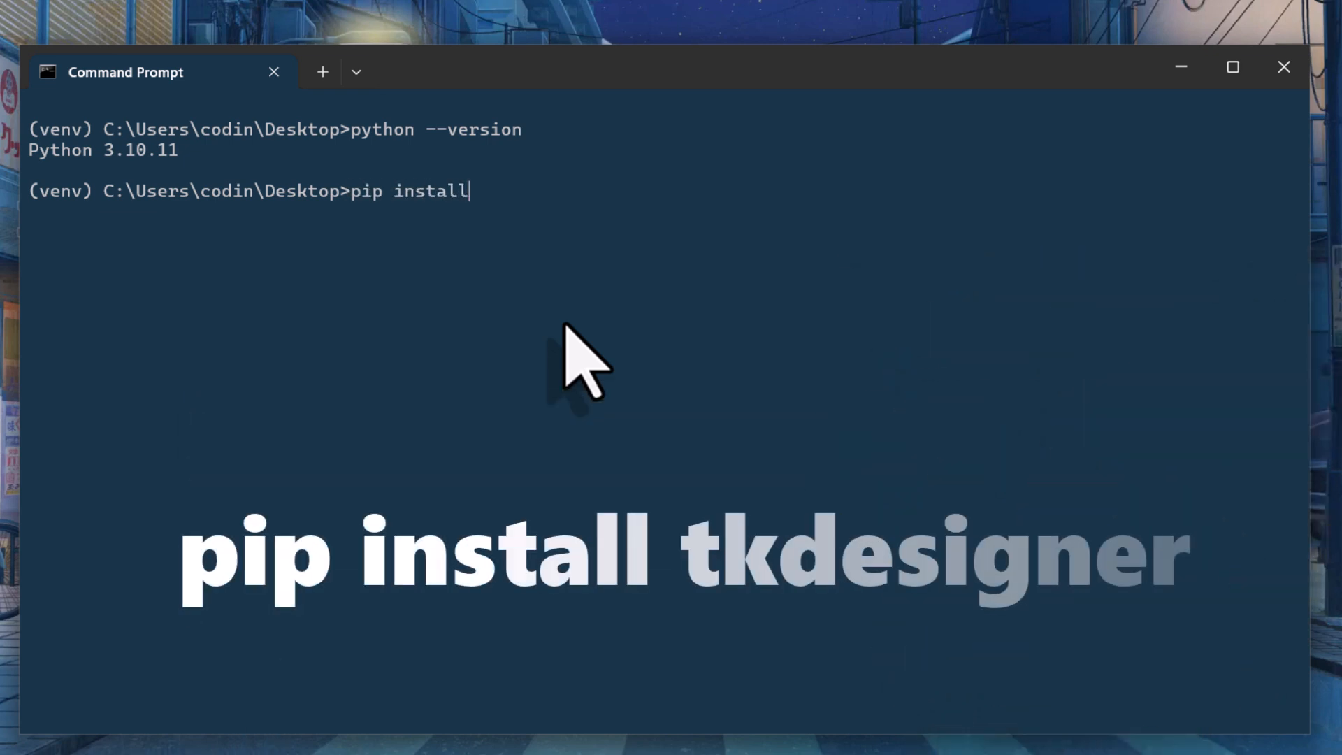
pyautogui.write('tkdesigner')
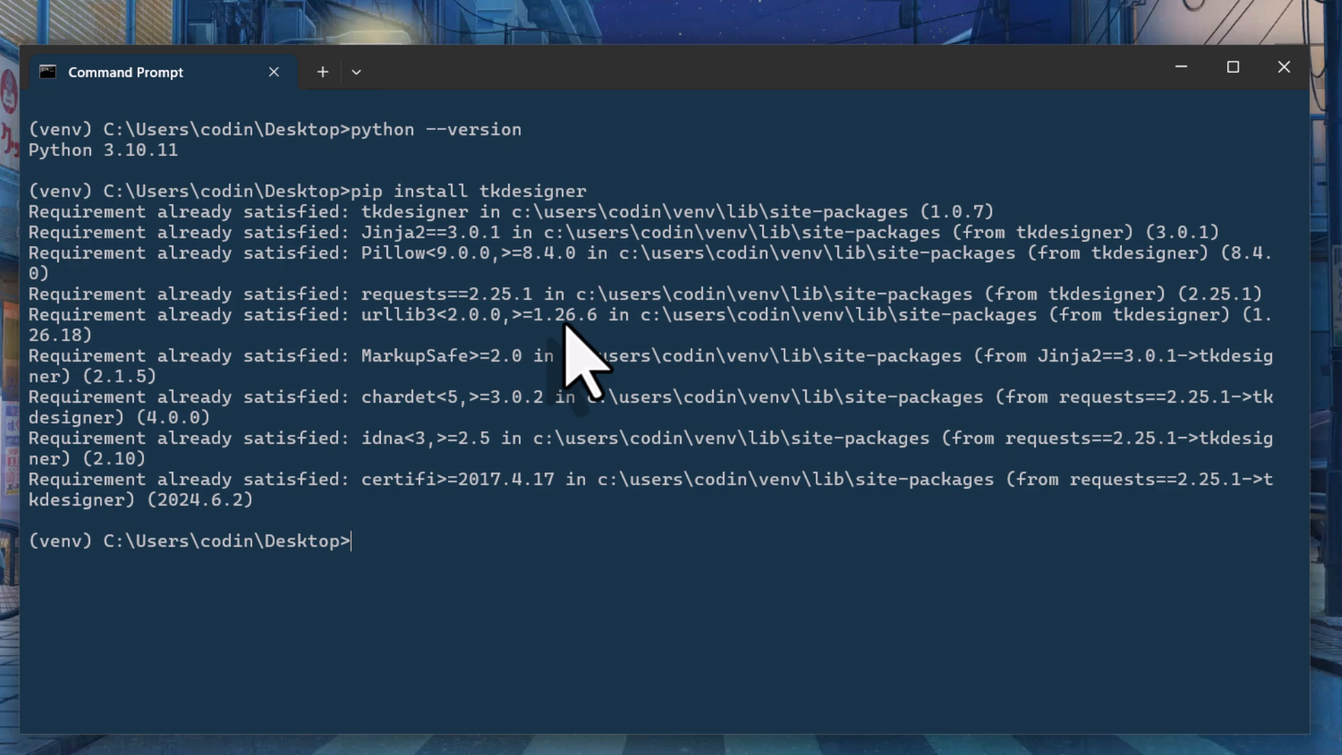
# Type a tkdesigner command containing the form frame's copied Figma link in quotes
pyautogui.click(1232, 67)
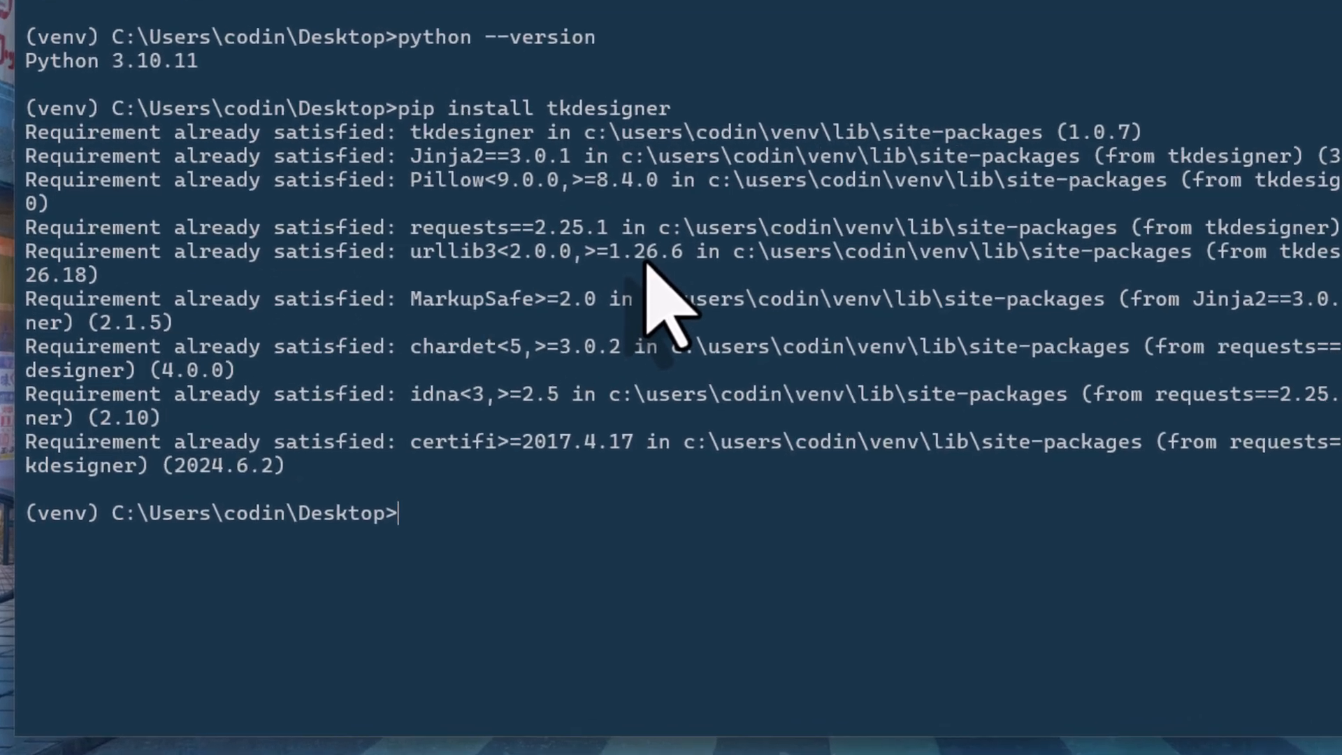
pyautogui.scroll(3)
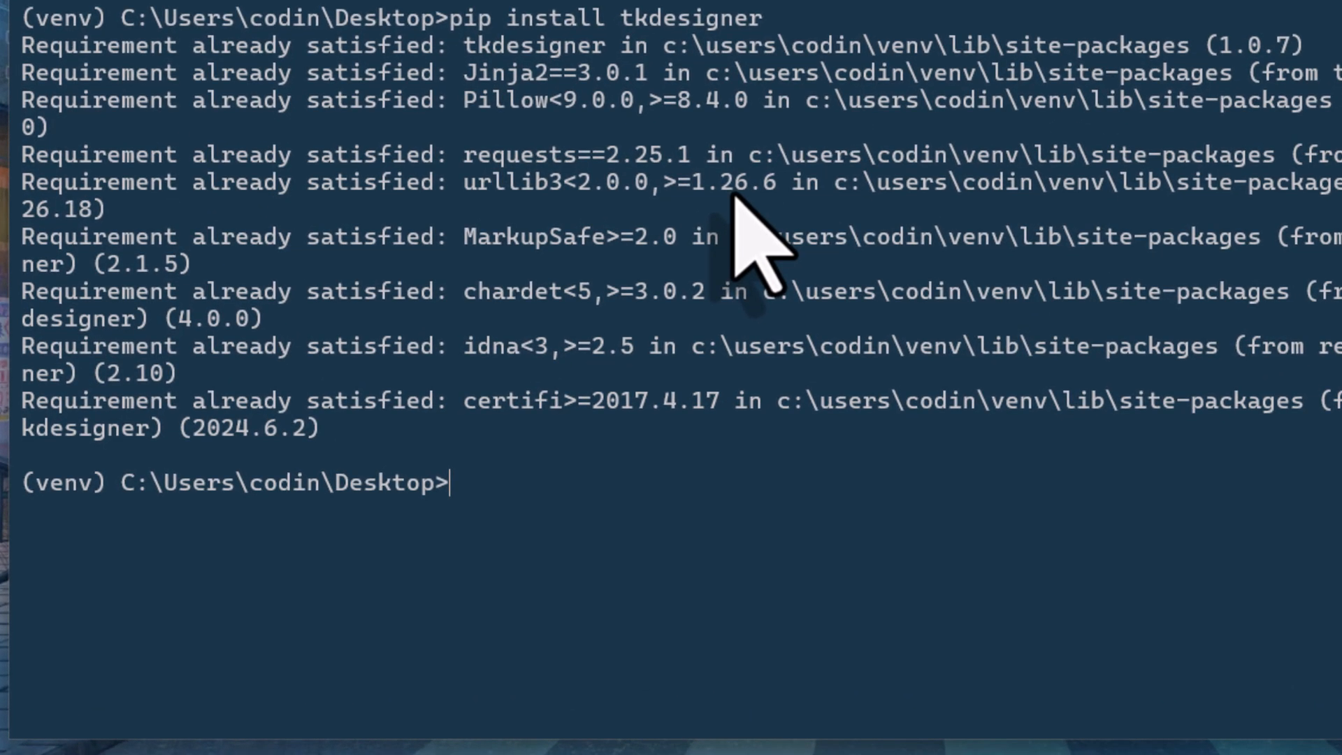
pyautogui.write('tkde')
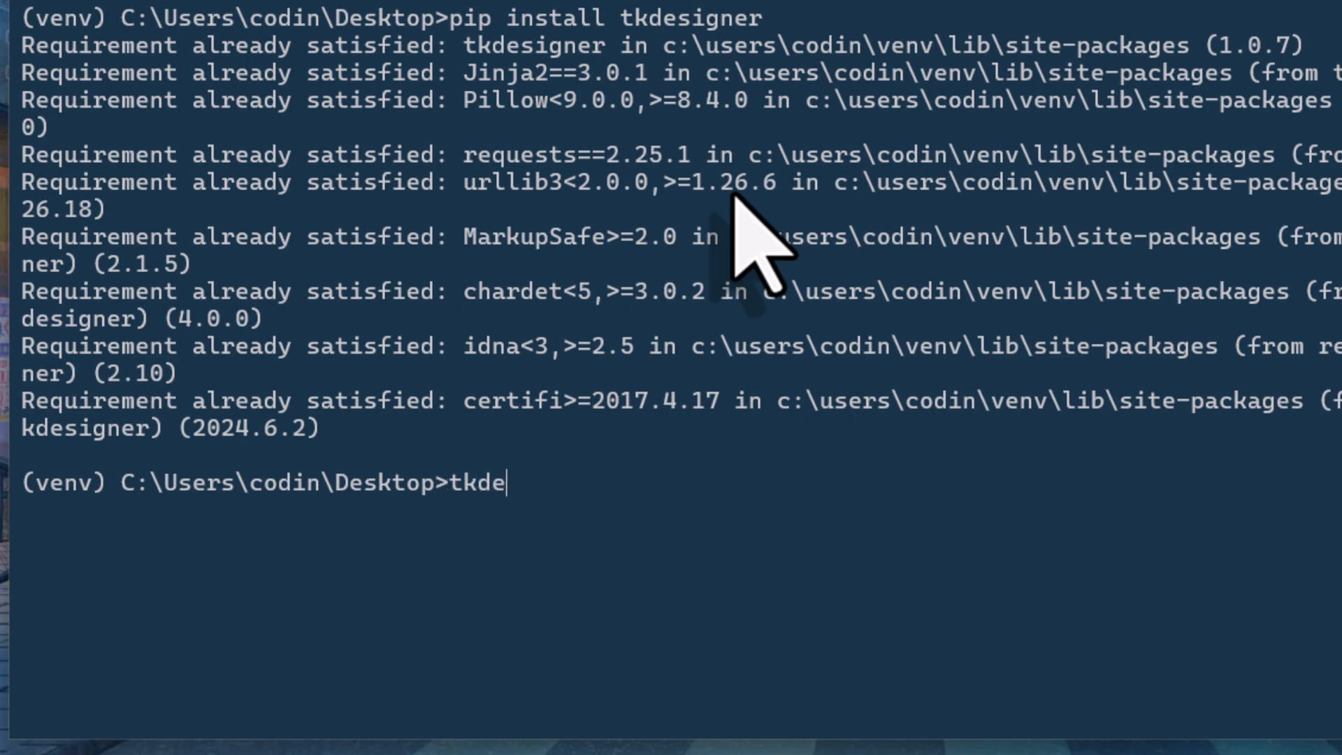
pyautogui.write('signer')
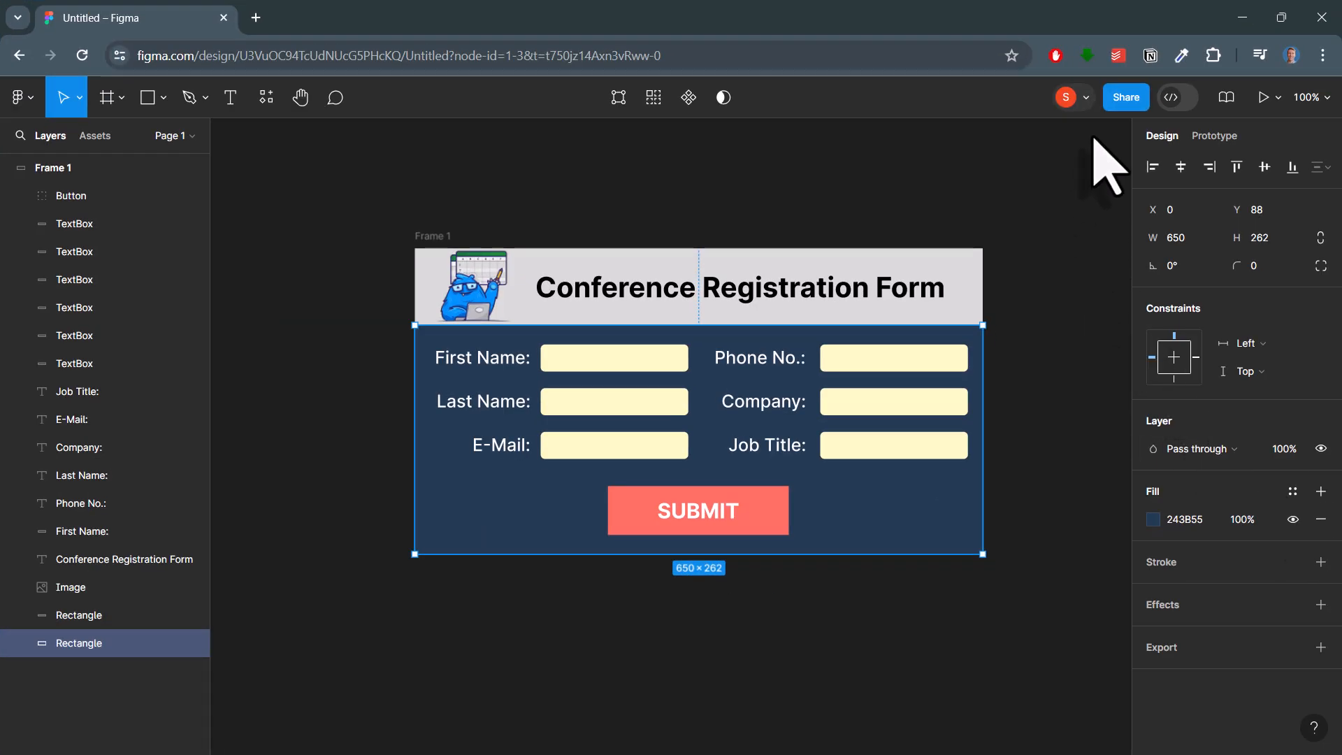
pyautogui.click(1124, 96)
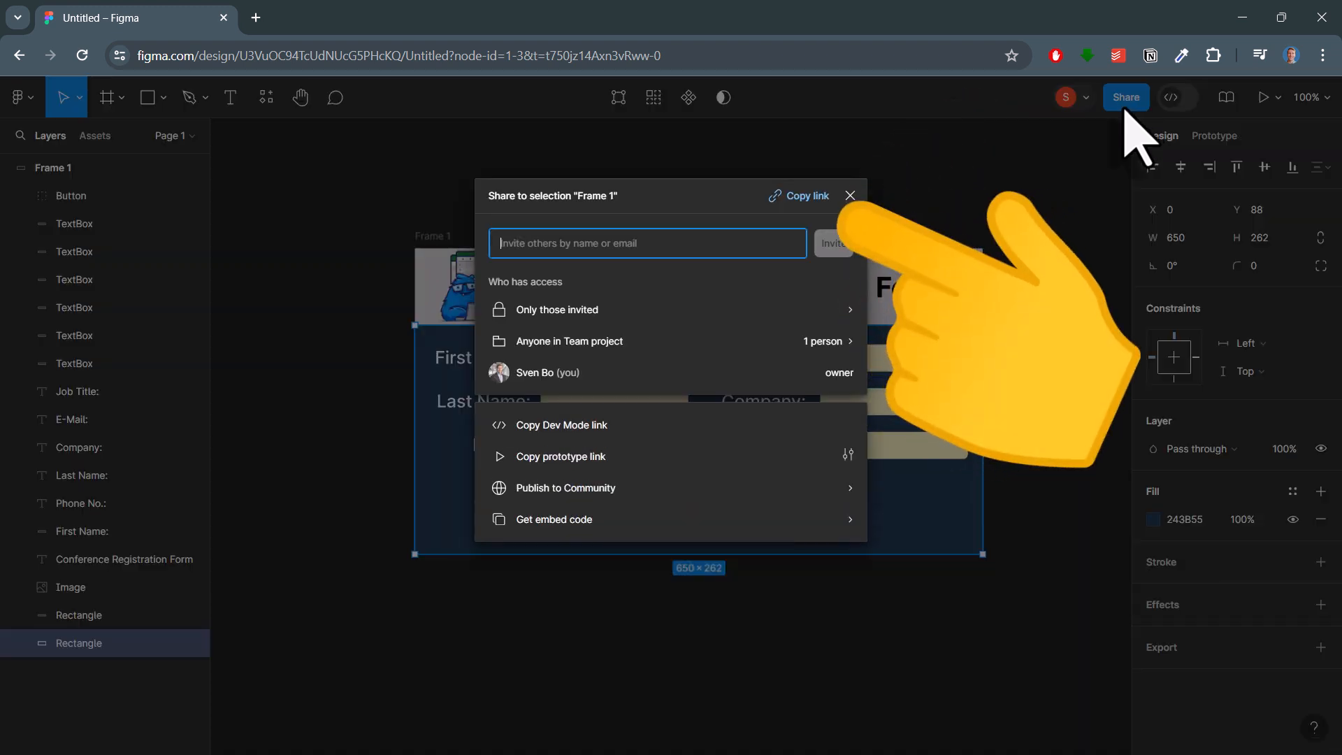
pyautogui.click(796, 195)
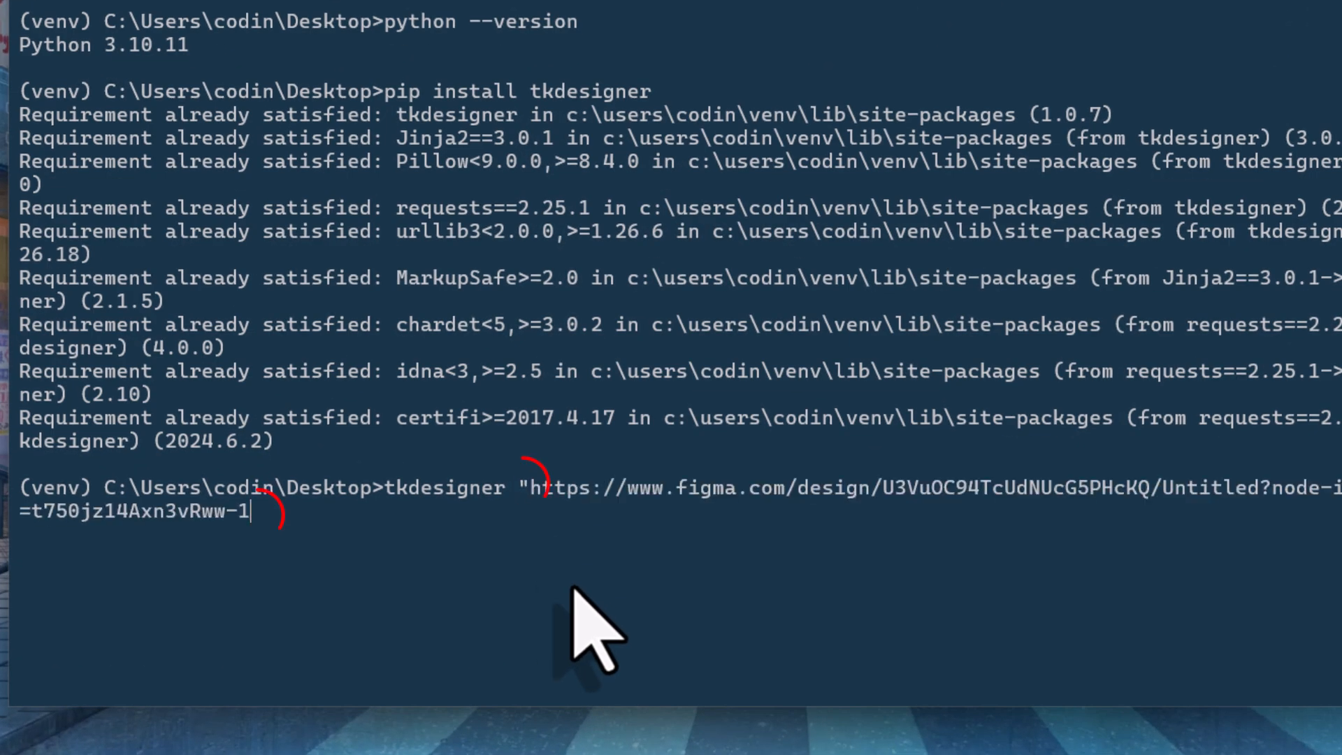
pyautogui.write('"')
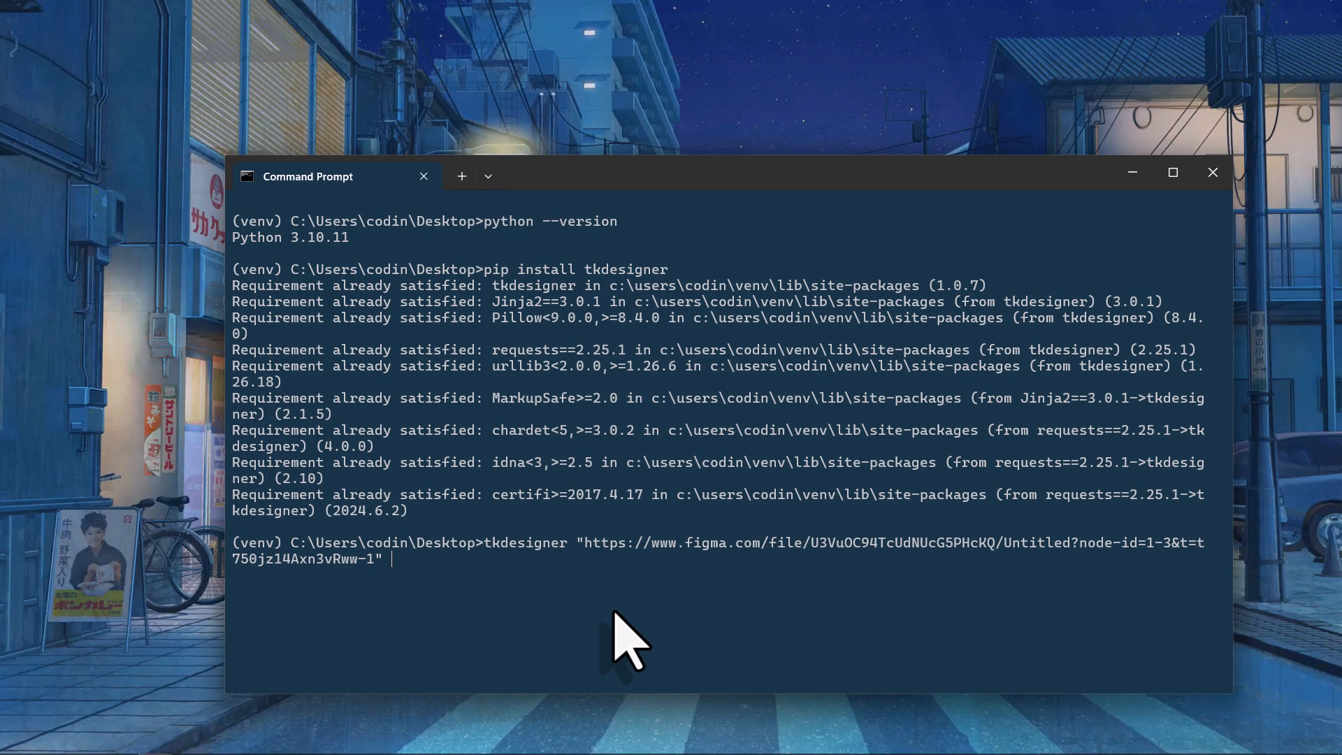
pyautogui.press('Return')
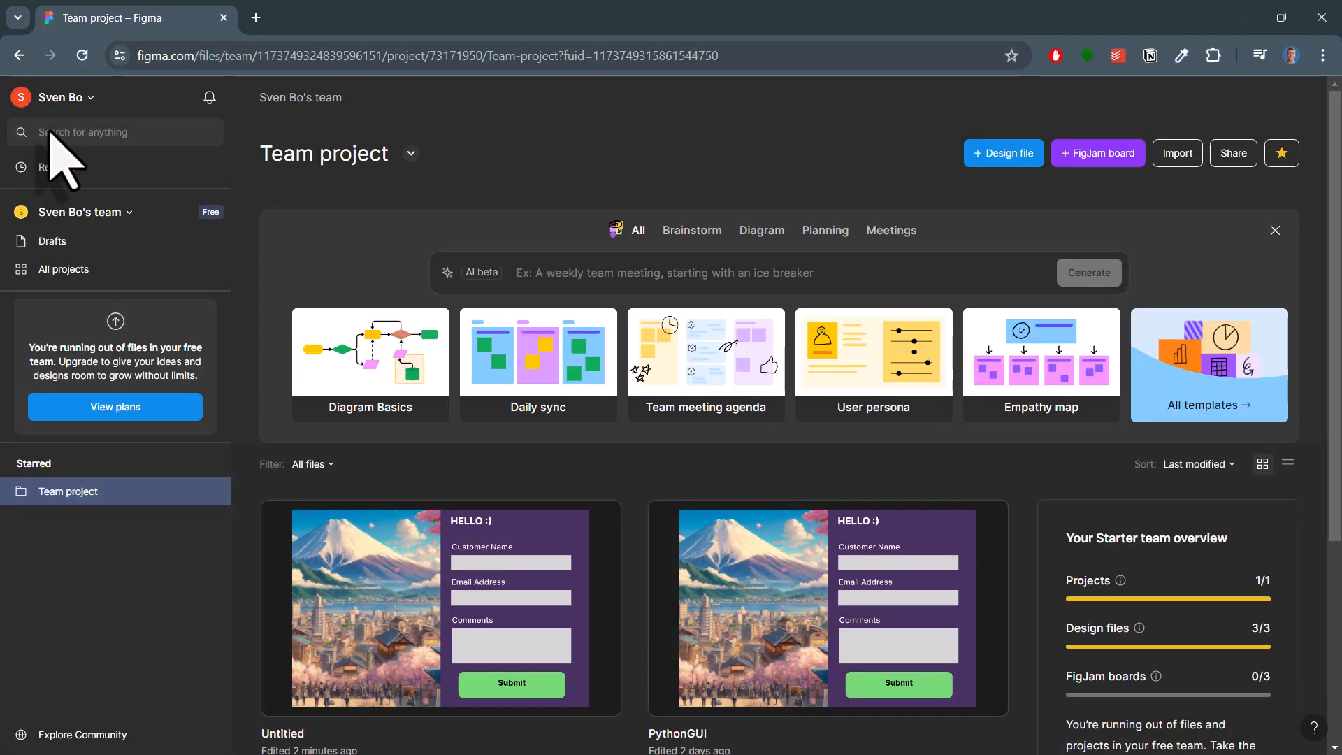
# Generate a read-only Figma personal access token named tkdesigner in account settings
pyautogui.click(55, 96)
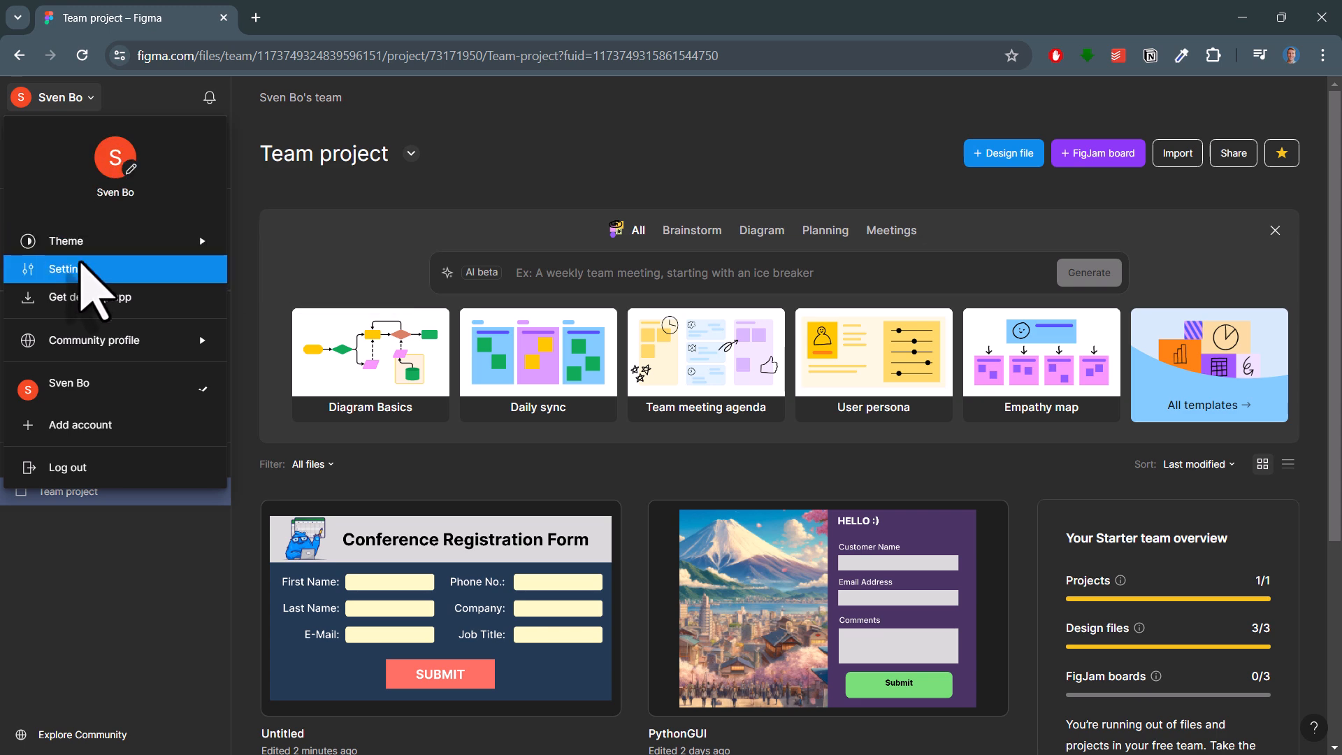
pyautogui.click(64, 268)
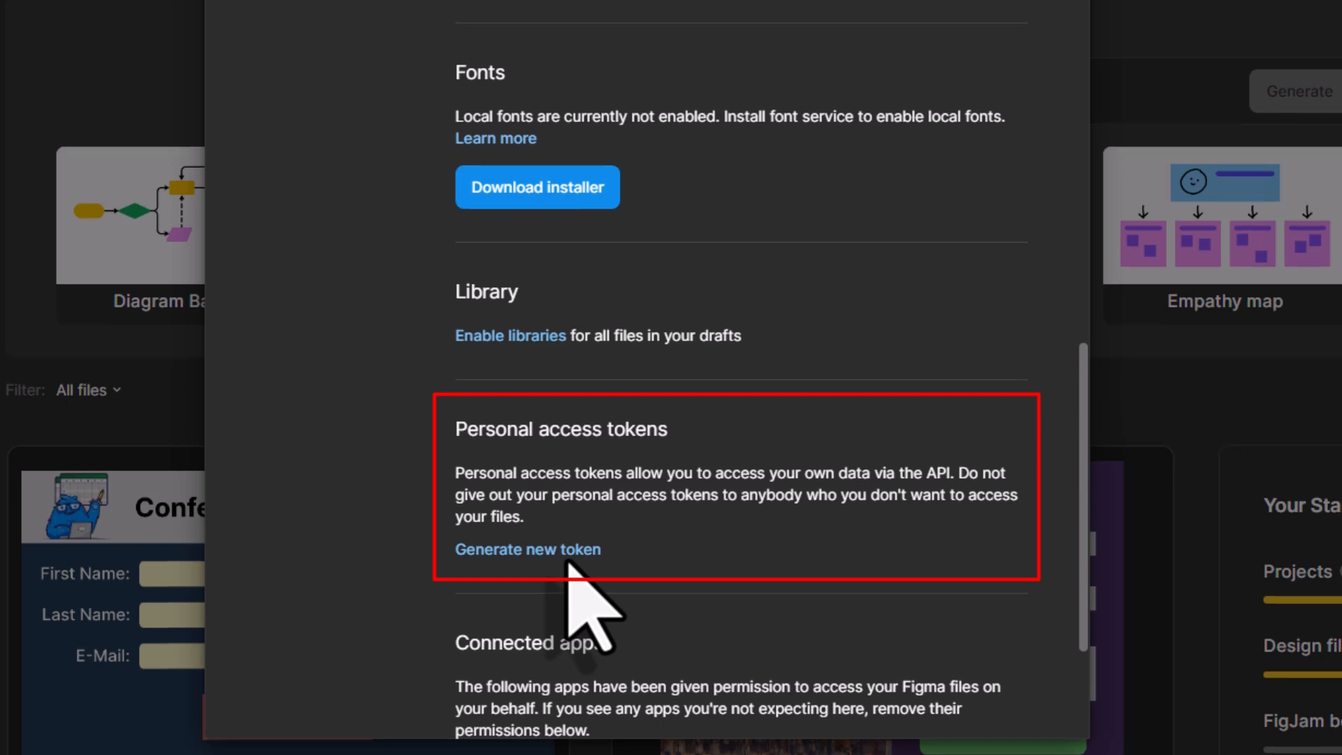
pyautogui.click(527, 549)
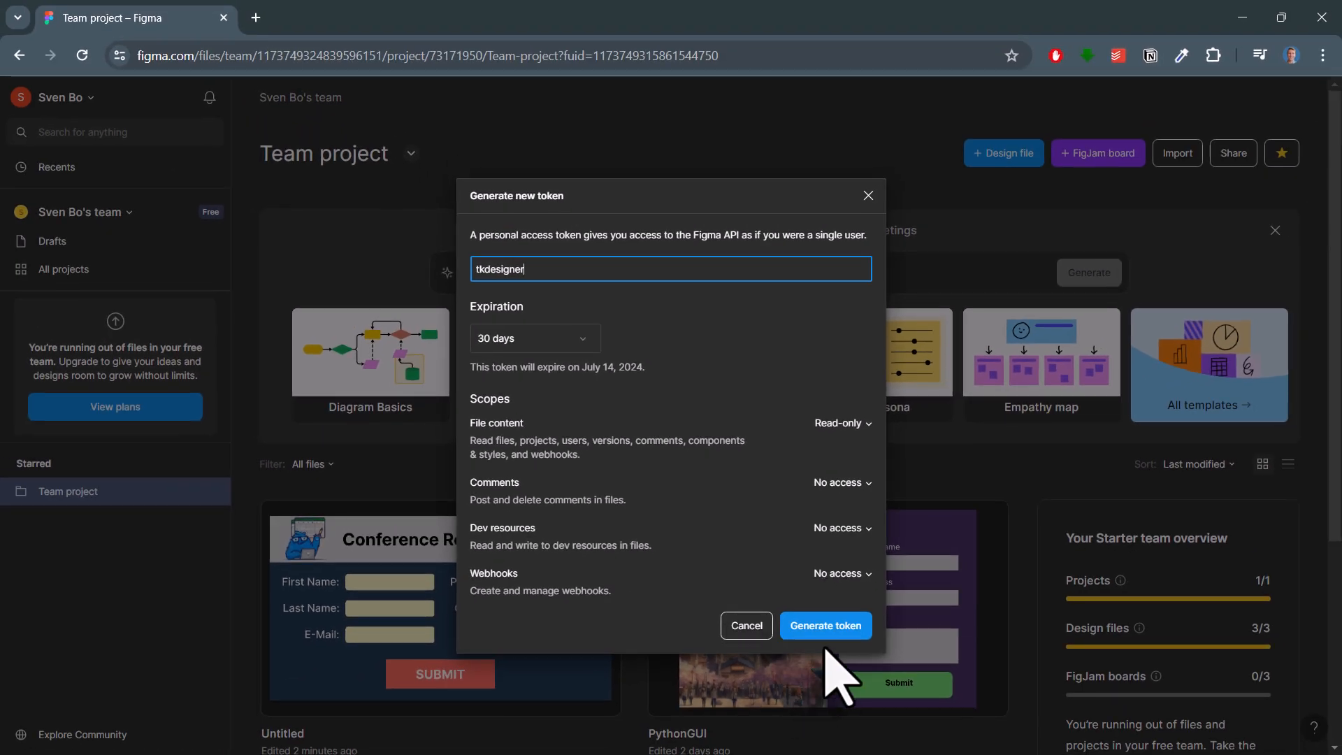
pyautogui.click(823, 624)
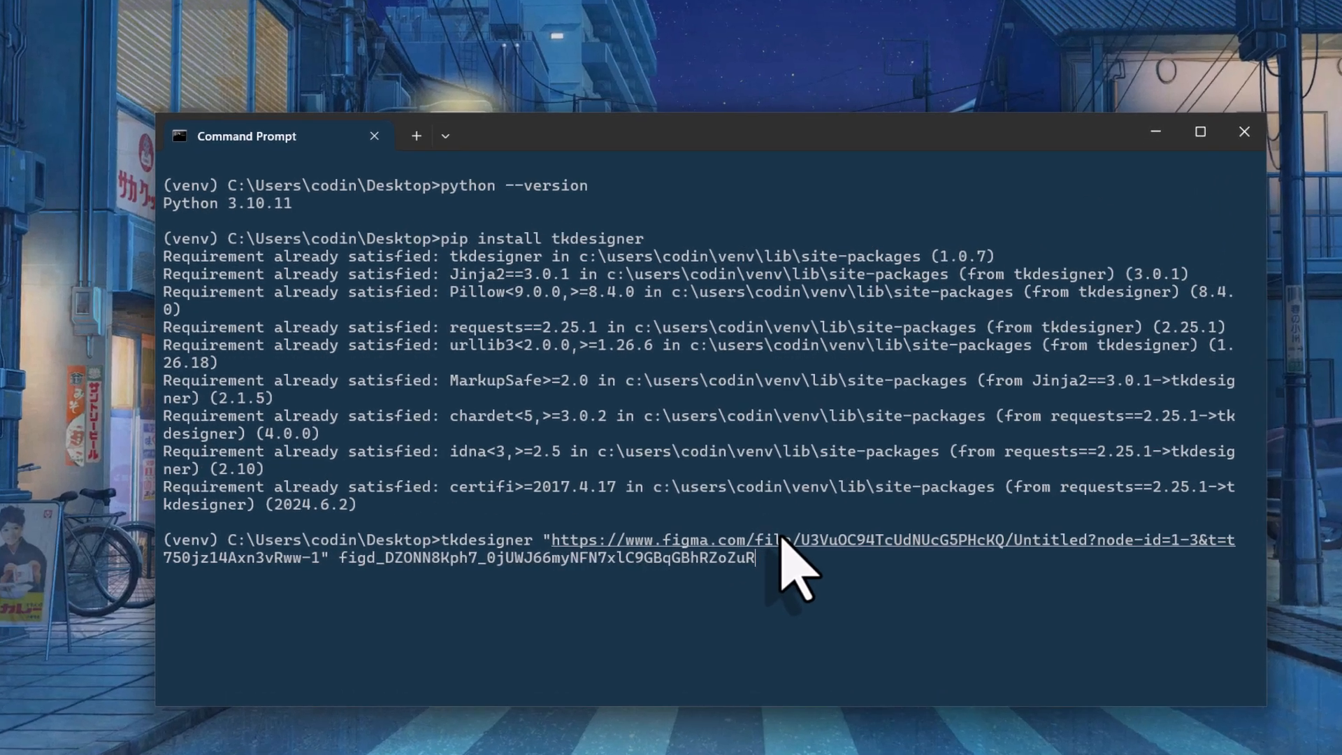
# Paste the token to generate the project, then cd into build and open it in VS Code
pyautogui.click(1199, 132)
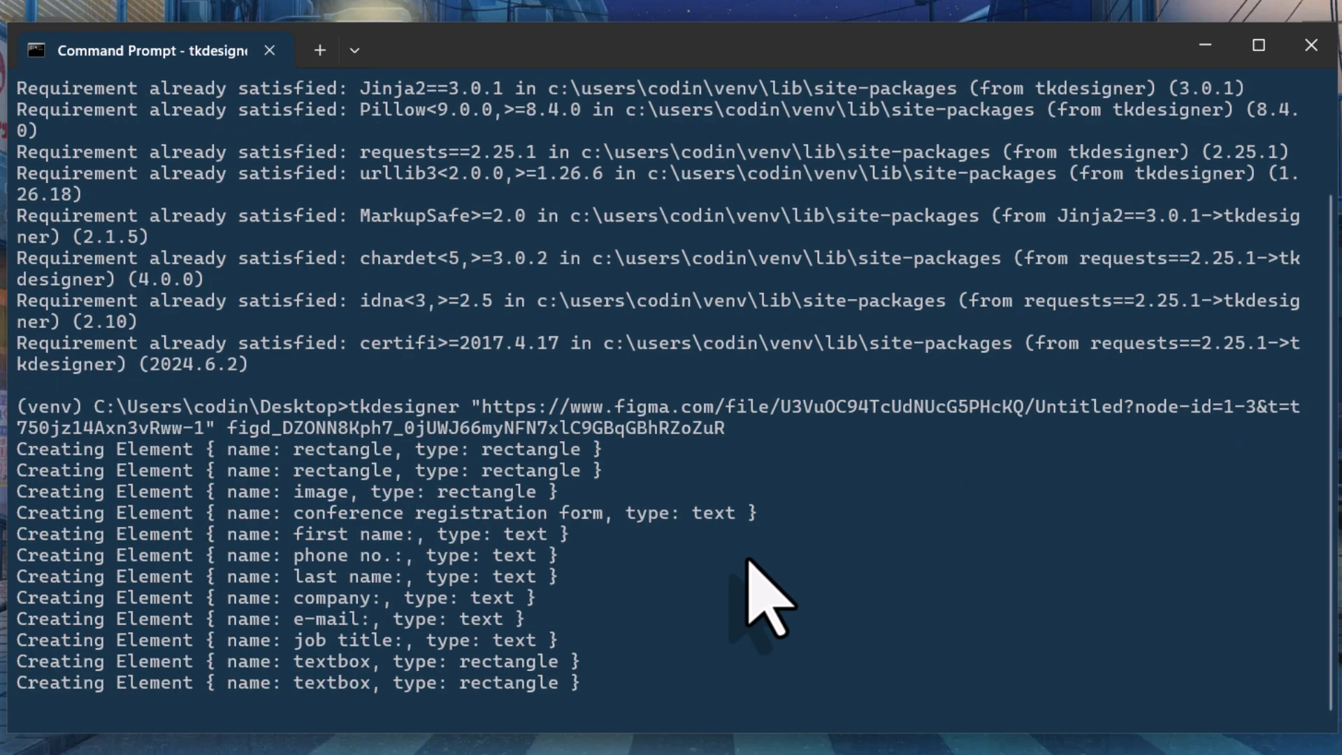
pyautogui.scroll(-3)
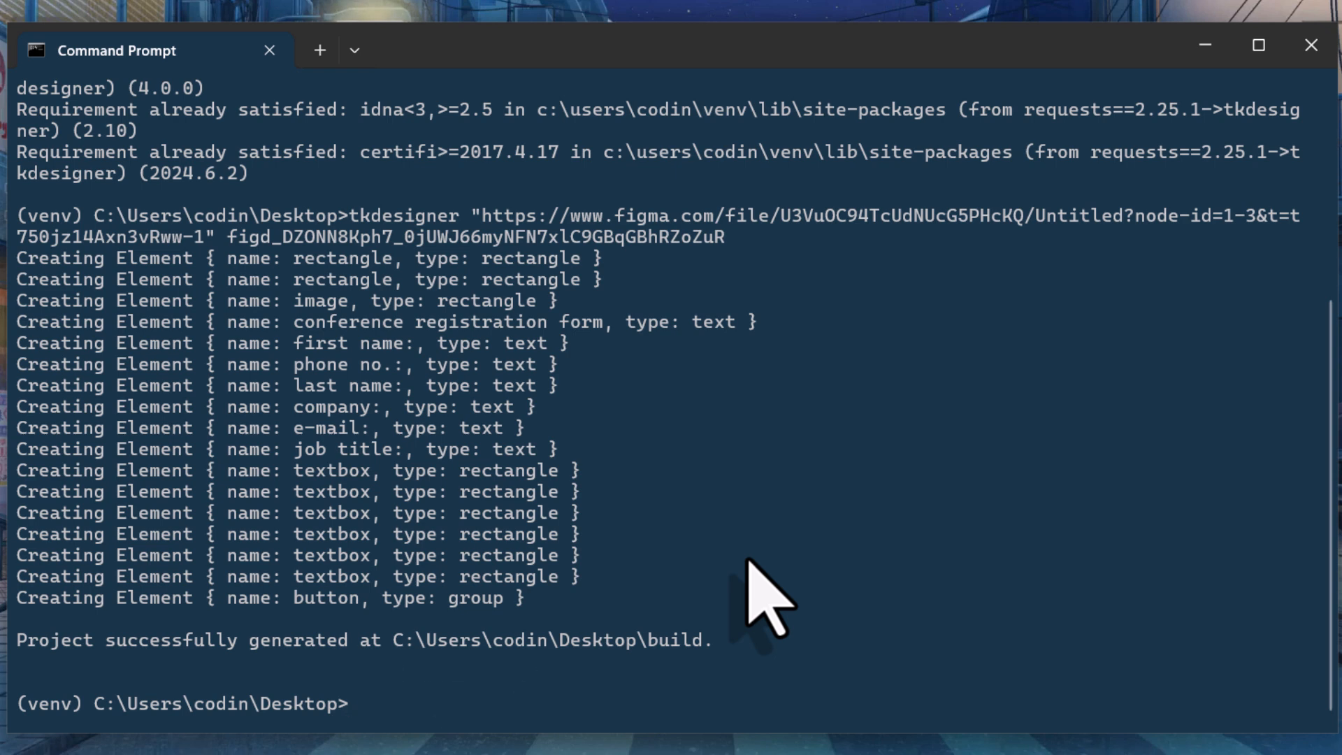
pyautogui.write('cd build')
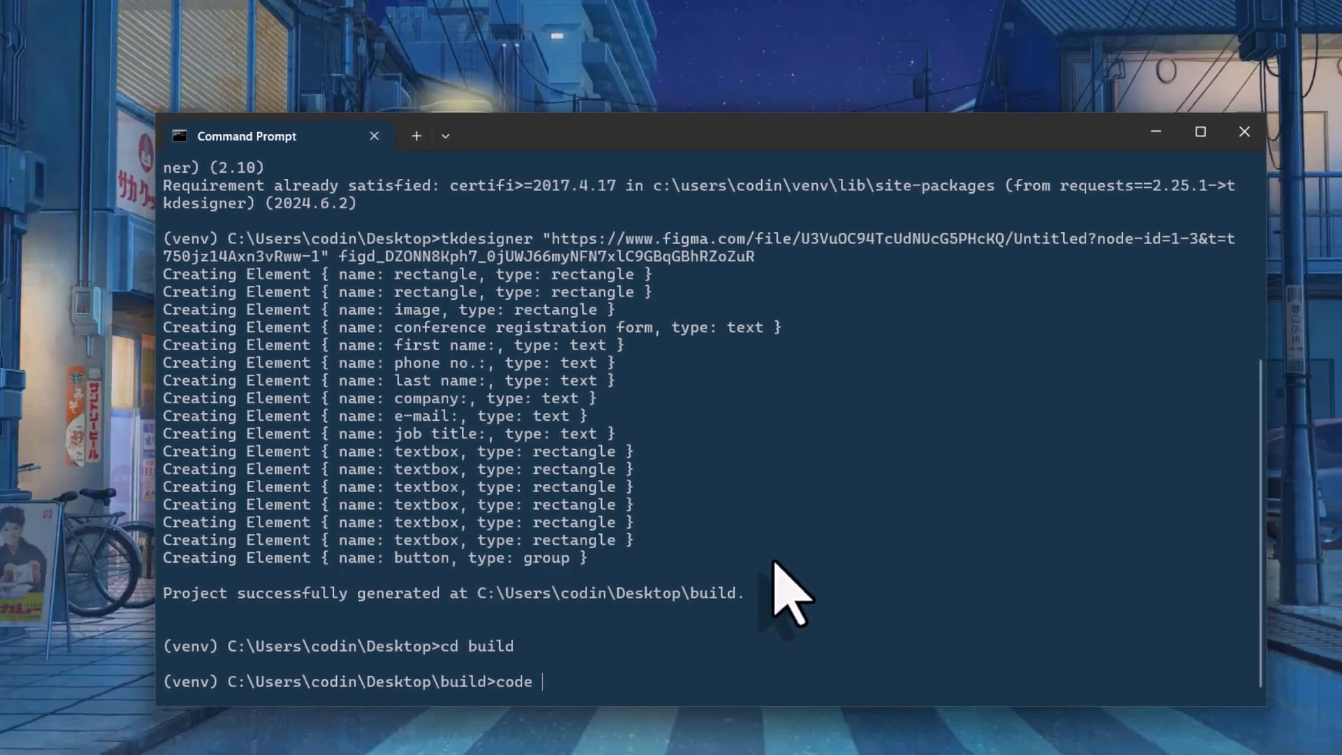
pyautogui.press('Return')
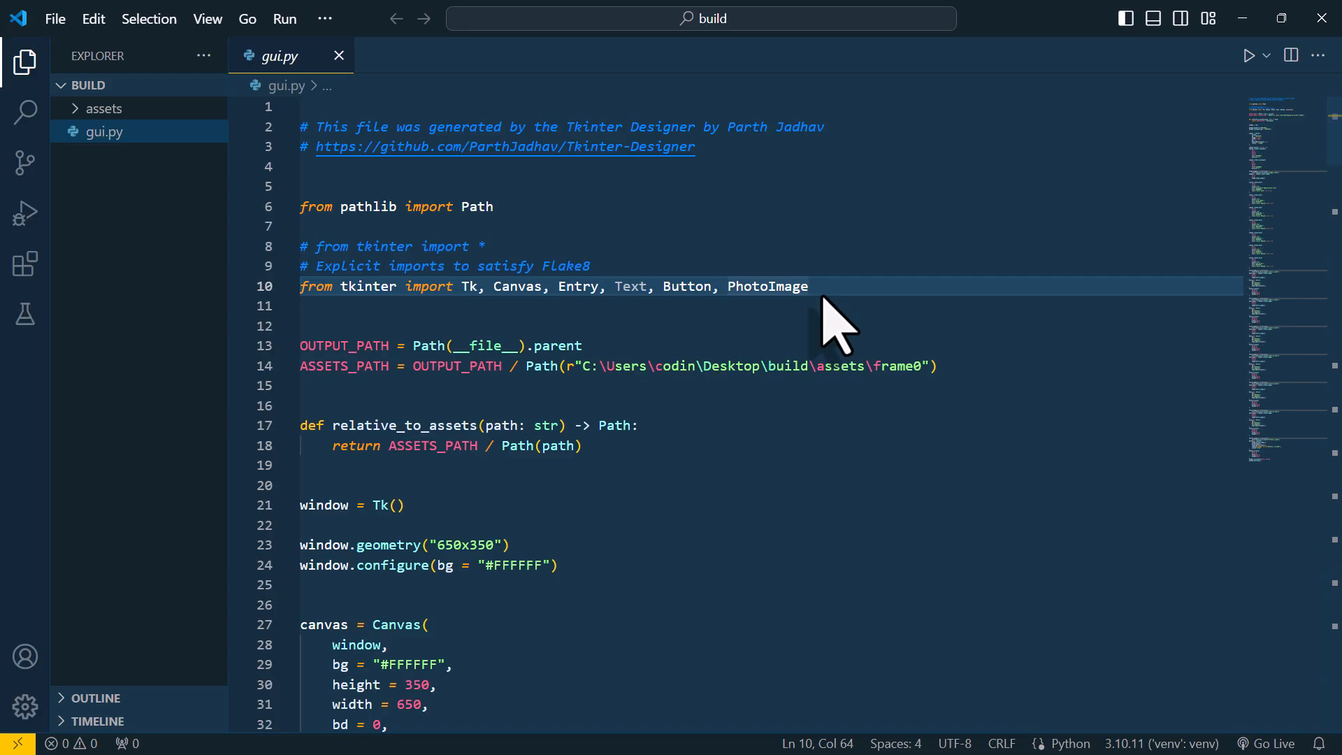
pyautogui.click(1249, 55)
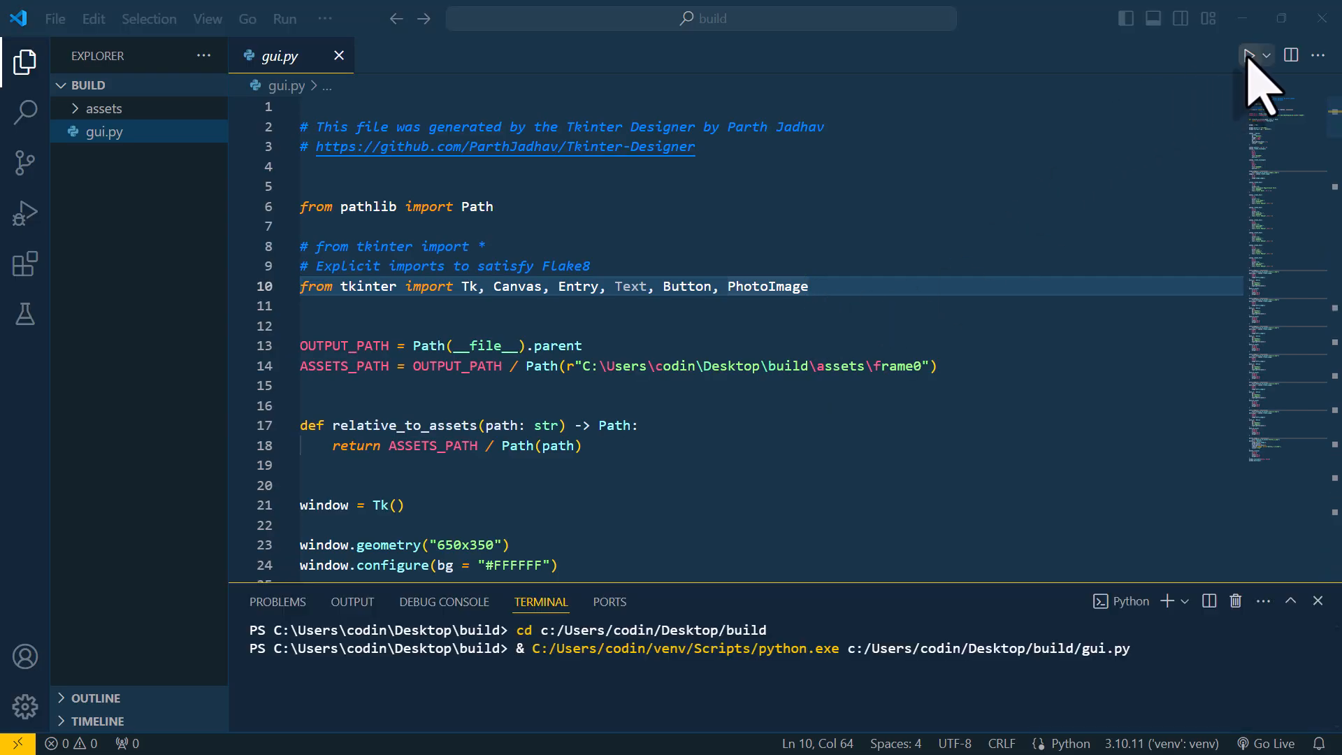
pyautogui.click(1248, 55)
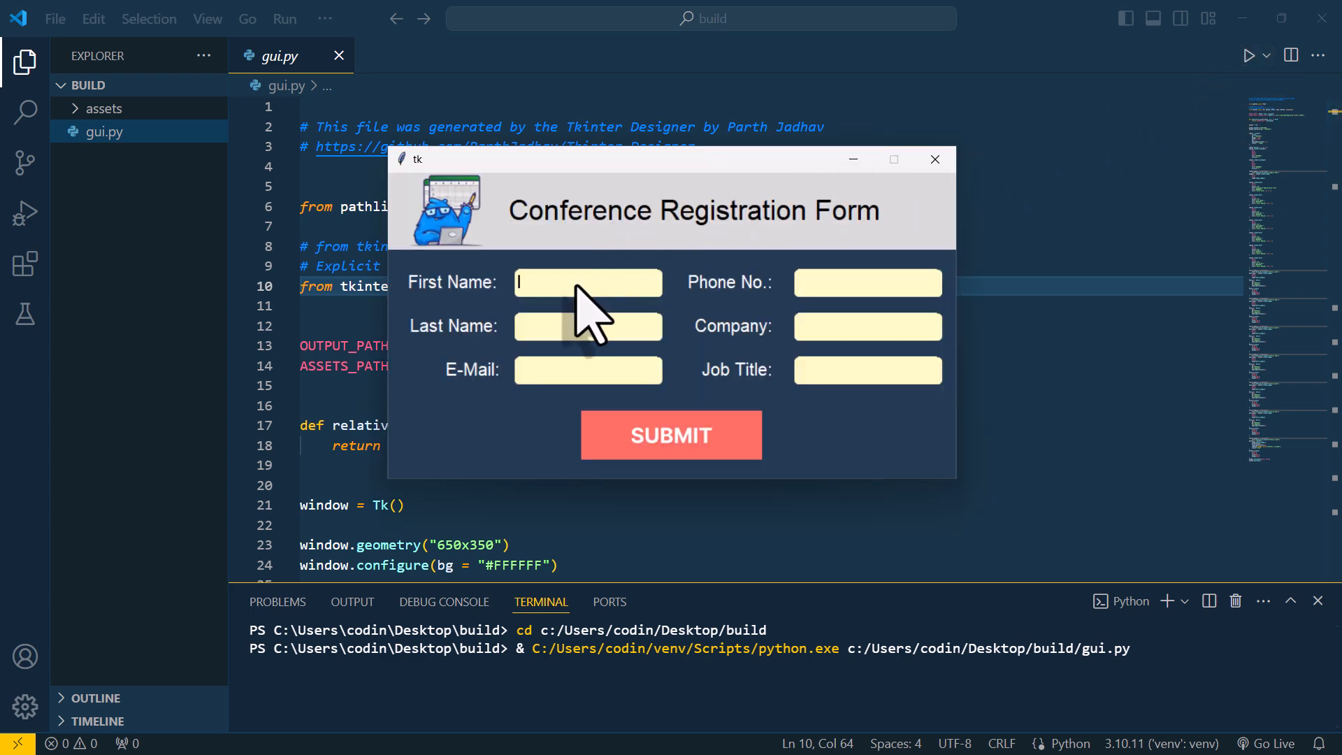
pyautogui.write('Sven')
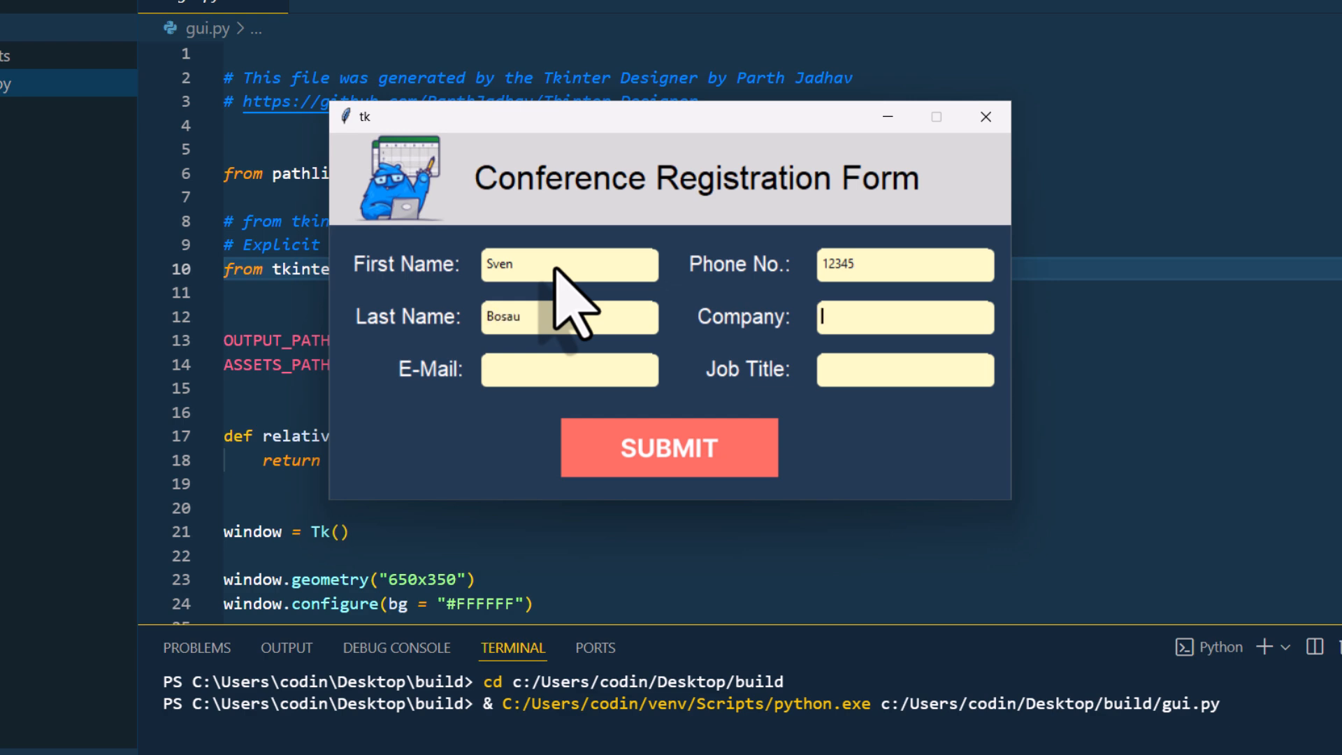
pyautogui.write('CodingIsFun')
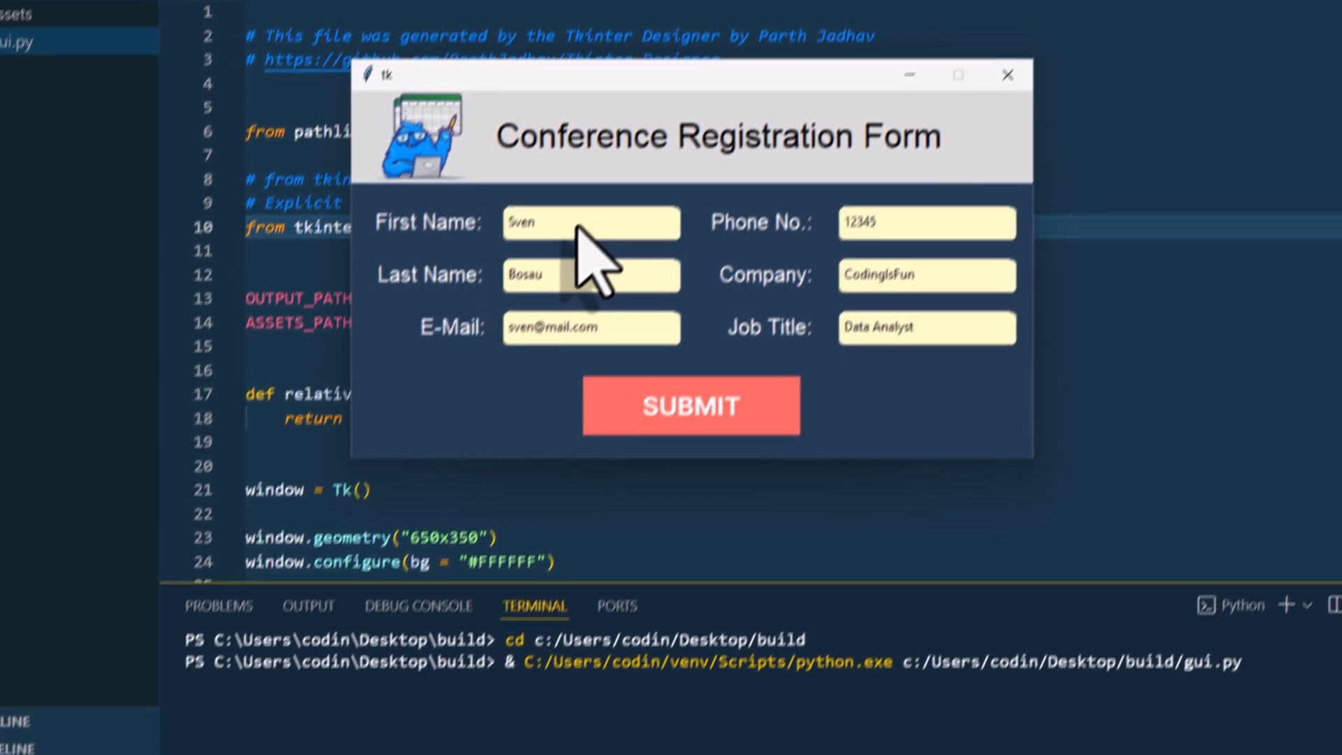
pyautogui.click(691, 405)
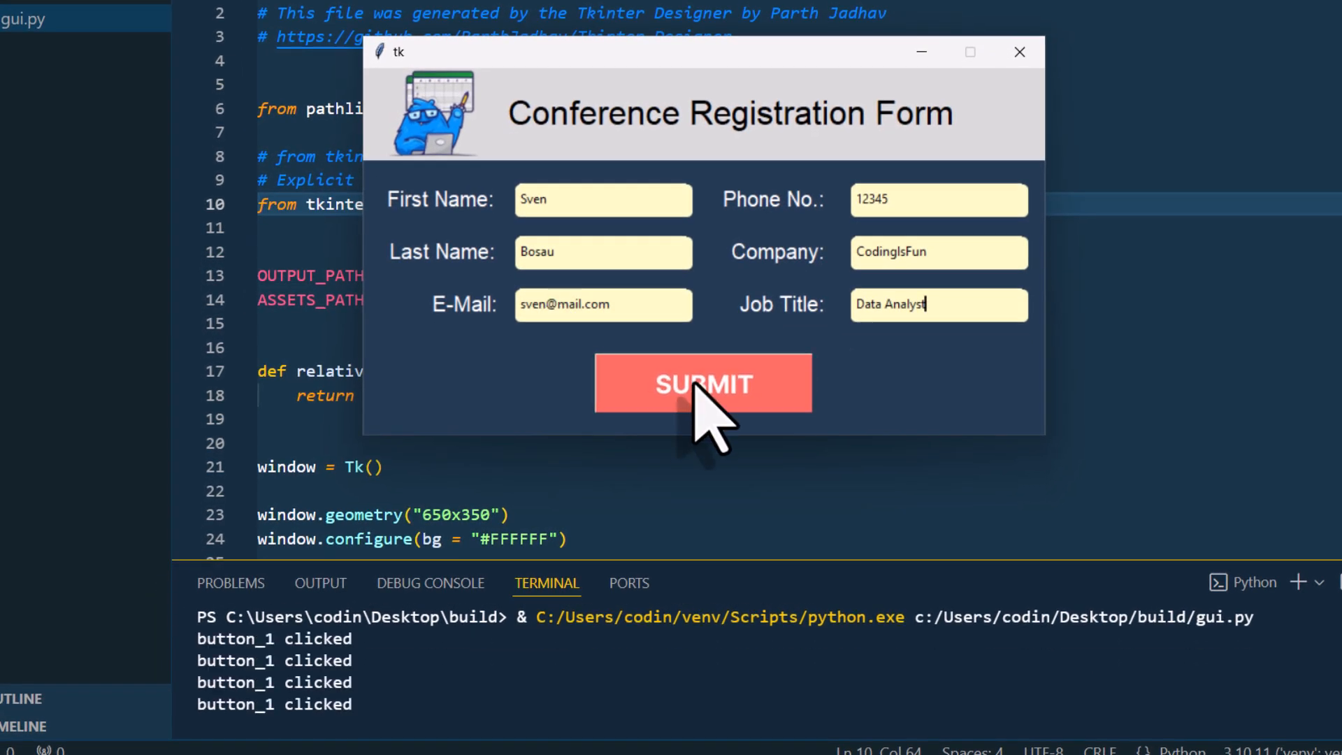
pyautogui.click(701, 382)
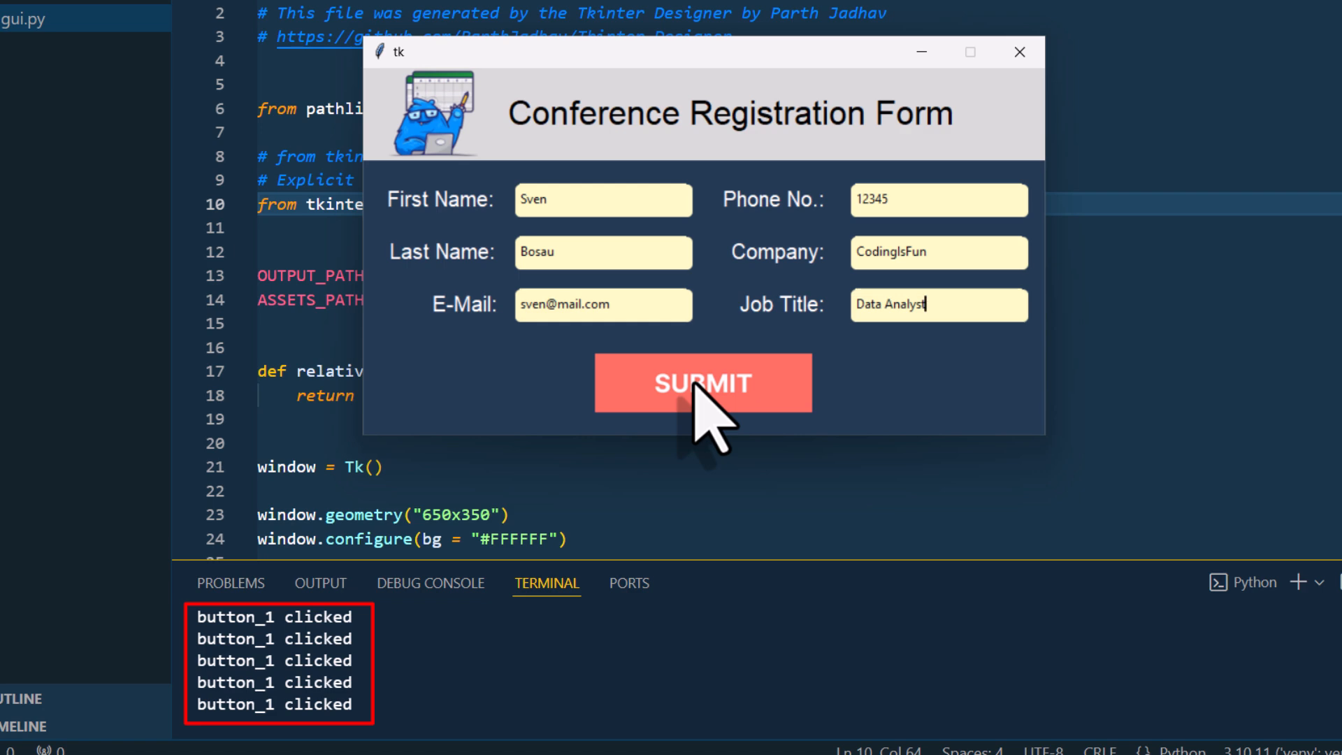
pyautogui.moveTo(939, 200)
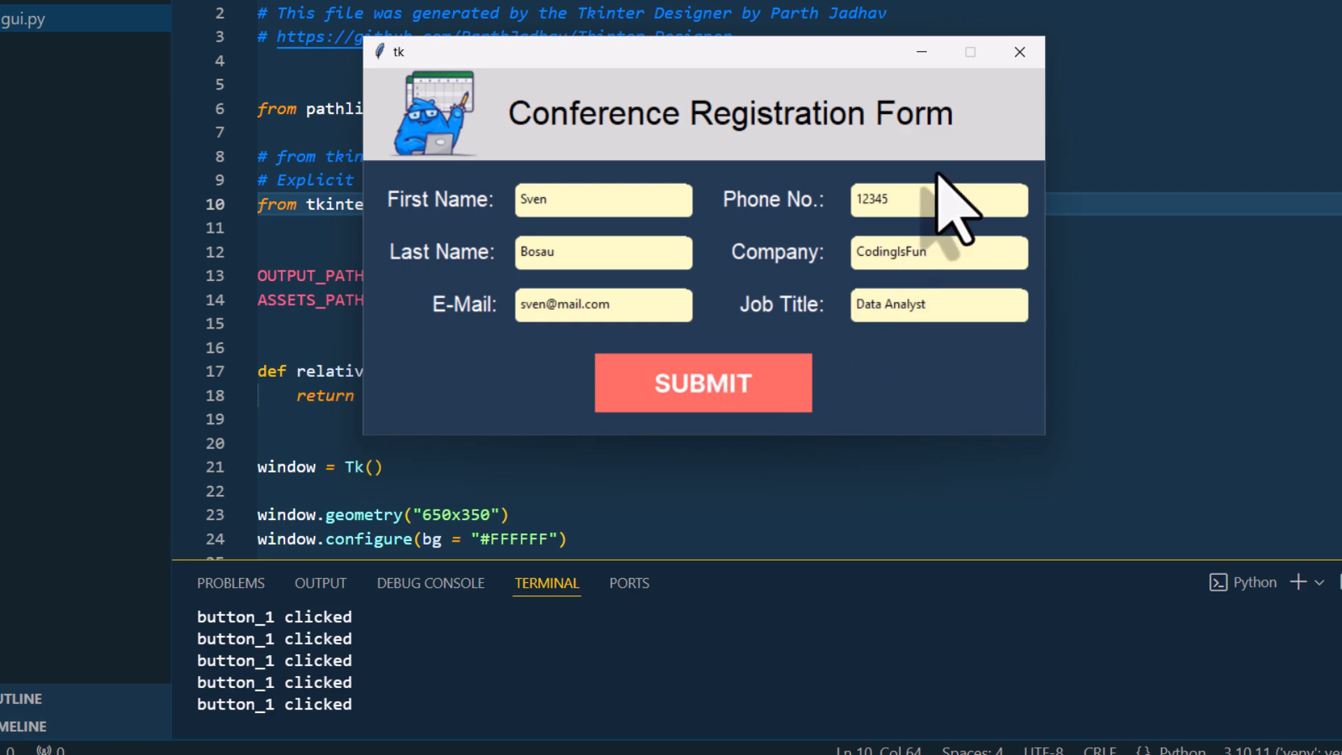
pyautogui.click(1018, 51)
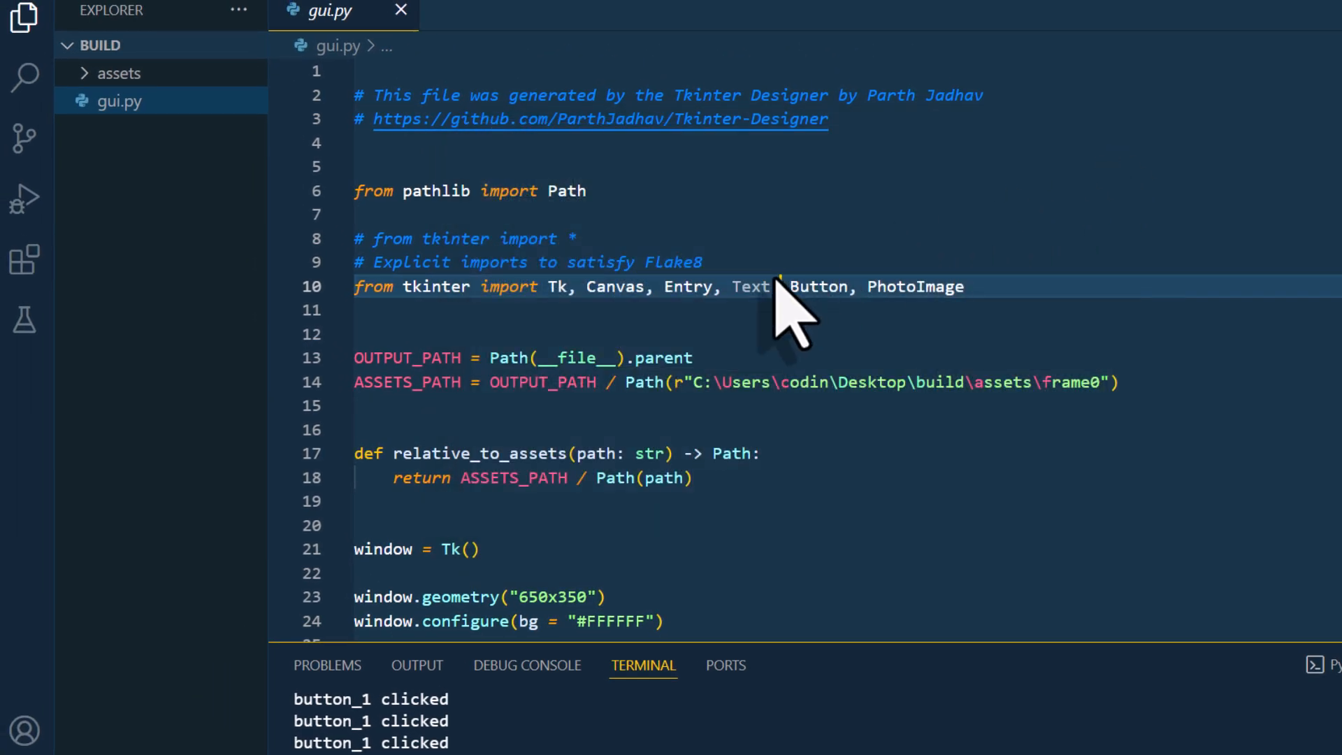
# Expand the assets frame0 image folder and scroll through gui.py's canvas and Entry code
pyautogui.click(119, 73)
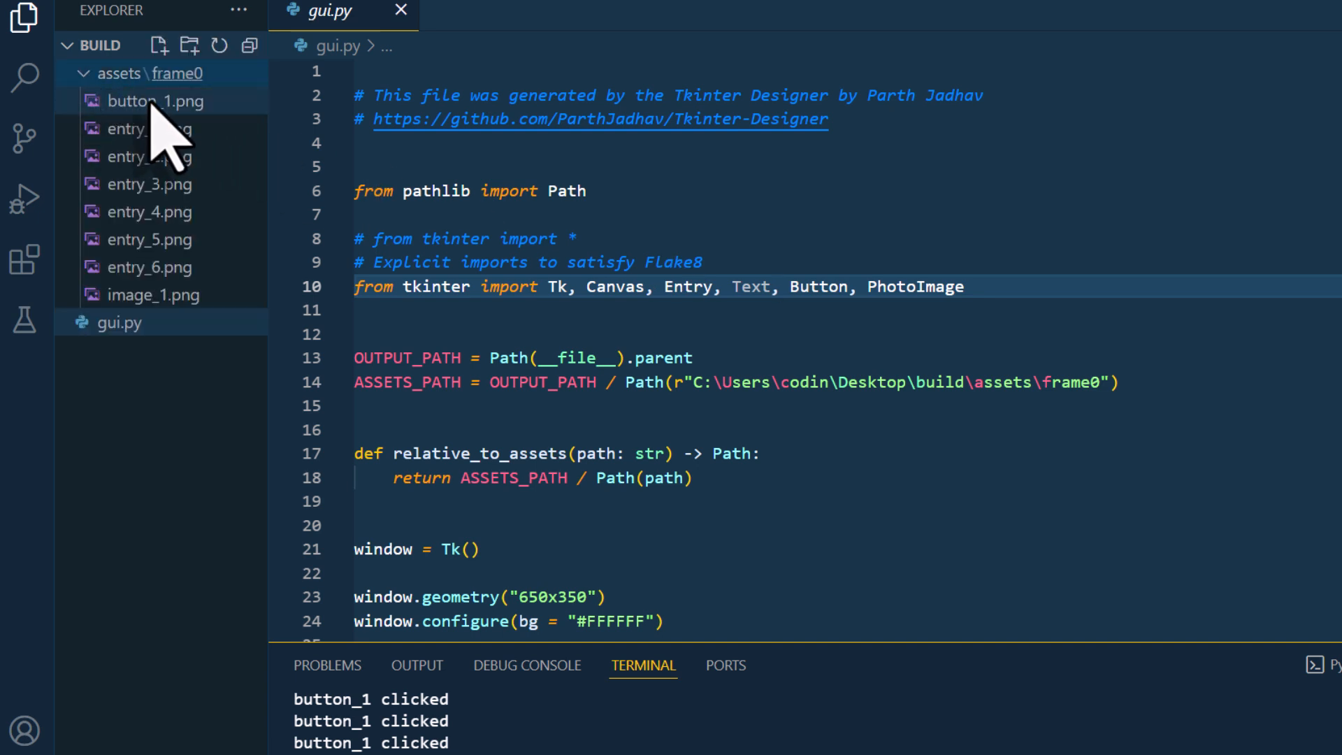
pyautogui.moveTo(148, 101)
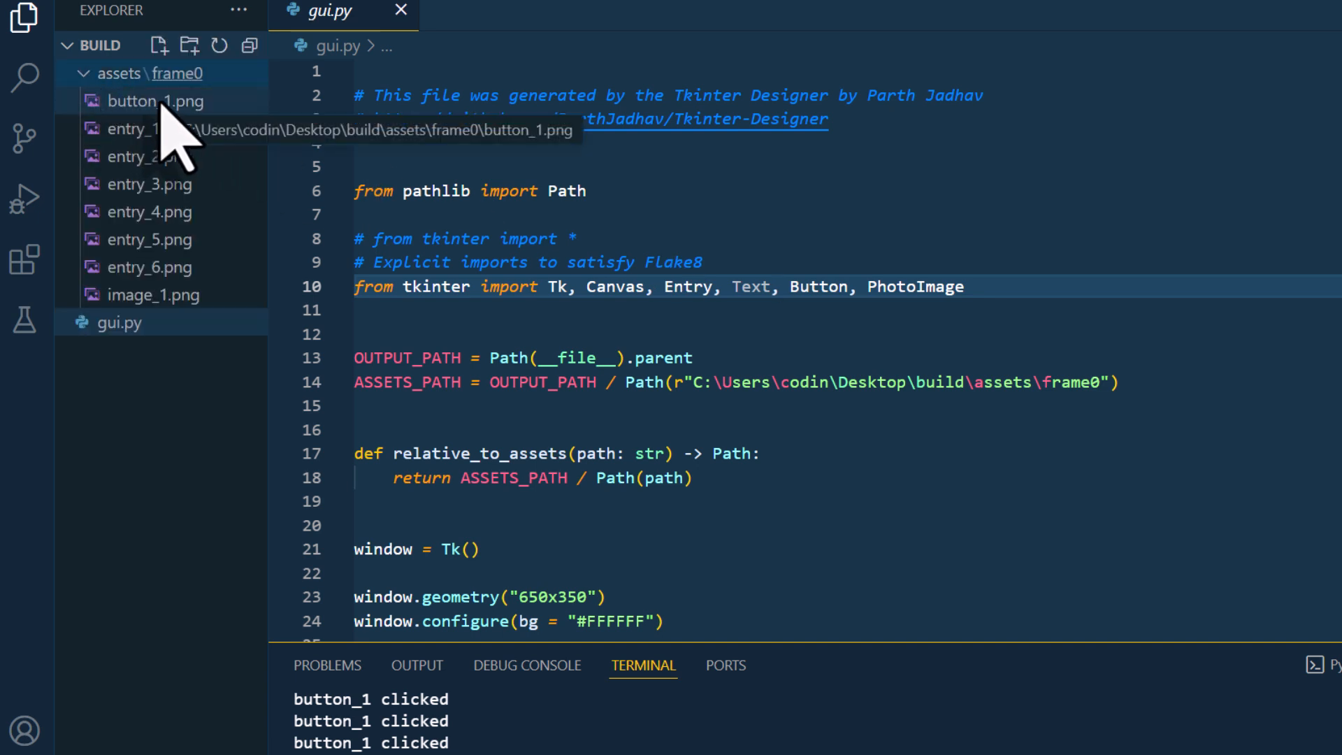
pyautogui.moveTo(119, 103)
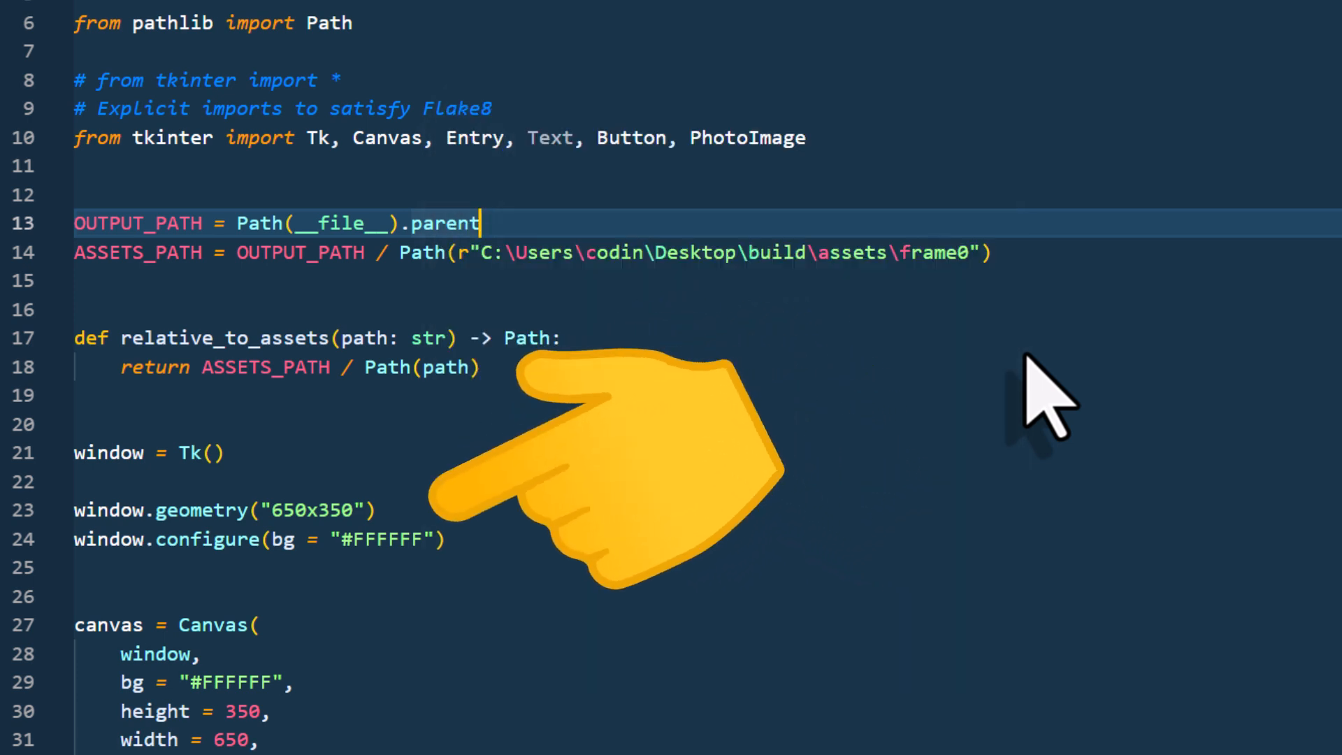
pyautogui.scroll(-3)
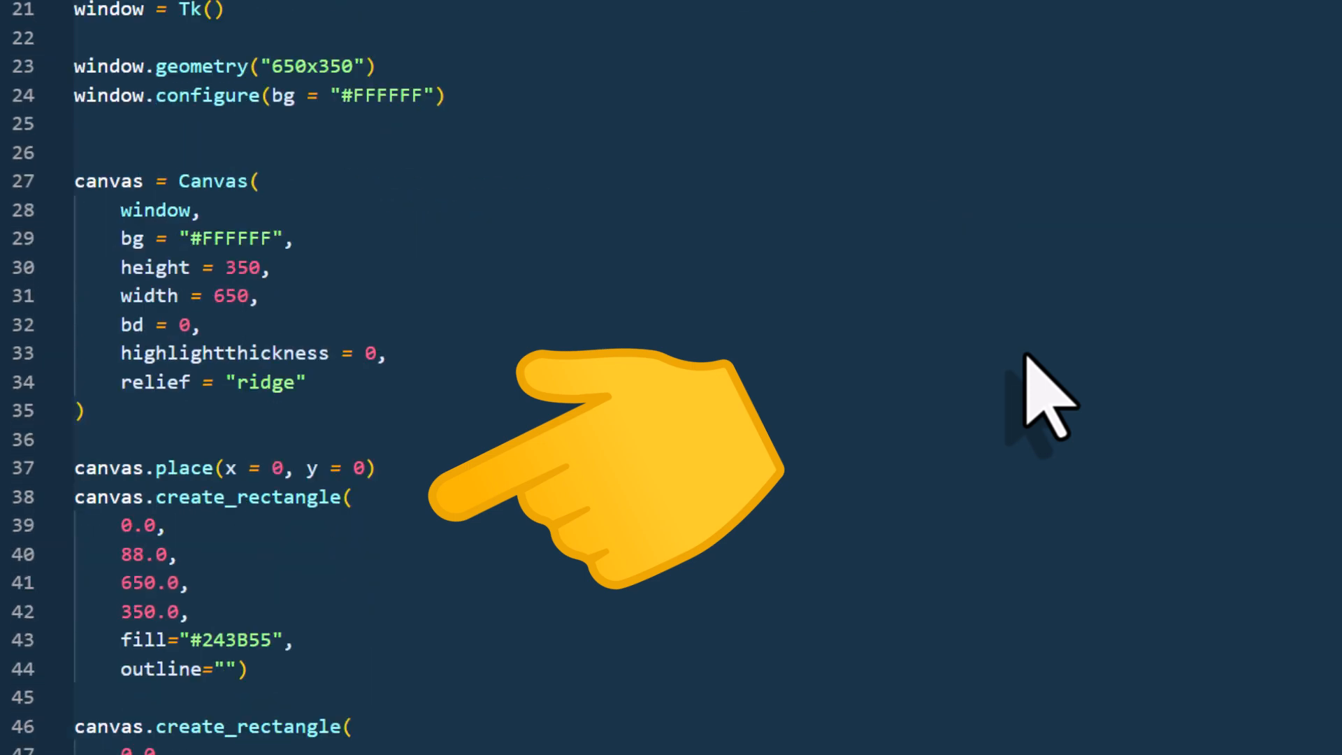
pyautogui.scroll(-3)
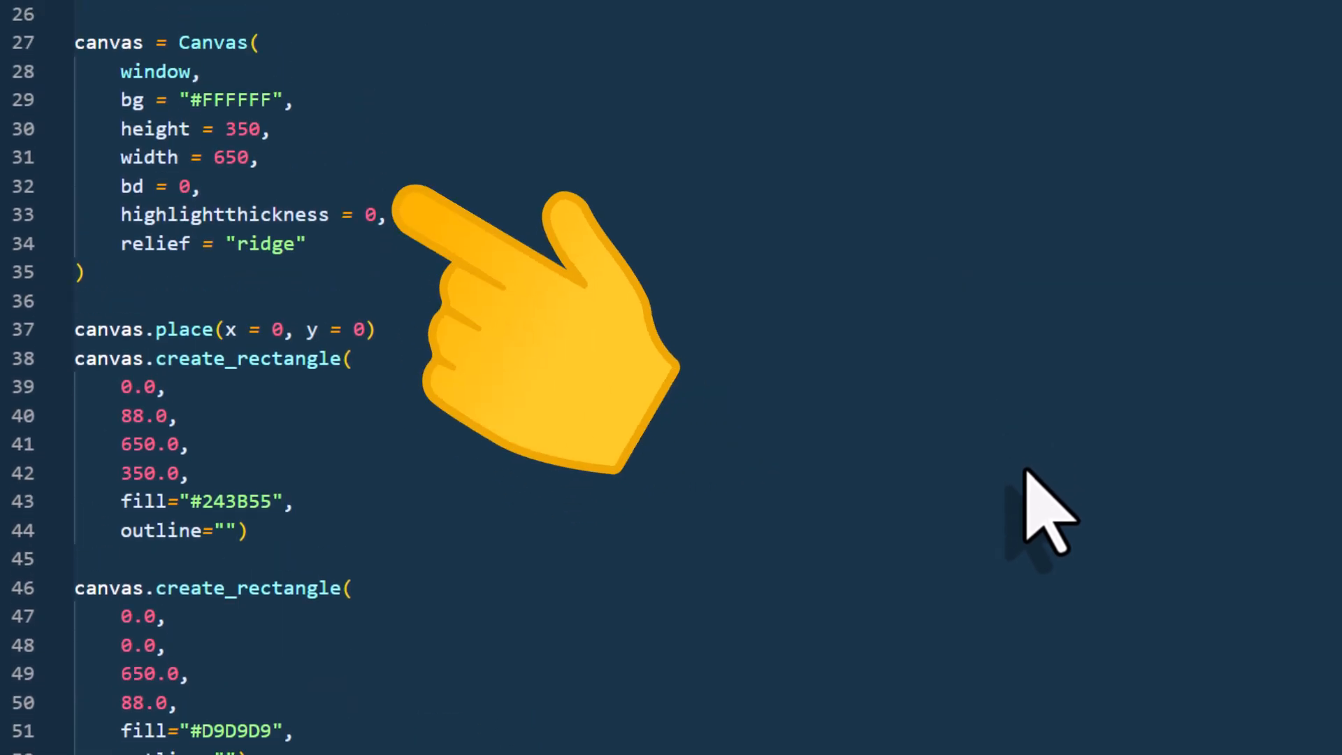
pyautogui.scroll(-3)
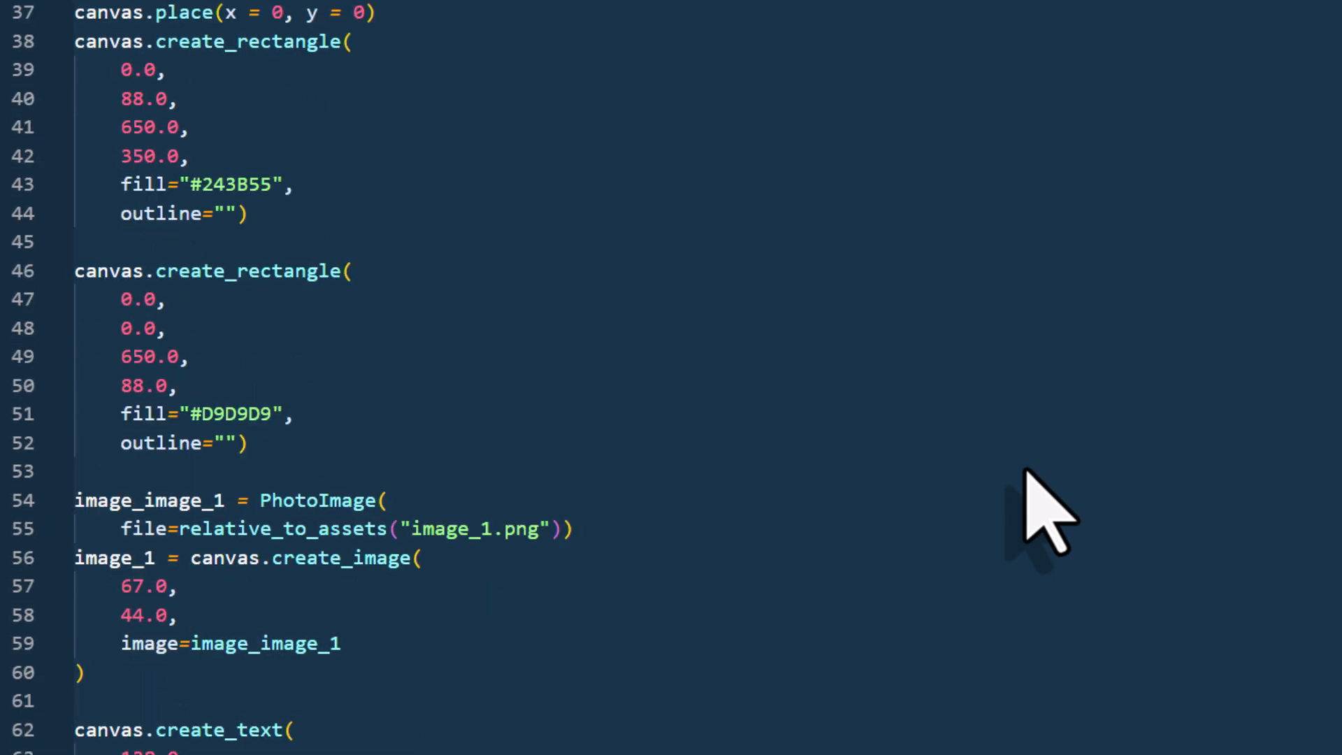
pyautogui.scroll(-3)
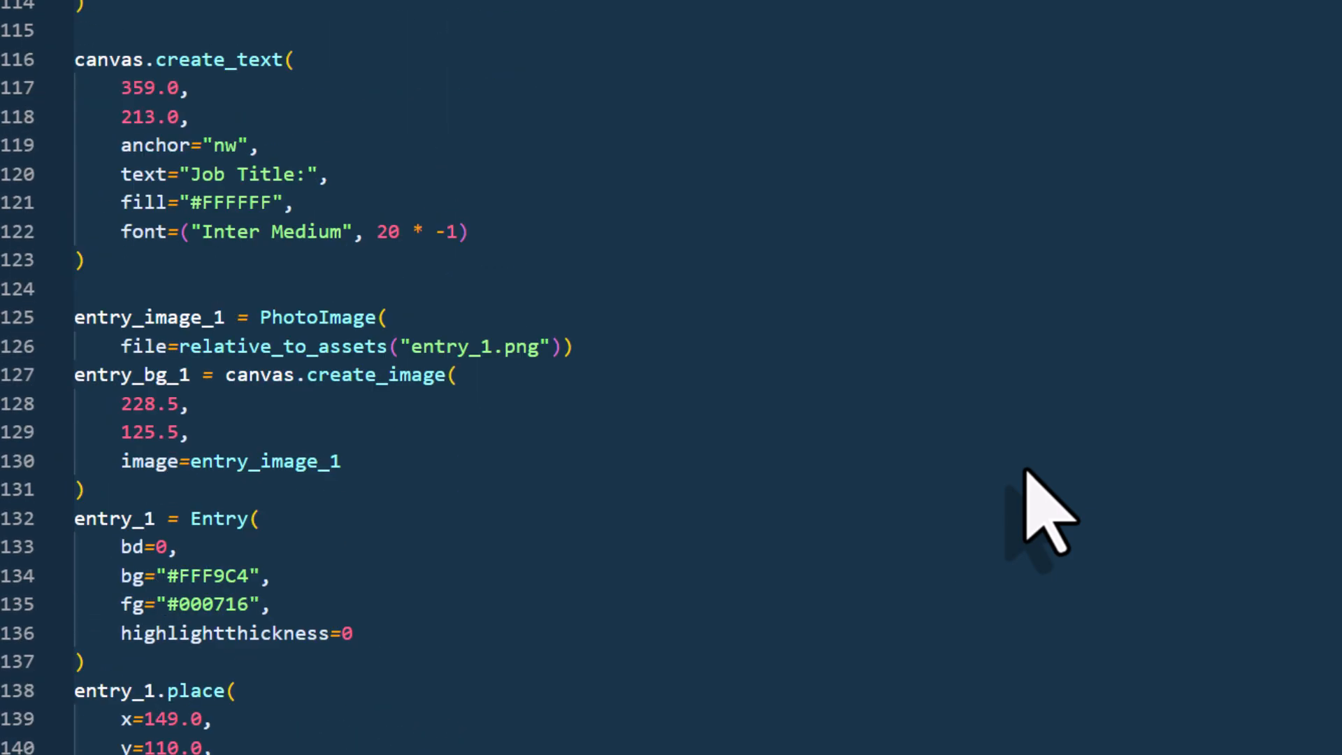
pyautogui.scroll(-3)
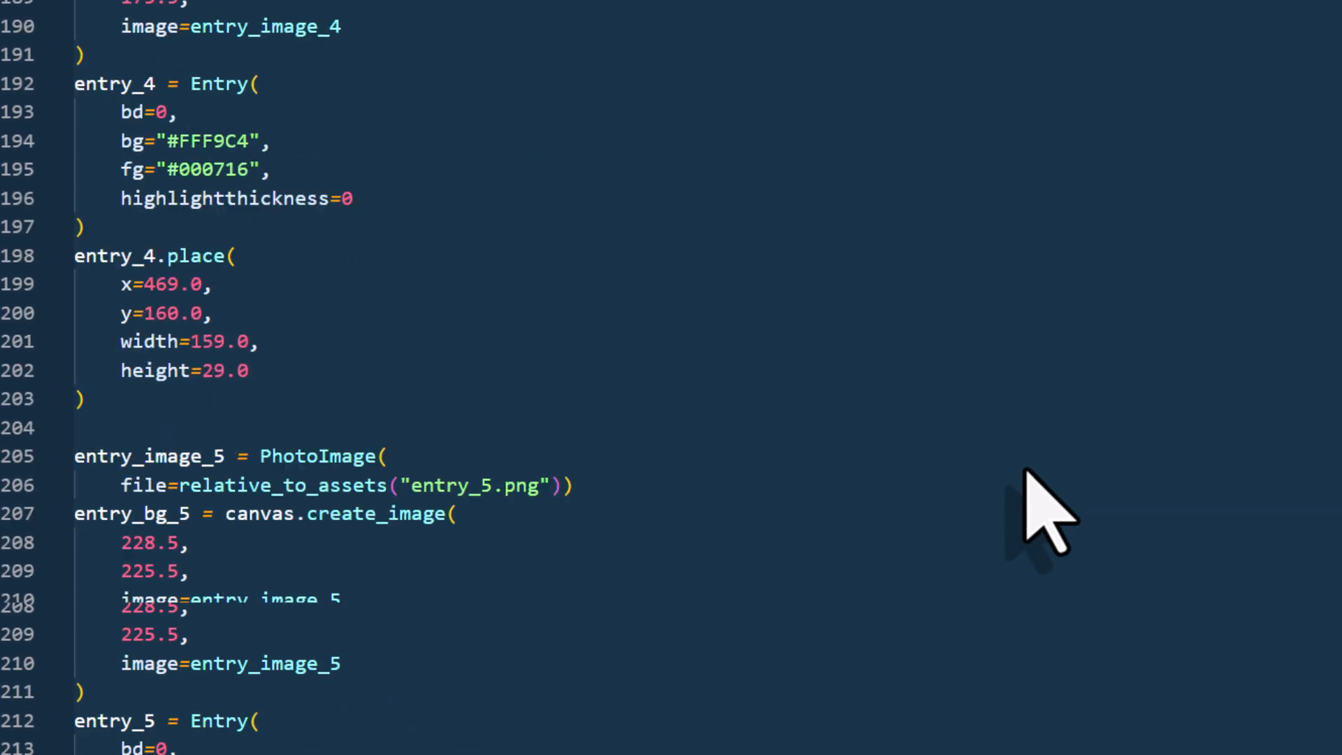
pyautogui.scroll(-3)
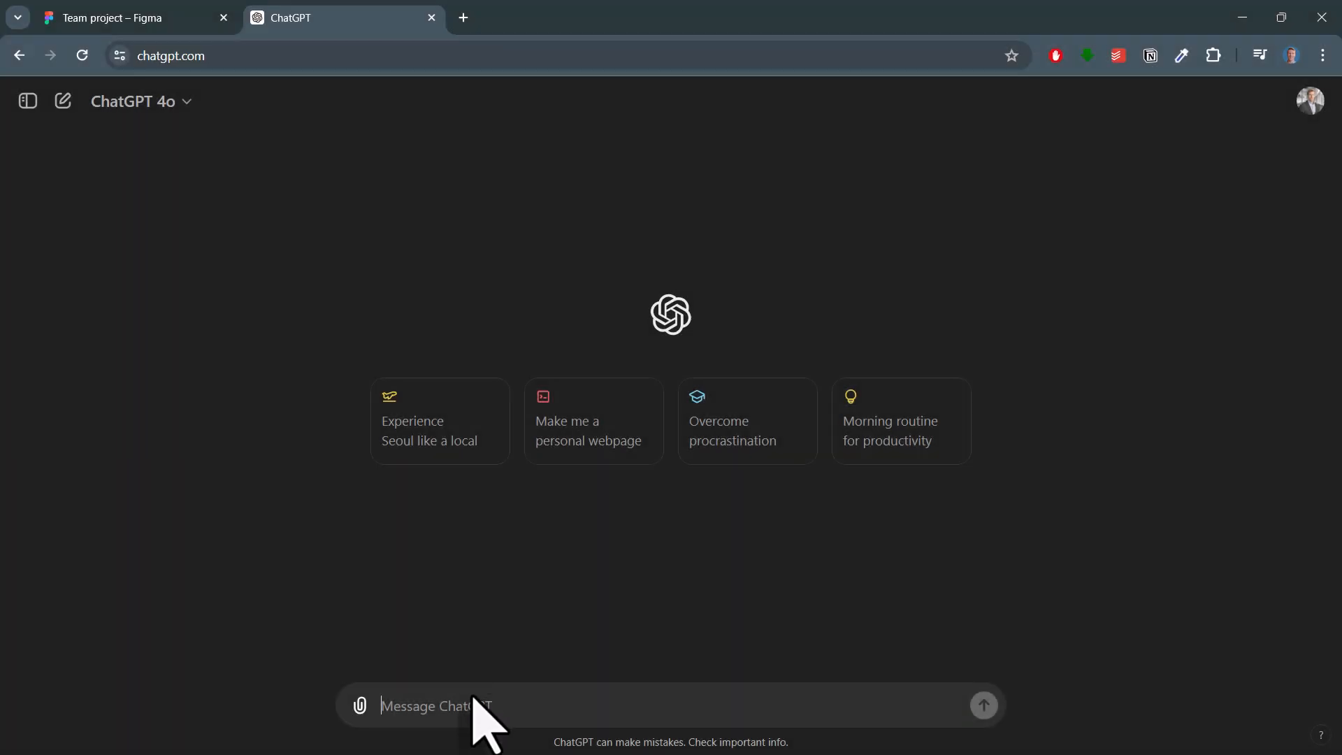
# Ask ChatGPT to validate fields and email and save submissions to submissions.xlsx via openpyxl
pyautogui.write("Adjust your Excel data entry form to save submissions in 'submissions.xlsx' using openpyxl. Create the file if it doesn't exist and assign an auto-incremented ID to each submission. After submitting, clear fields and display a success message. Ensure all fields are filled, show an error if any are empty, and validate the email before submitting")
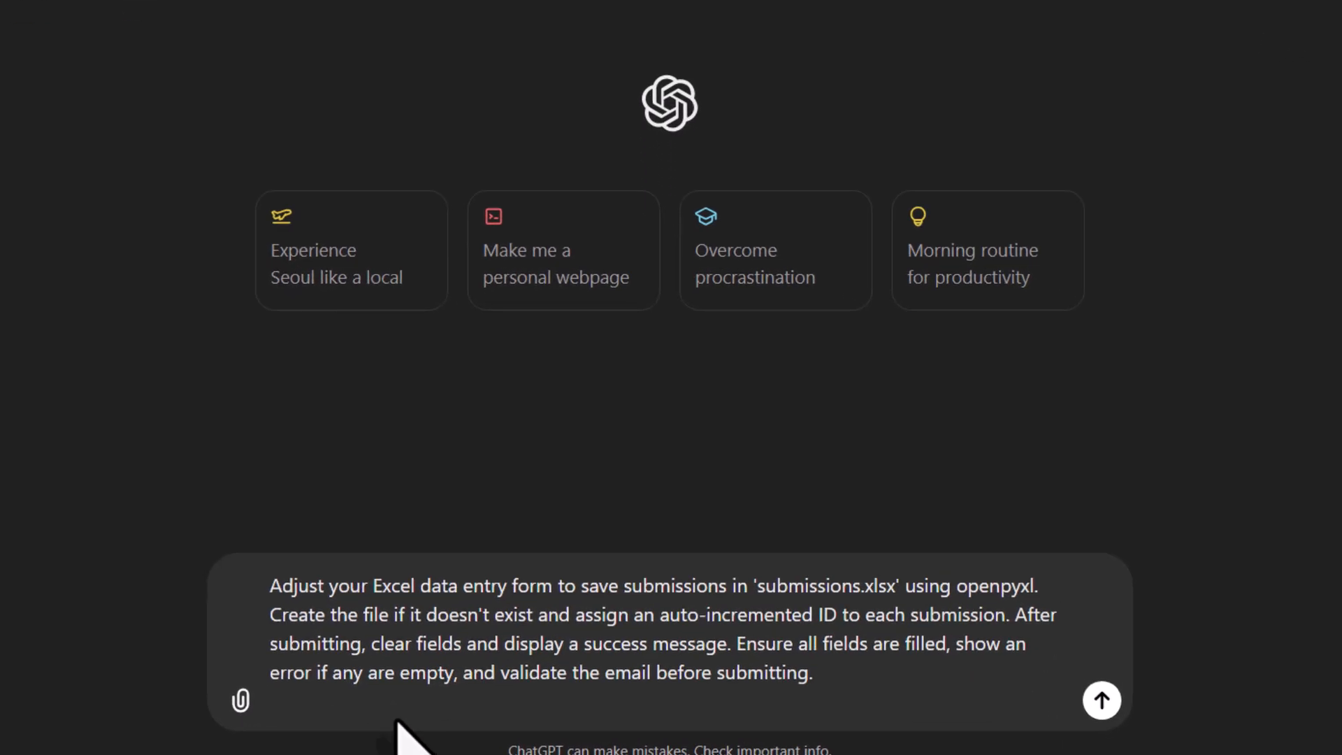
pyautogui.click(599, 701)
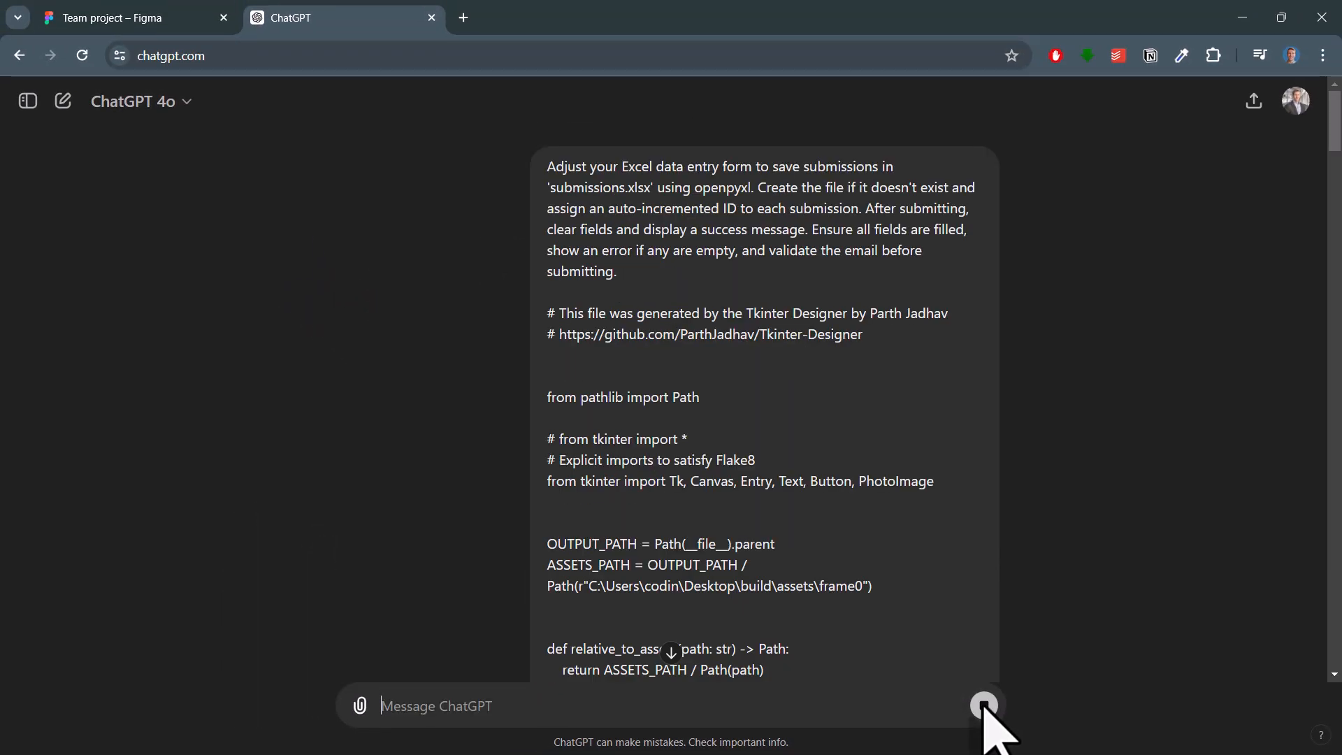
pyautogui.scroll(-3)
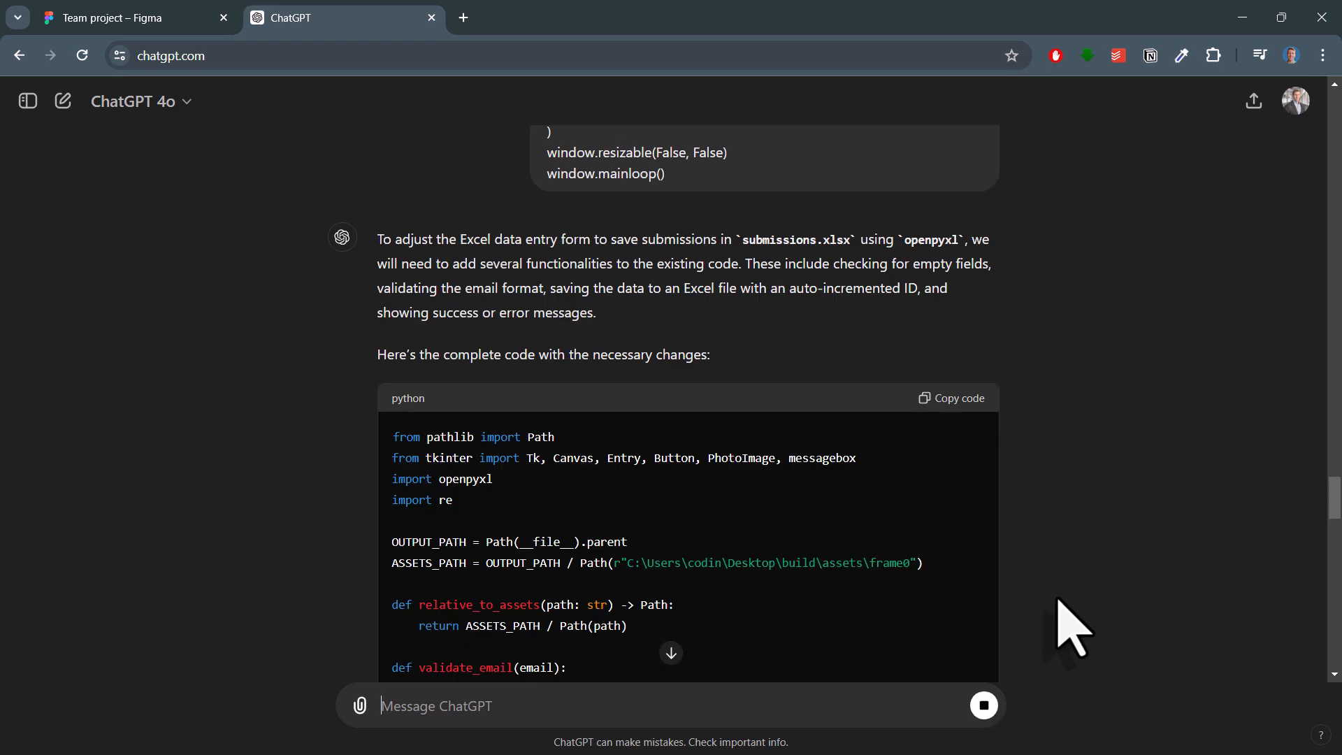
pyautogui.scroll(-3)
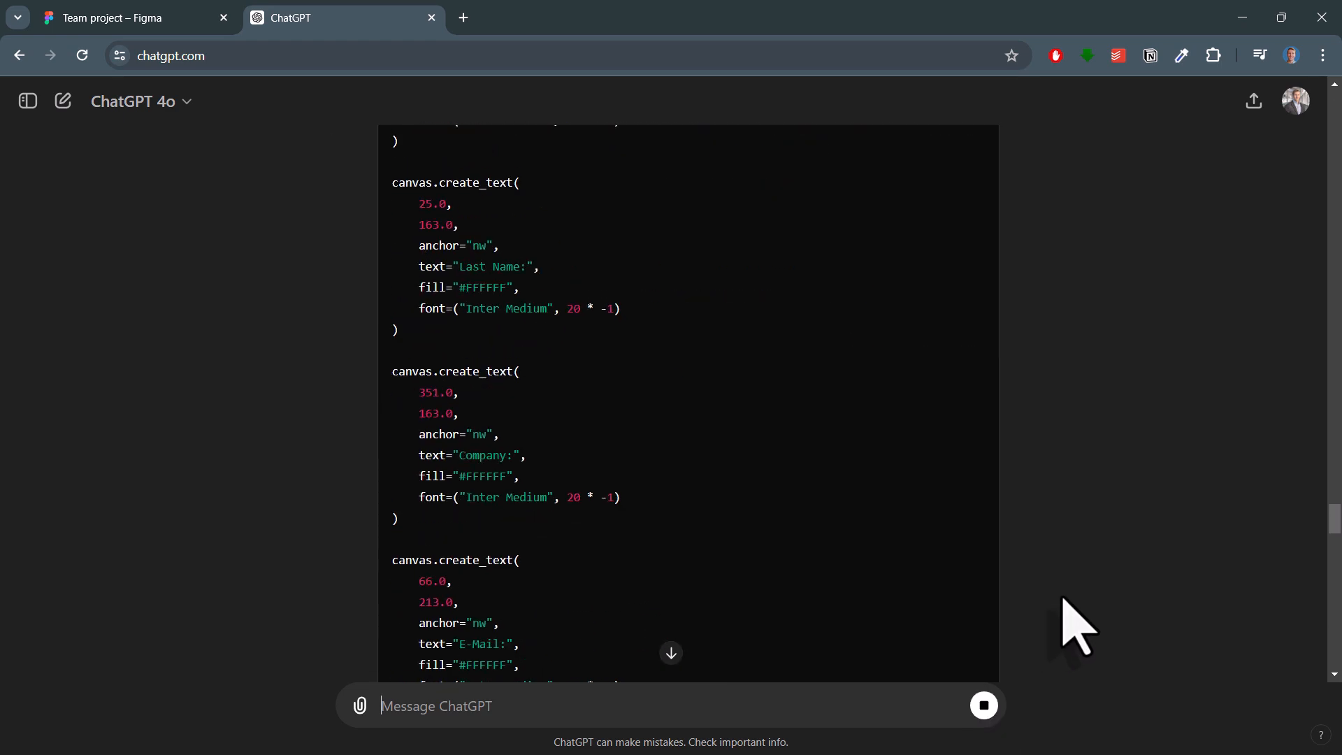
pyautogui.scroll(-3)
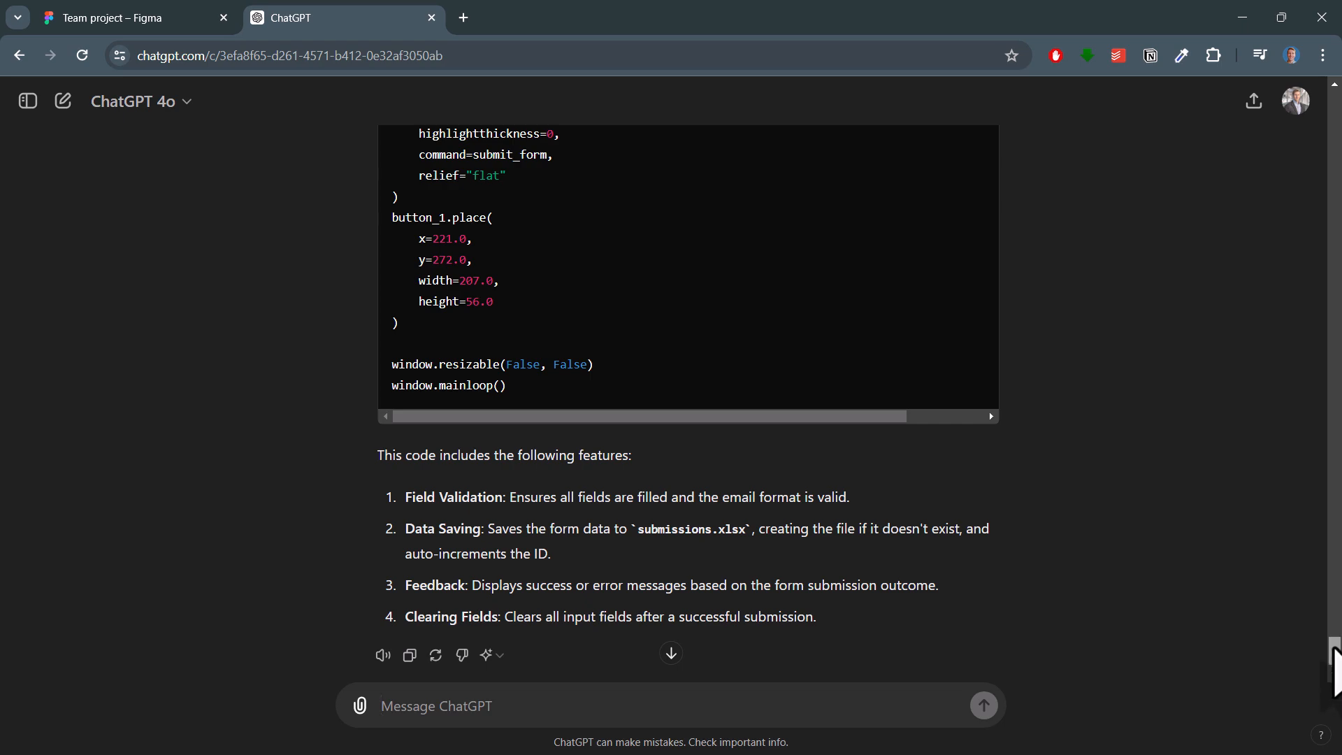
pyautogui.scroll(3)
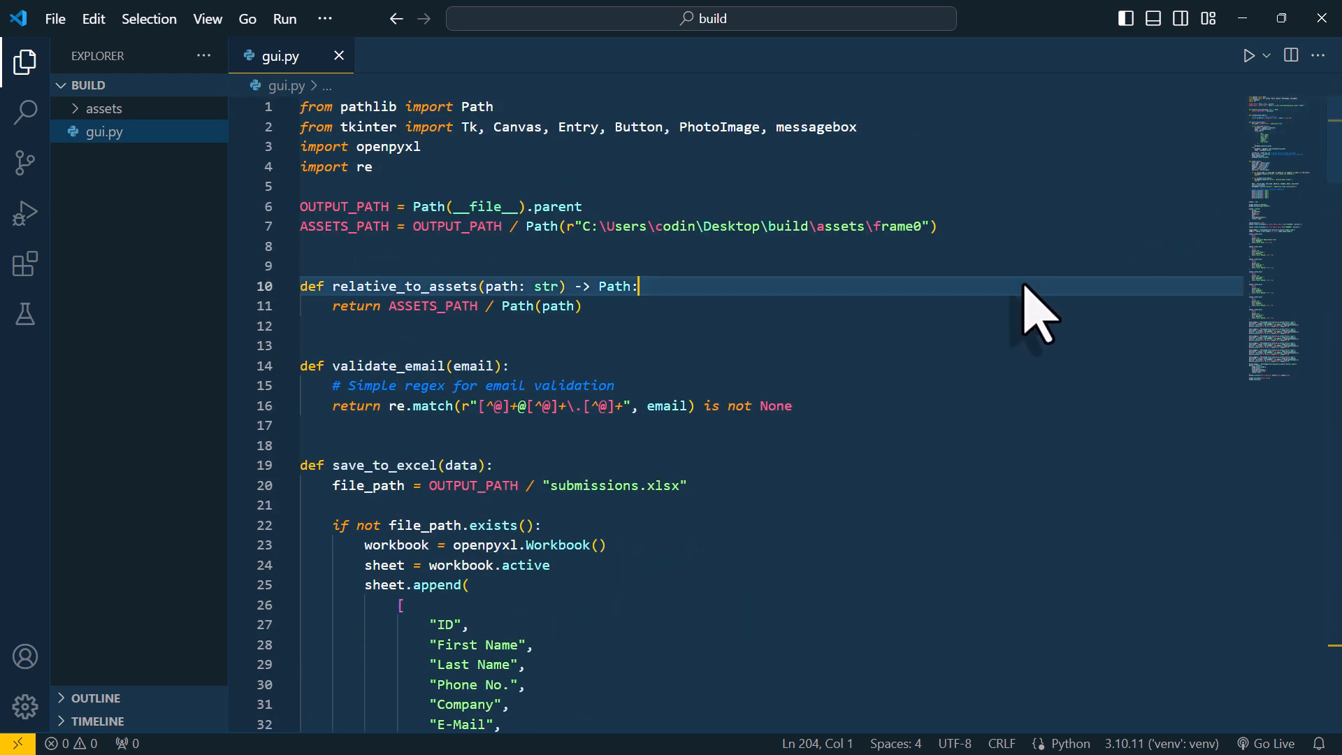
# Paste ChatGPT's revised code into gui.py, noting the import openpyxl line
pyautogui.click(637, 286)
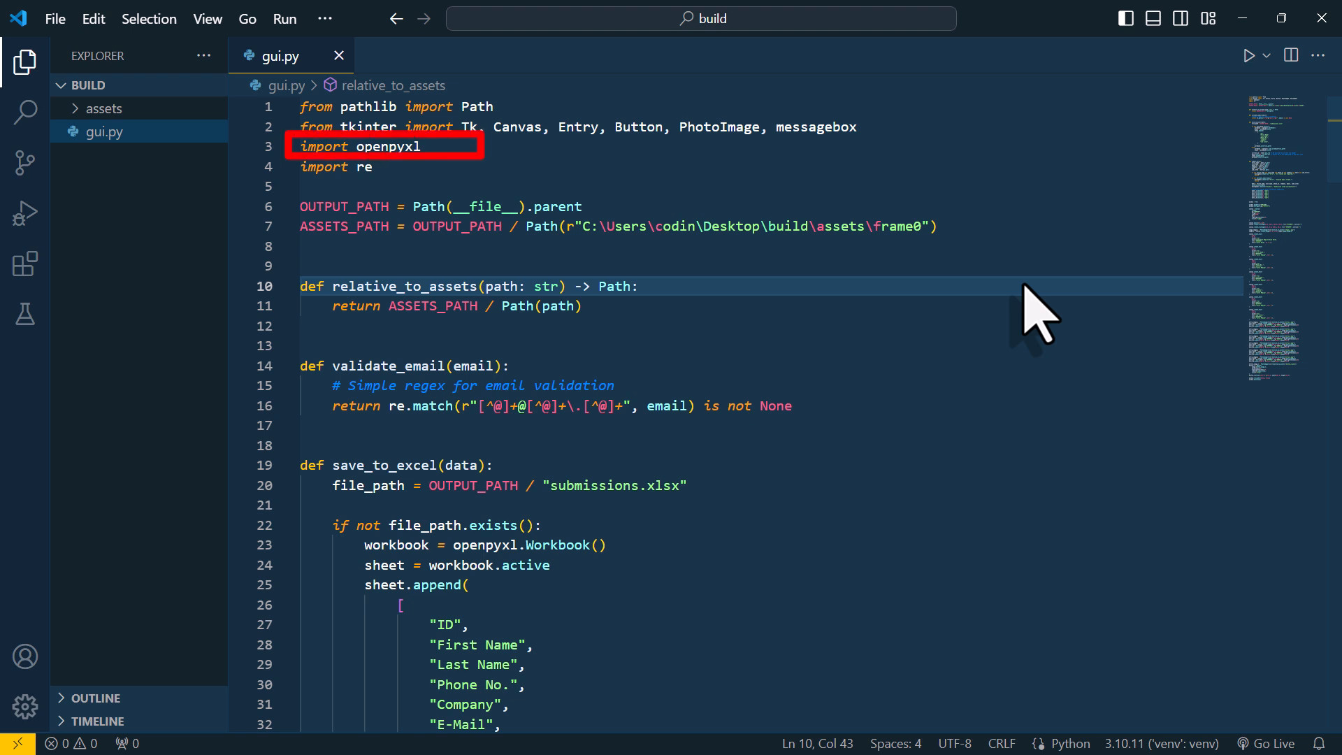
pyautogui.moveTo(1151, 218)
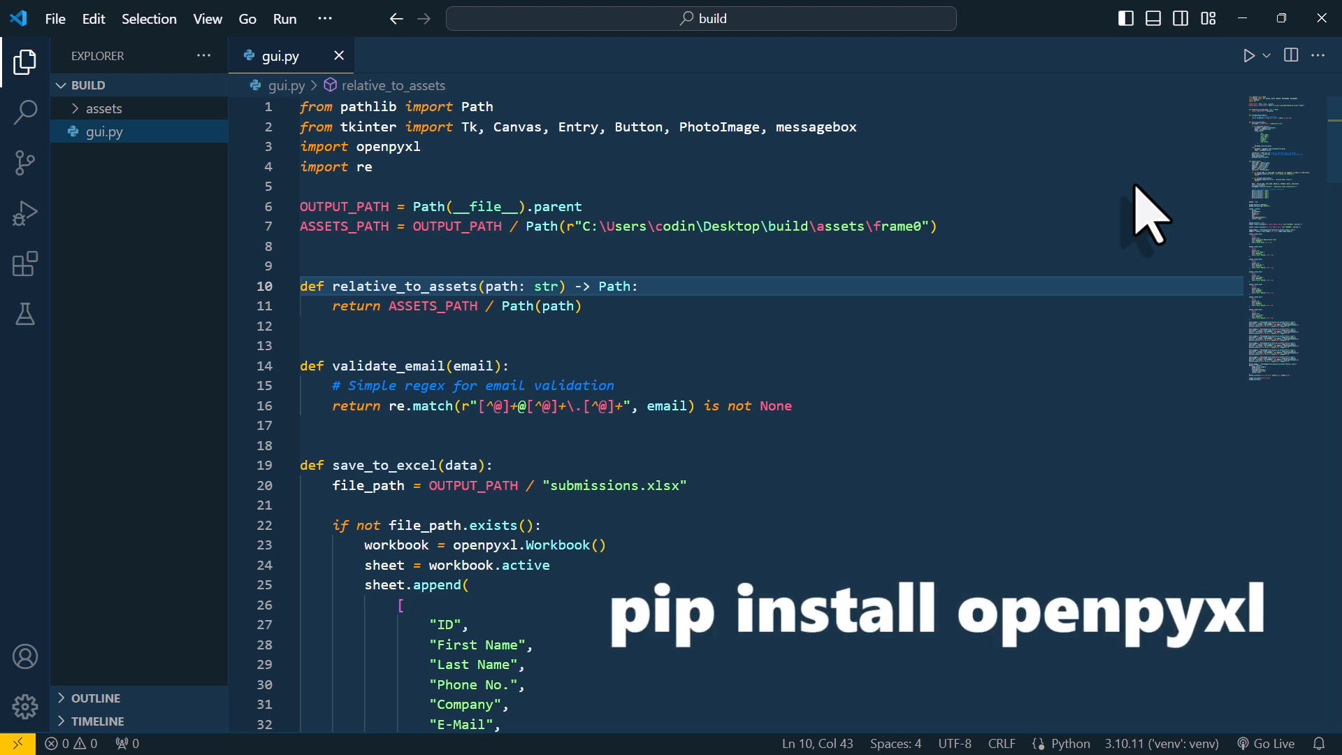
pyautogui.moveTo(1036, 317)
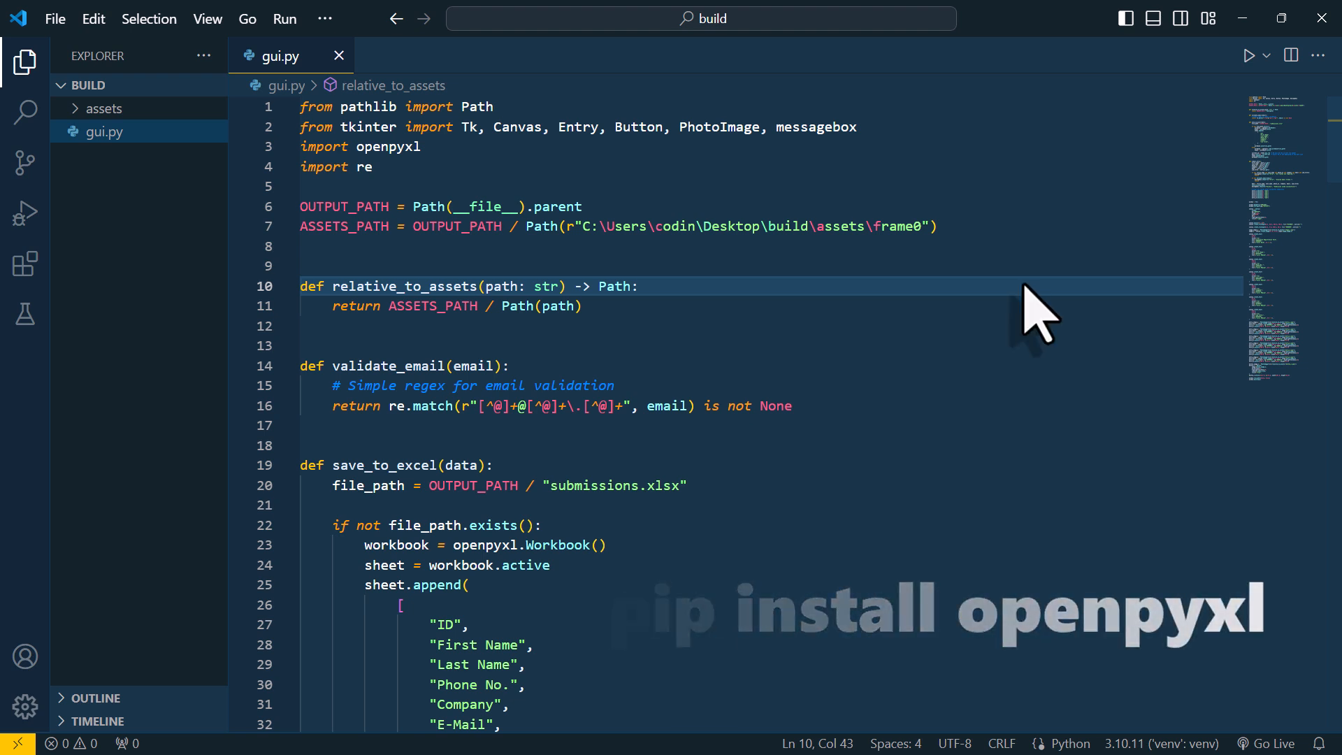
# Run the revised form, submit a registration, then confirm empty submissions are rejected
pyautogui.click(1249, 54)
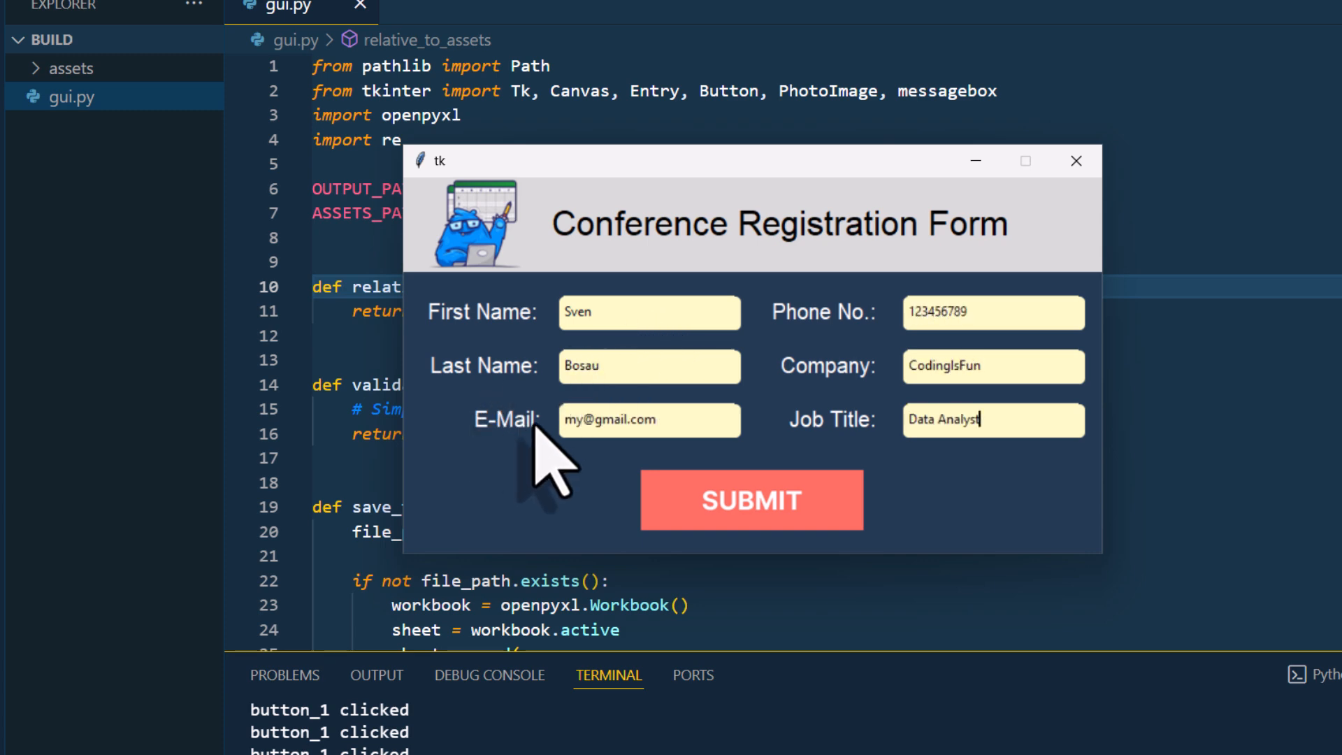
pyautogui.click(750, 500)
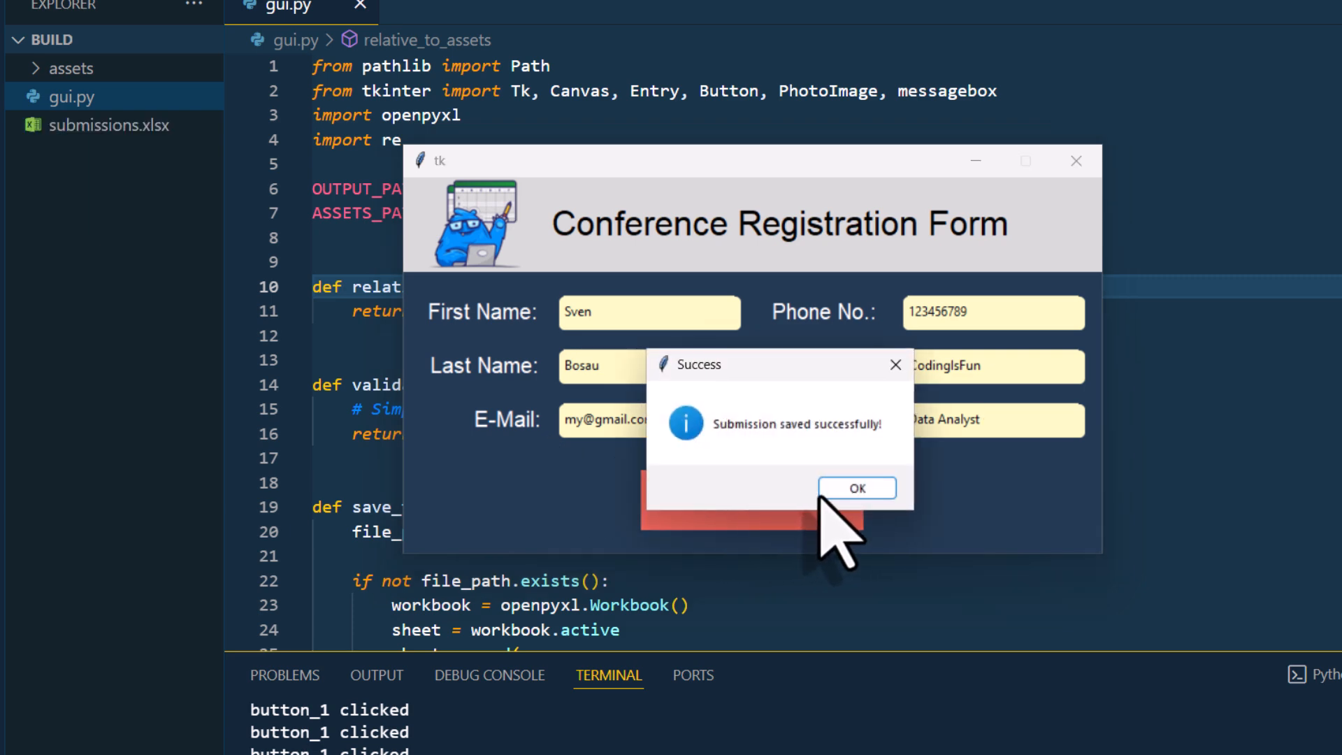
pyautogui.click(855, 488)
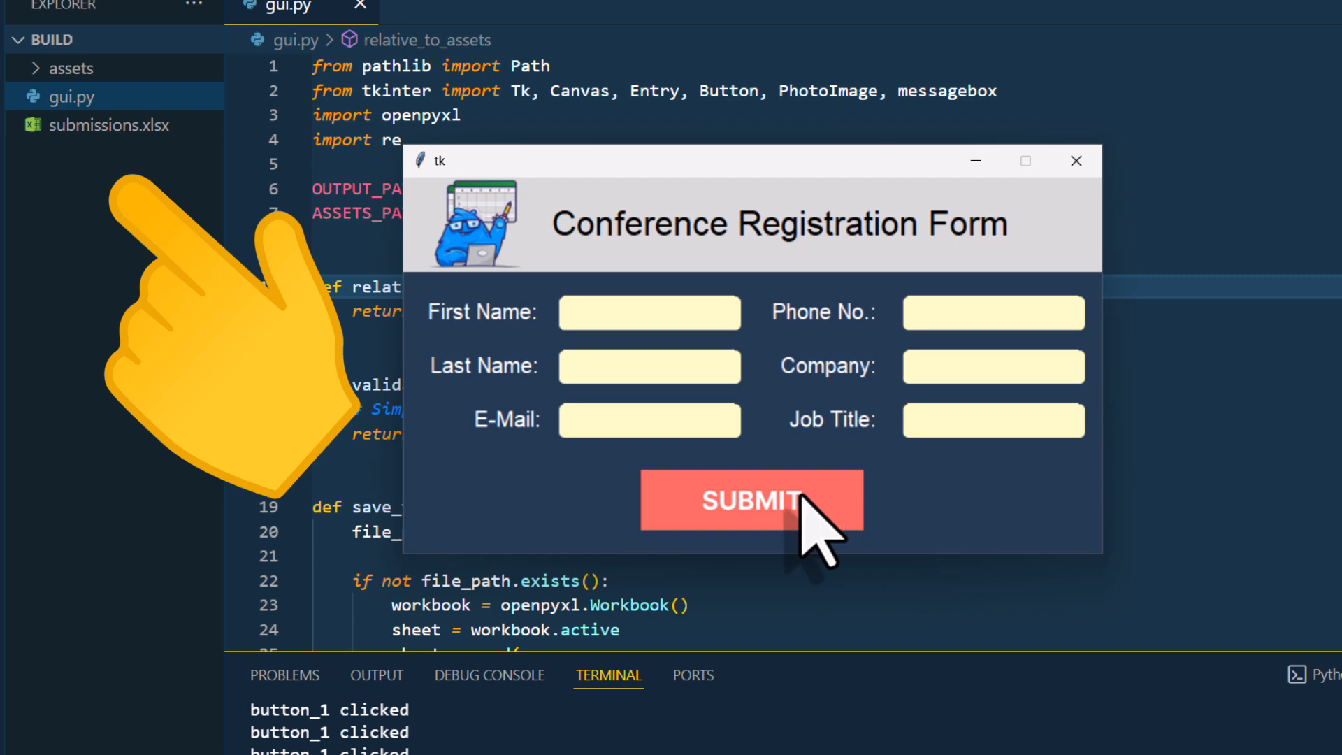
pyautogui.click(750, 500)
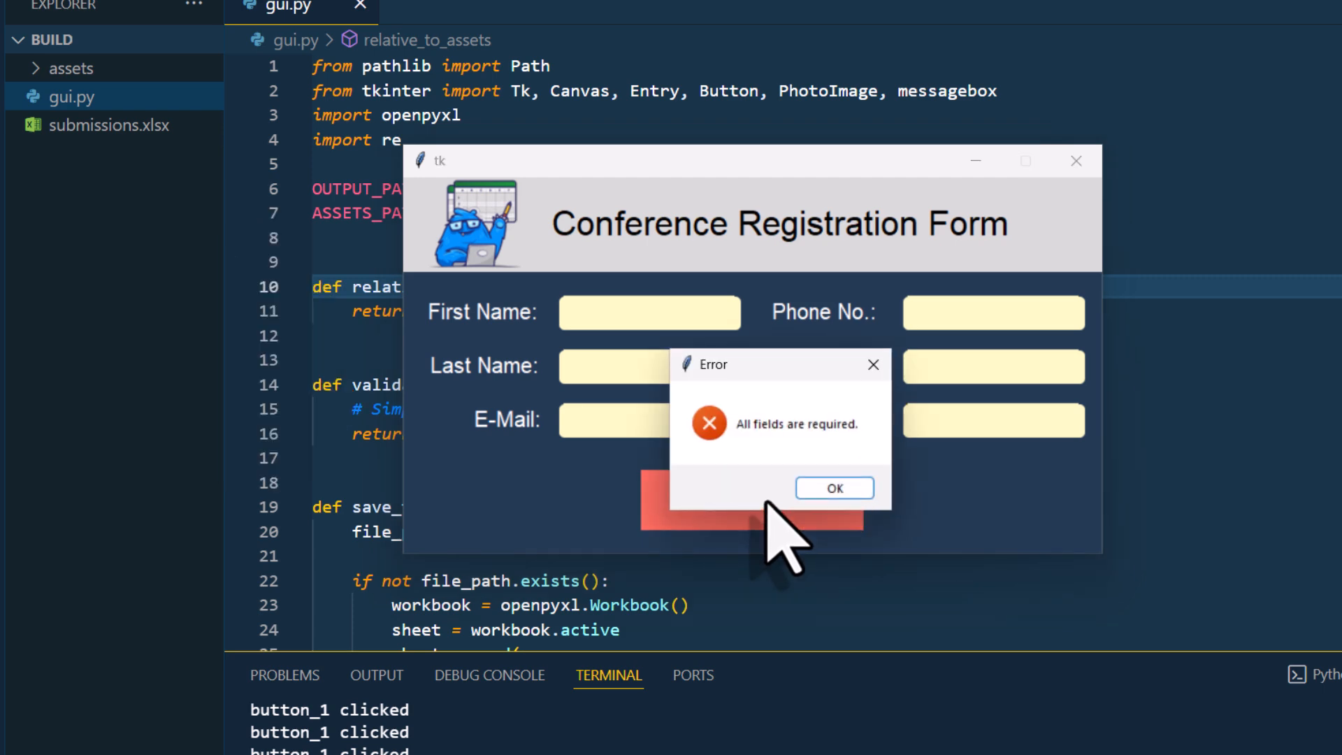
pyautogui.click(832, 488)
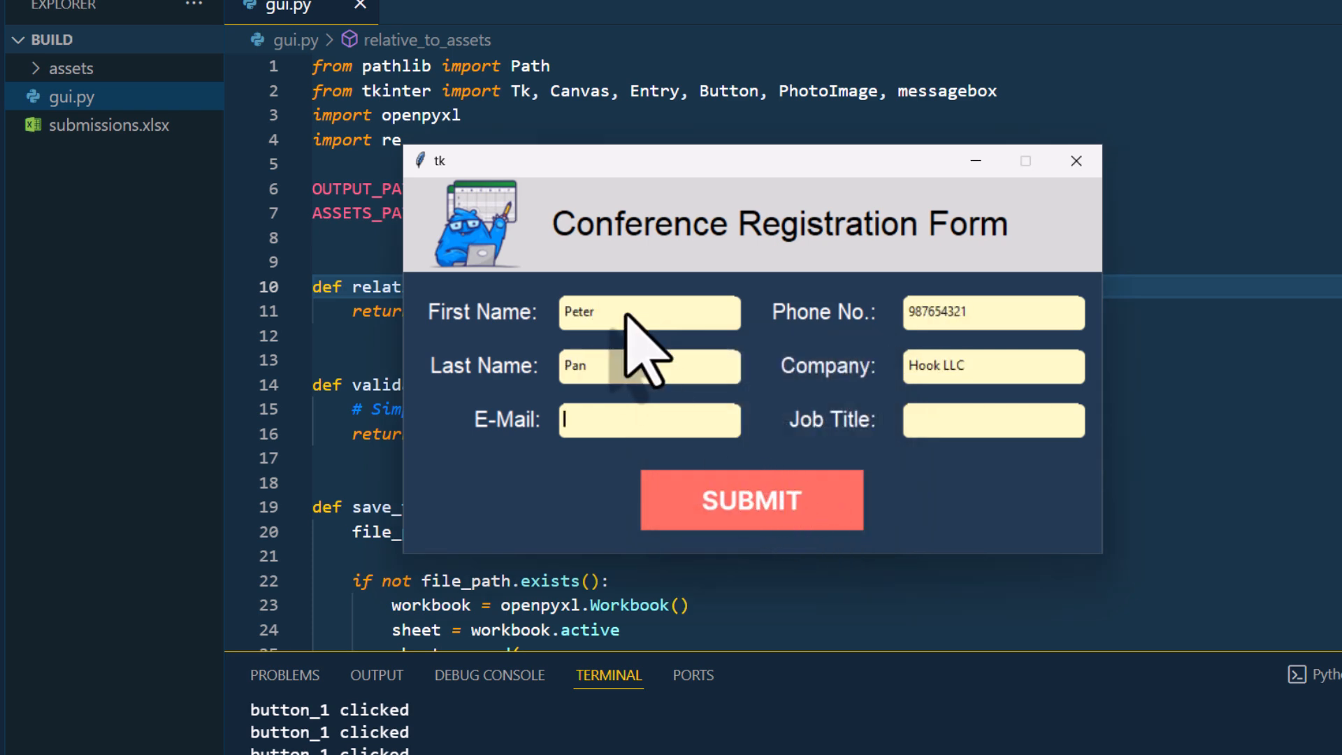
# Enter the Hook LLC, Data Nerd registration, finishing the email with n.com, and submit
pyautogui.click(749, 500)
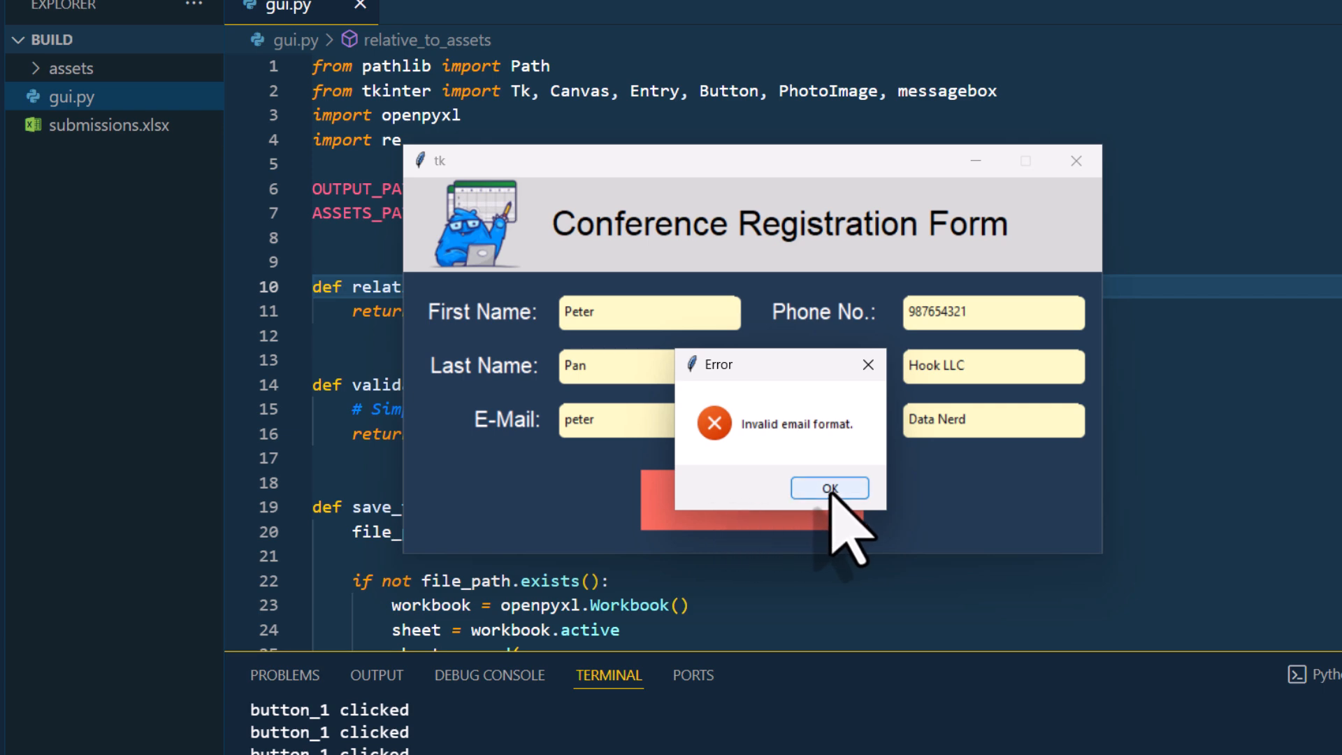
pyautogui.click(828, 487)
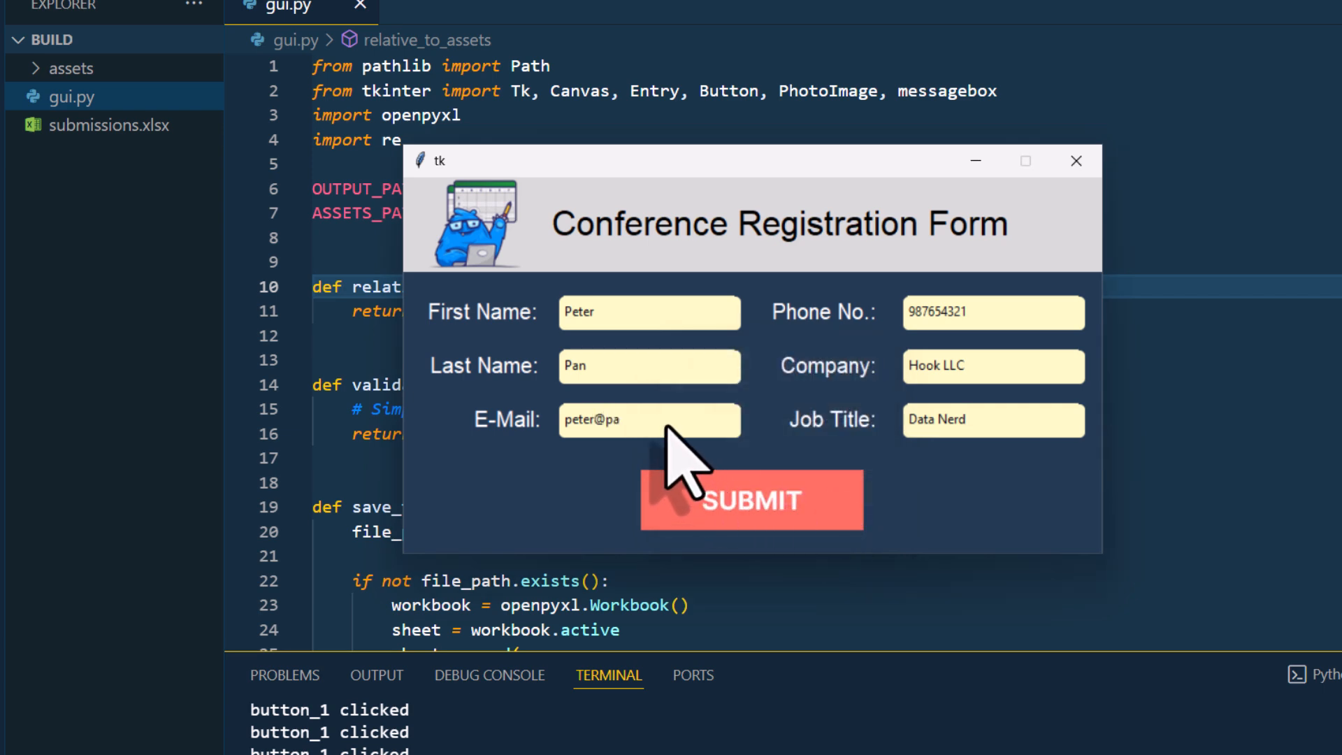
pyautogui.write('n.com')
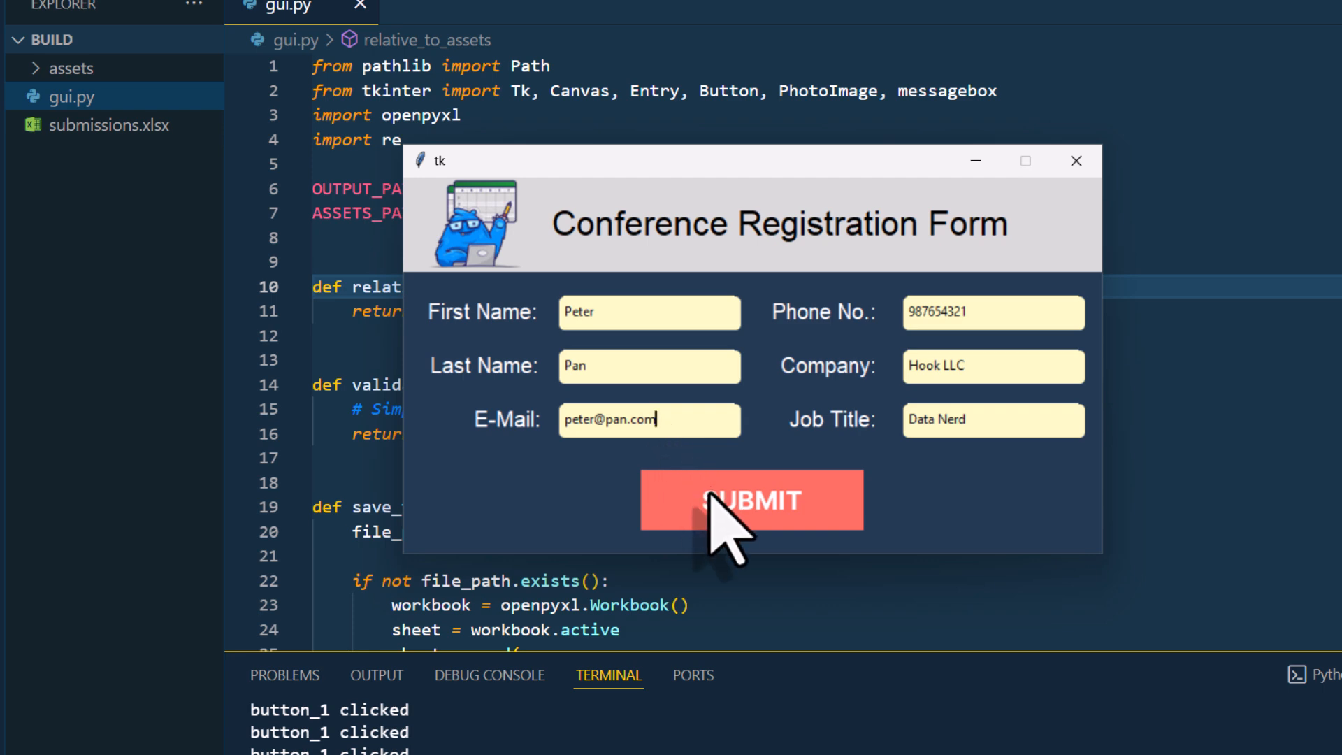
pyautogui.click(750, 500)
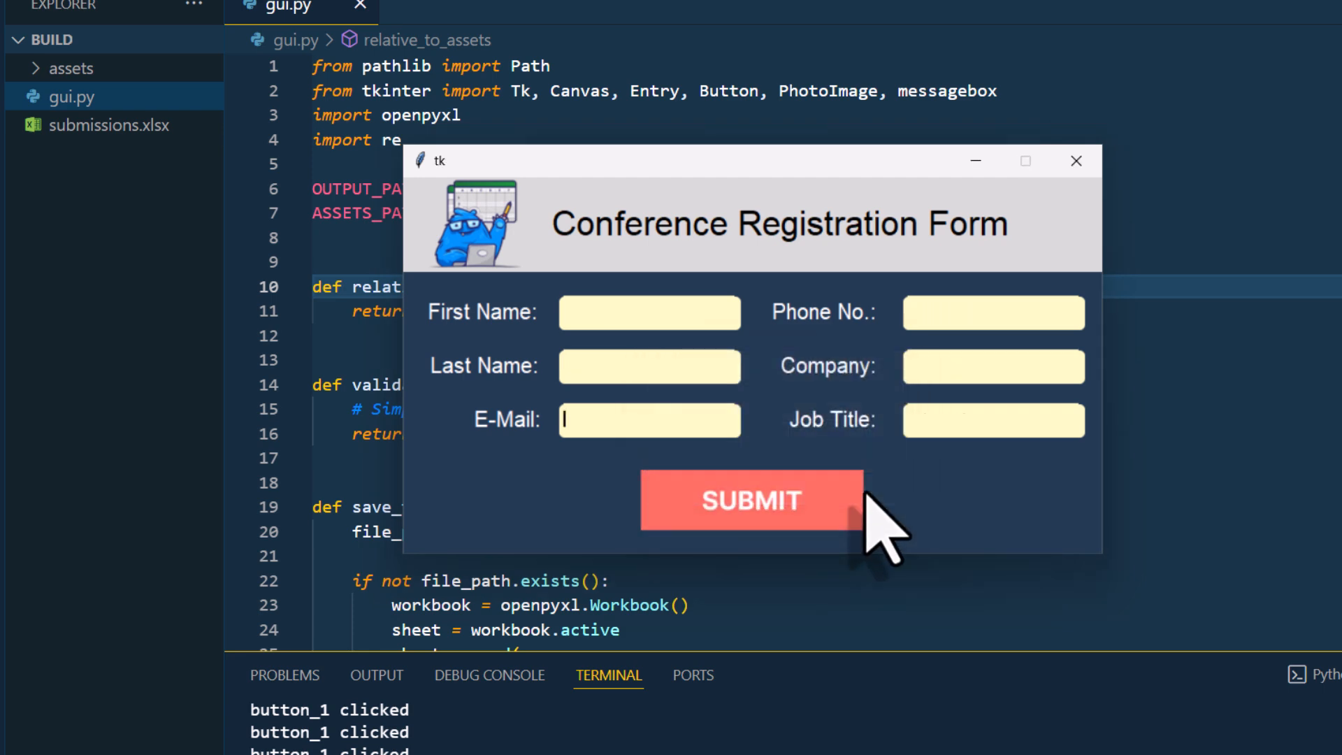
pyautogui.moveTo(920, 522)
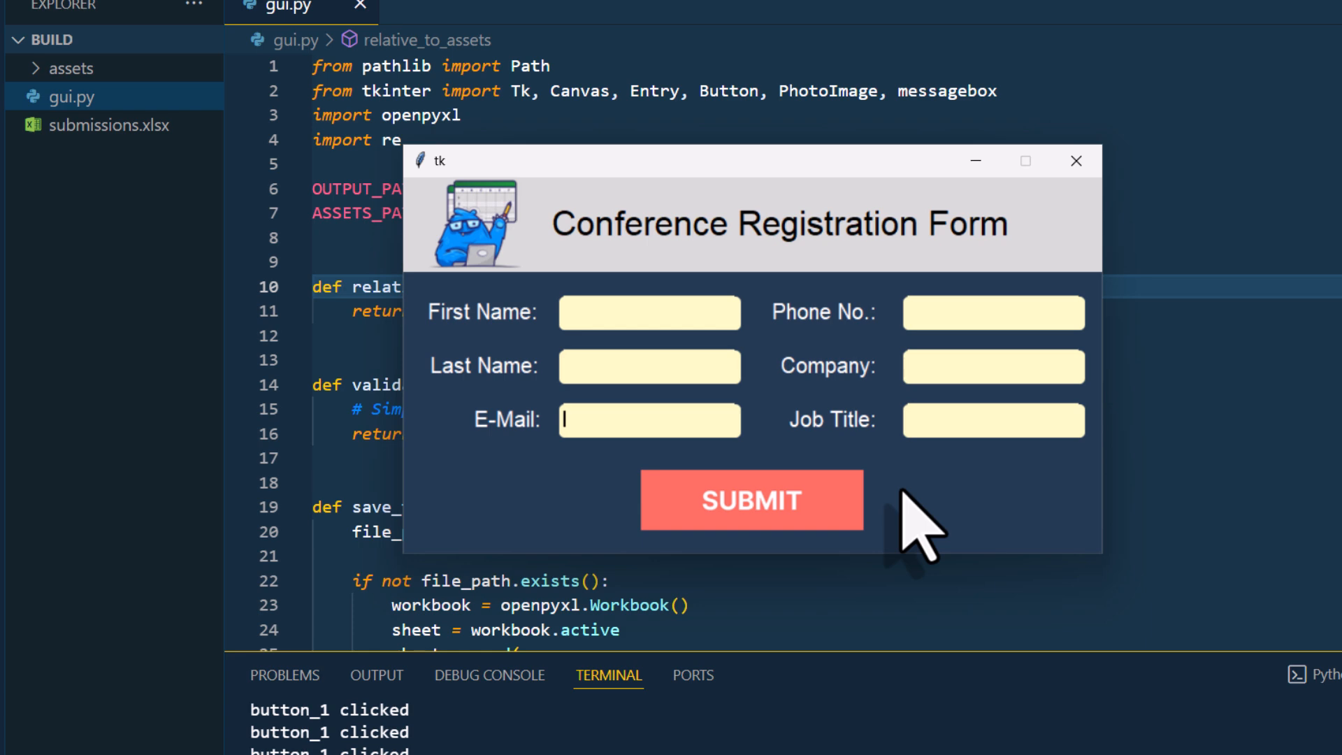
pyautogui.moveTo(1051, 248)
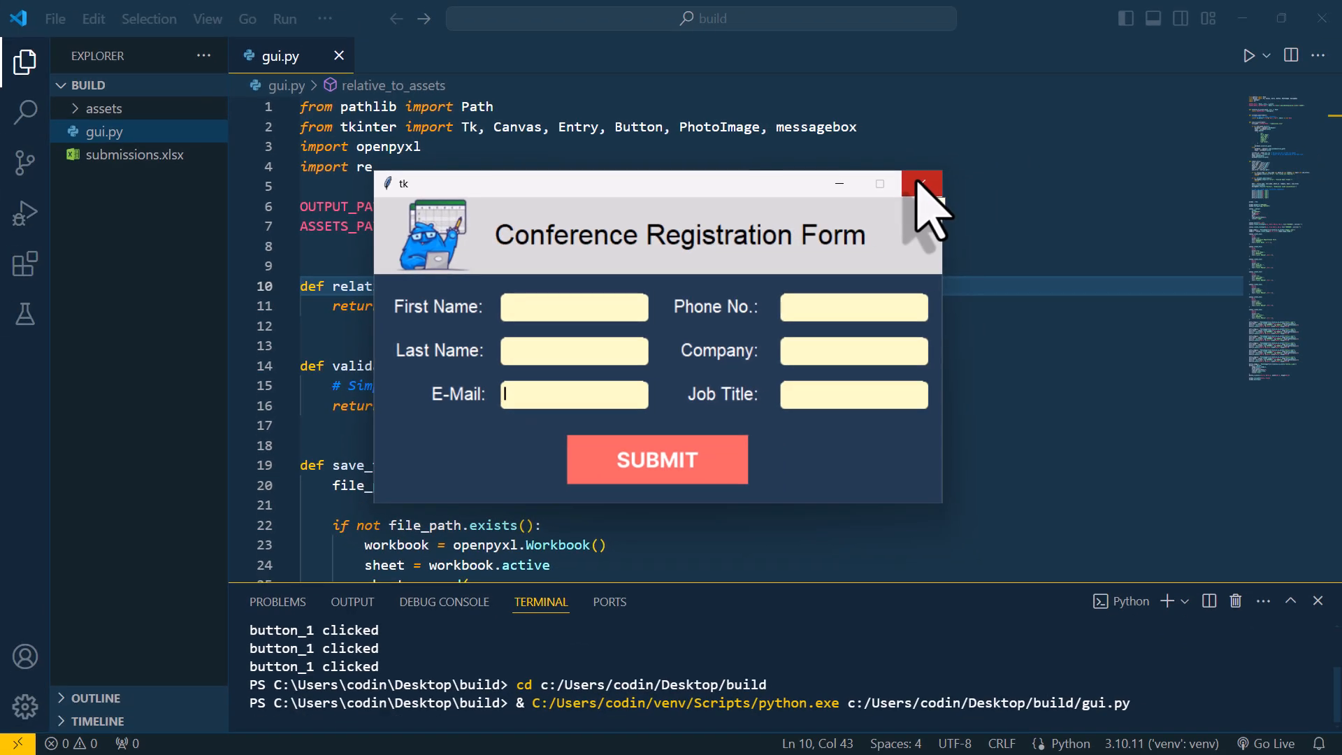
# Close the form, open submissions.xlsx, autofit columns A–G and bold the header row
pyautogui.click(922, 183)
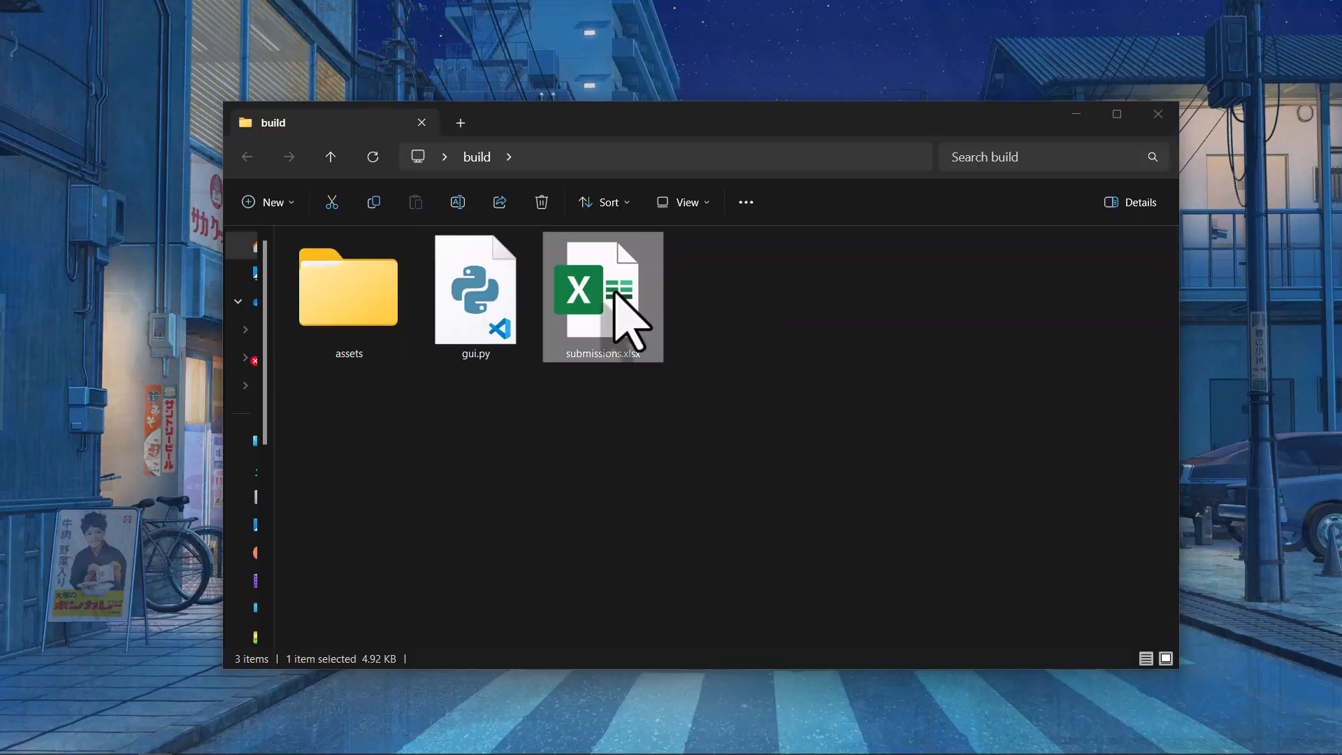
pyautogui.doubleClick(601, 297)
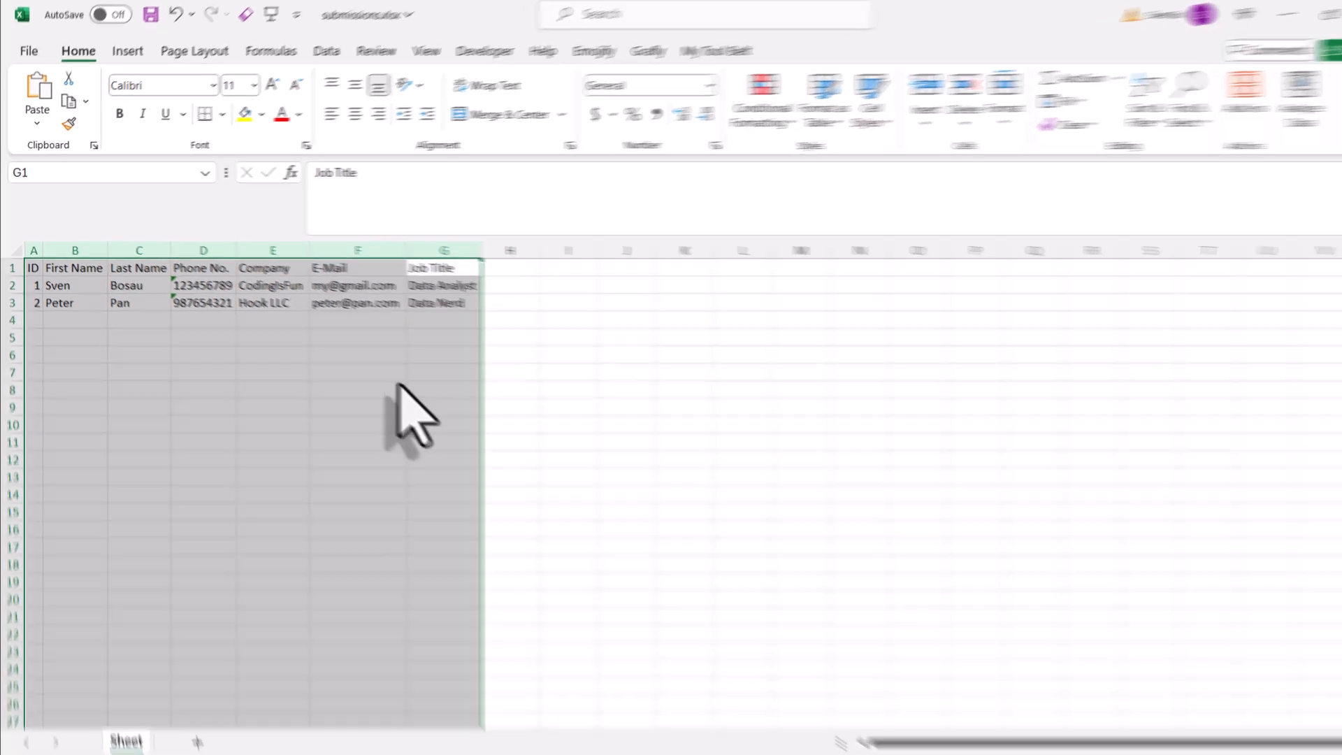
pyautogui.click(554, 502)
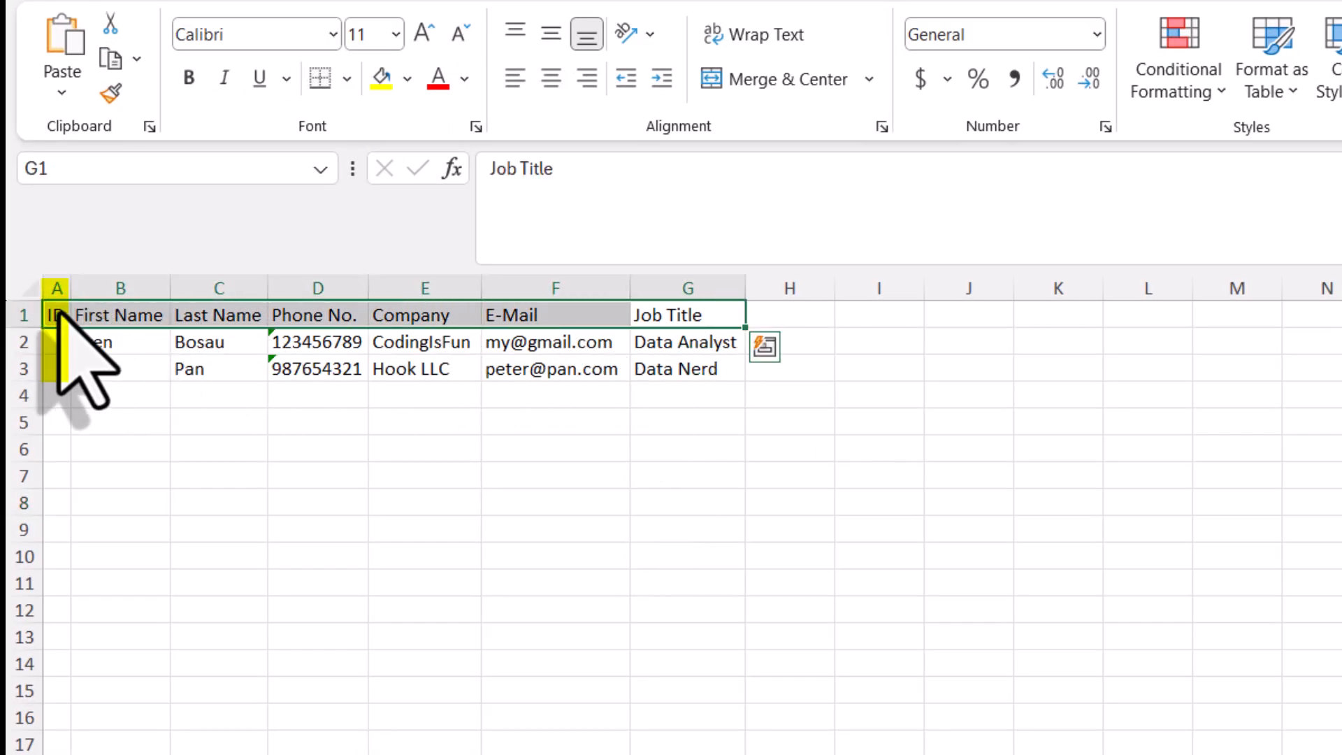
pyautogui.click(407, 79)
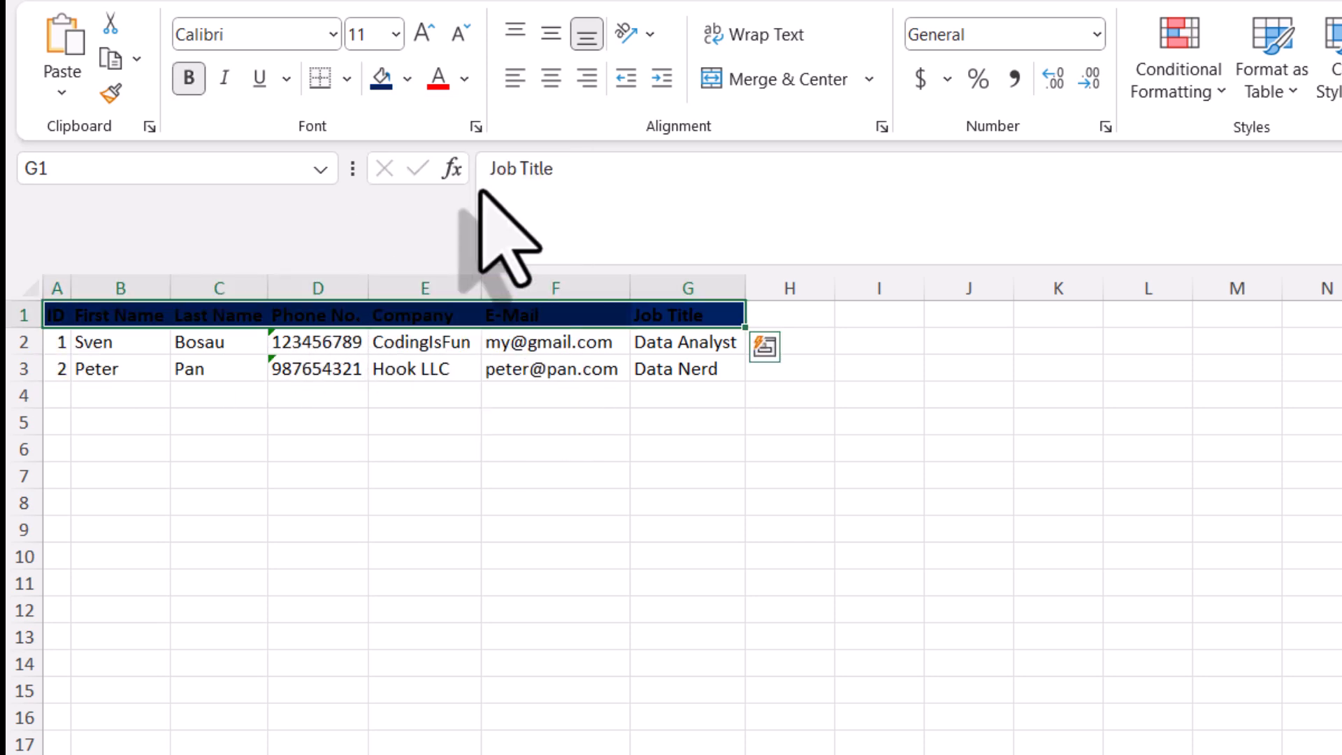
pyautogui.click(466, 77)
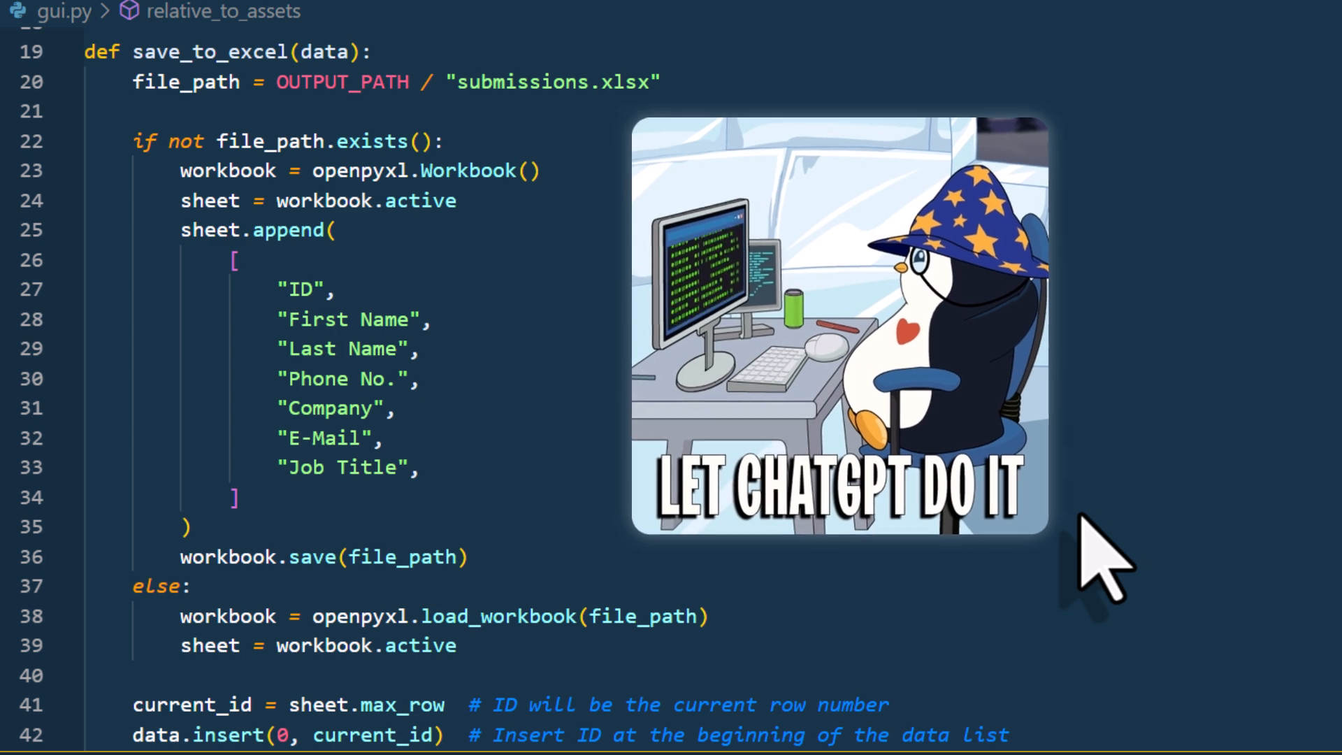
# Scroll through the save_to_excel function in gui.py
pyautogui.scroll(-3)
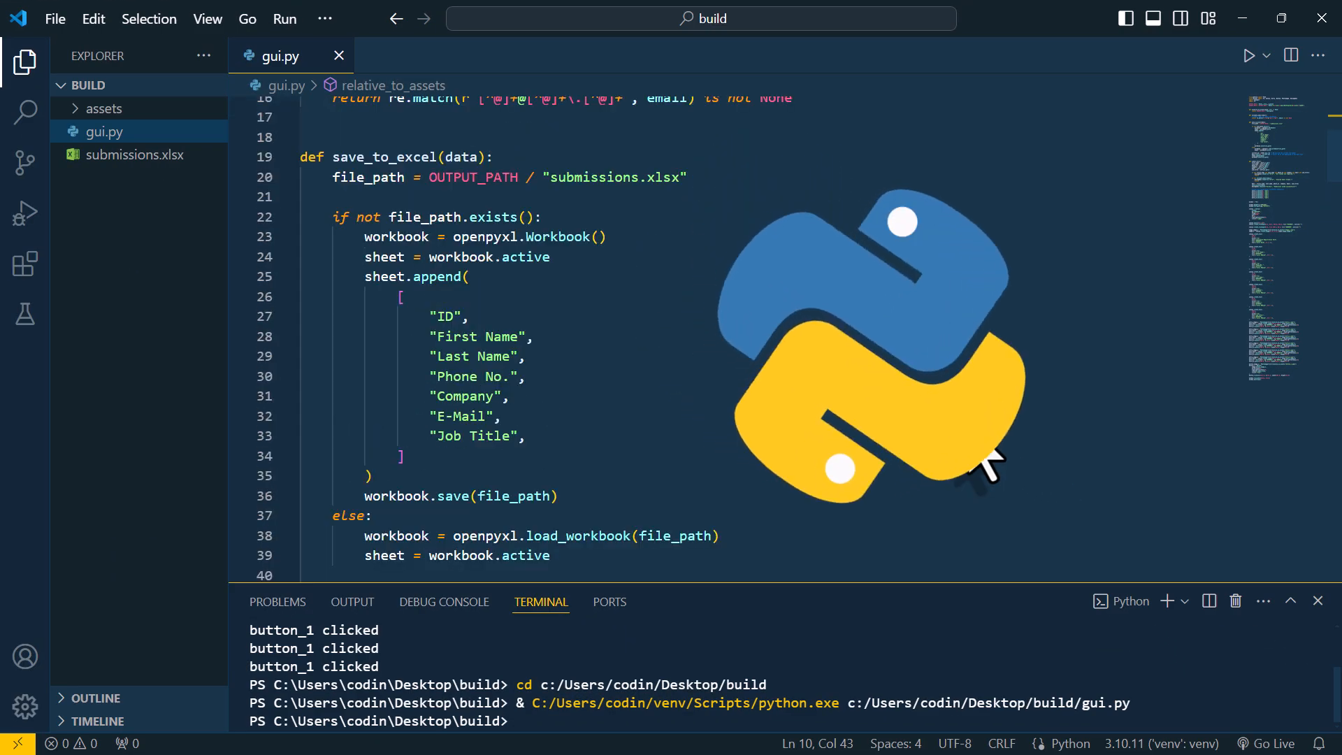
pyautogui.scroll(3)
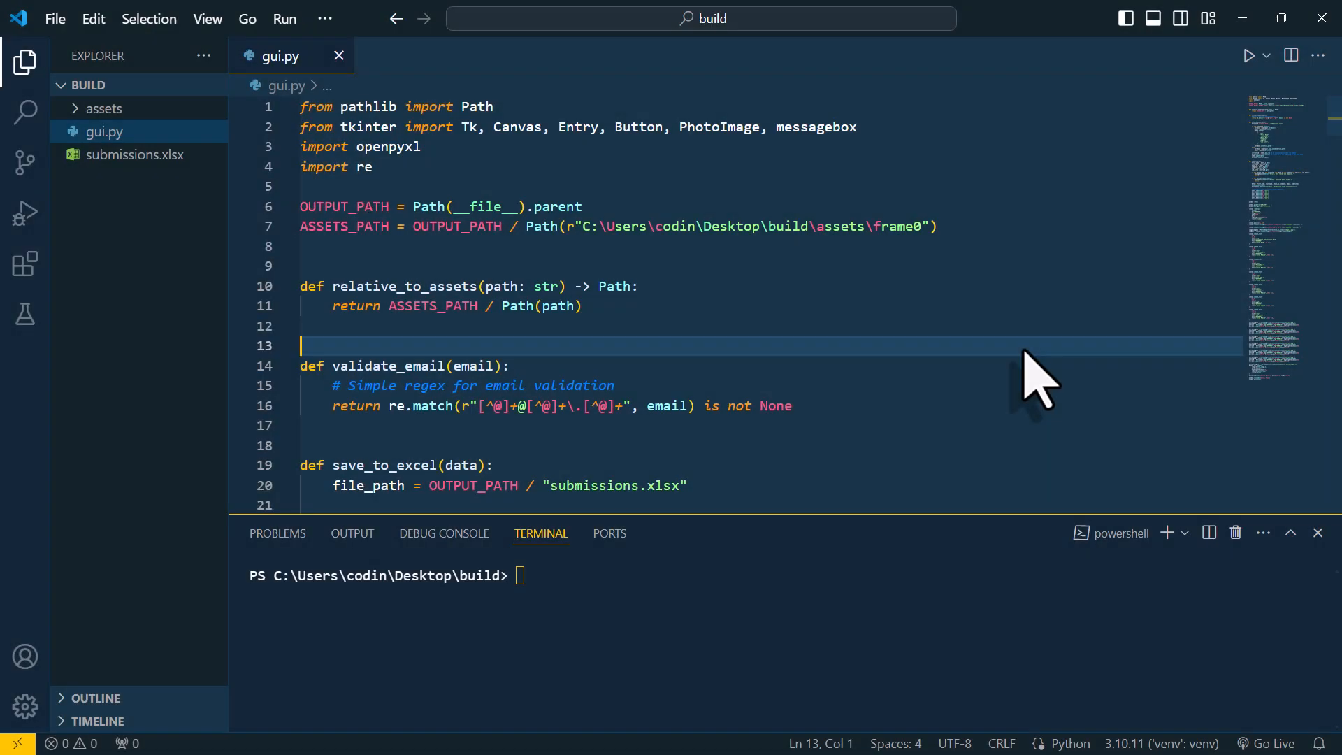
pyautogui.moveTo(1014, 381)
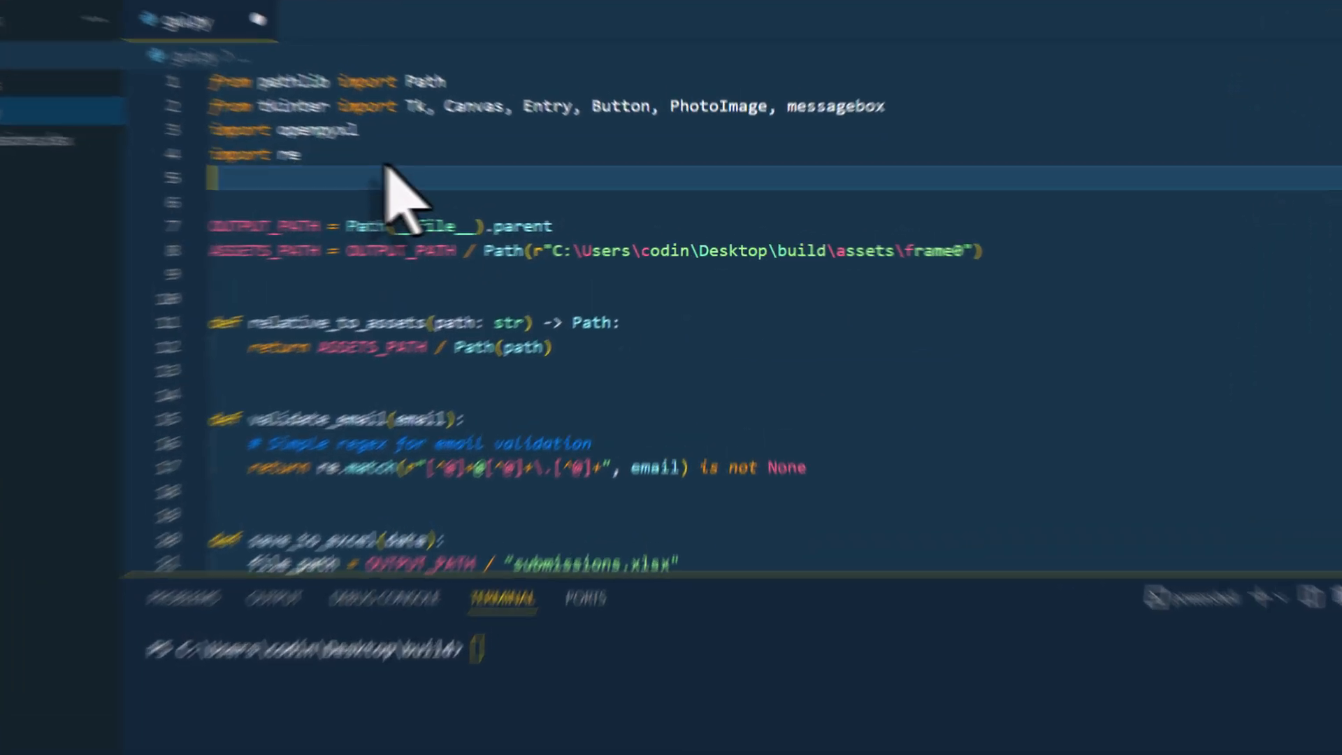
# Add import sys and a frozen-bundle block defining OUTPUT_PATH and ASSETS_PATH
pyautogui.write('sys')
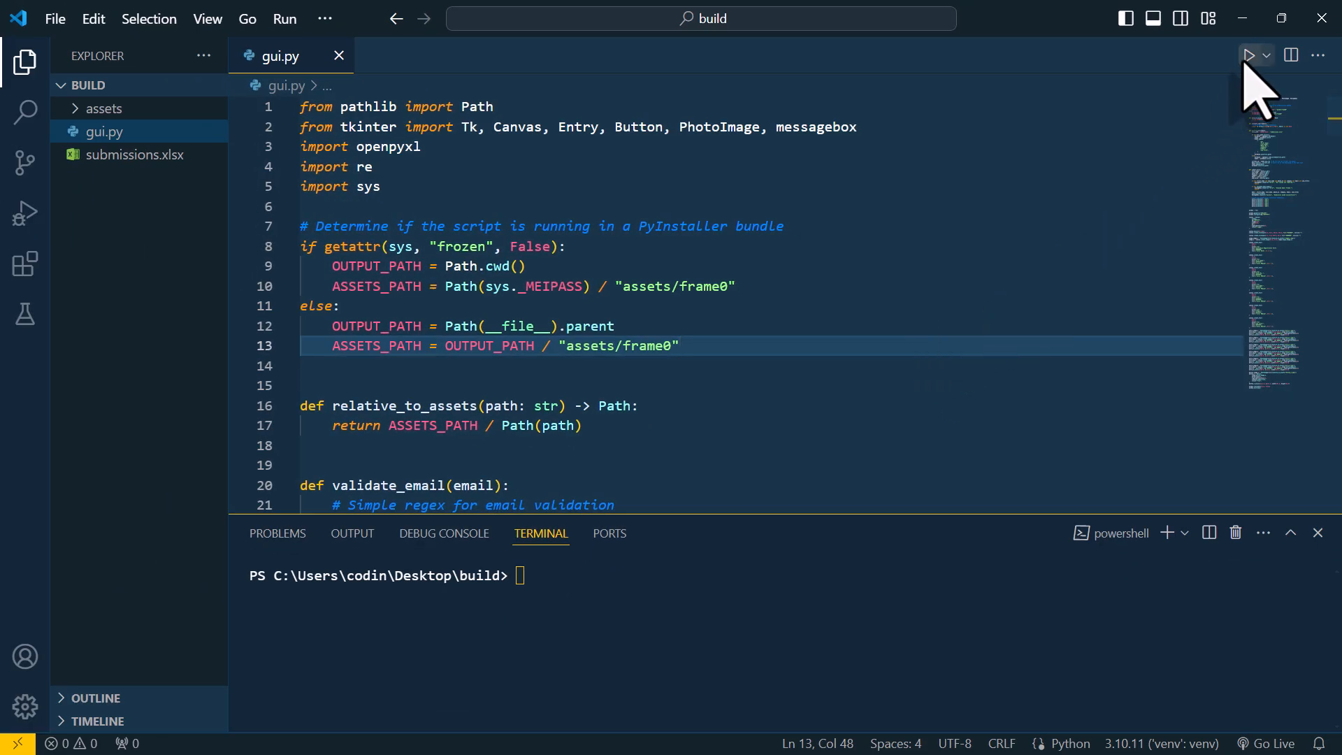
# Test-run the updated form, close it, and hide the Explorer sidebar
pyautogui.click(1249, 55)
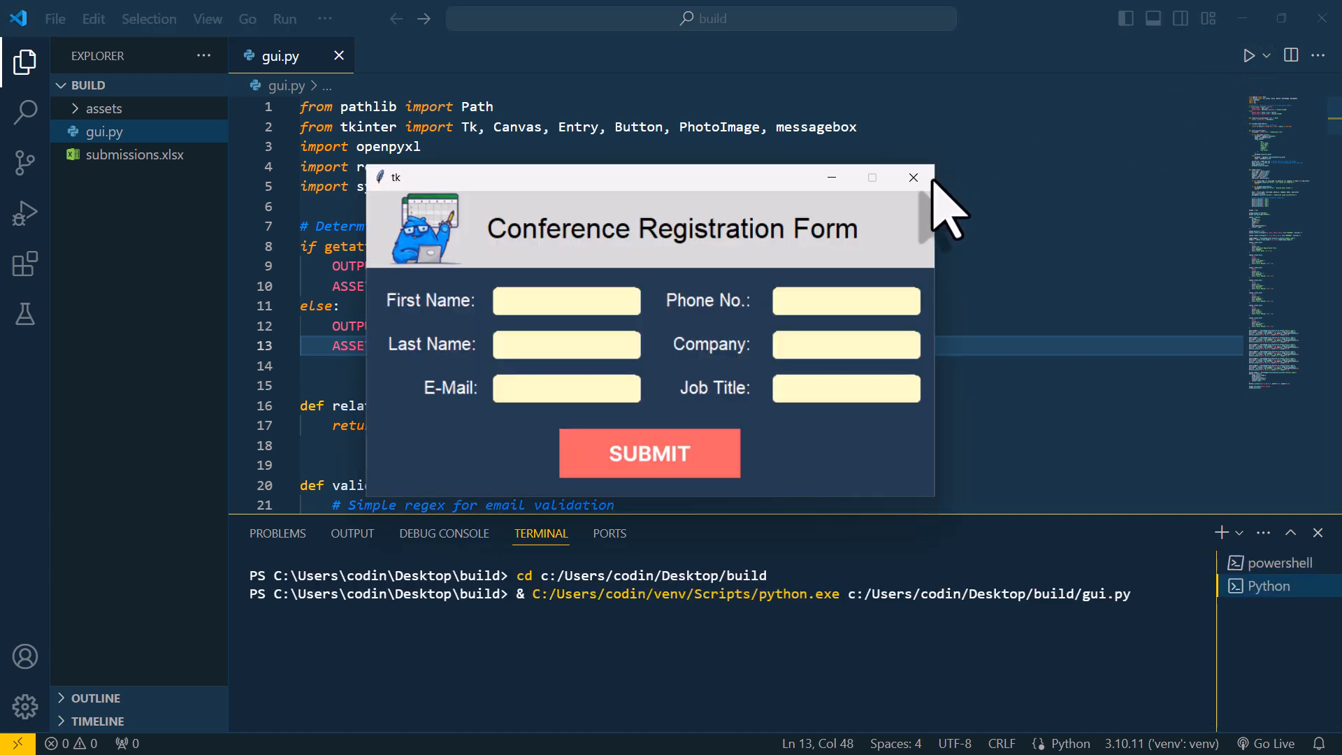
pyautogui.click(913, 177)
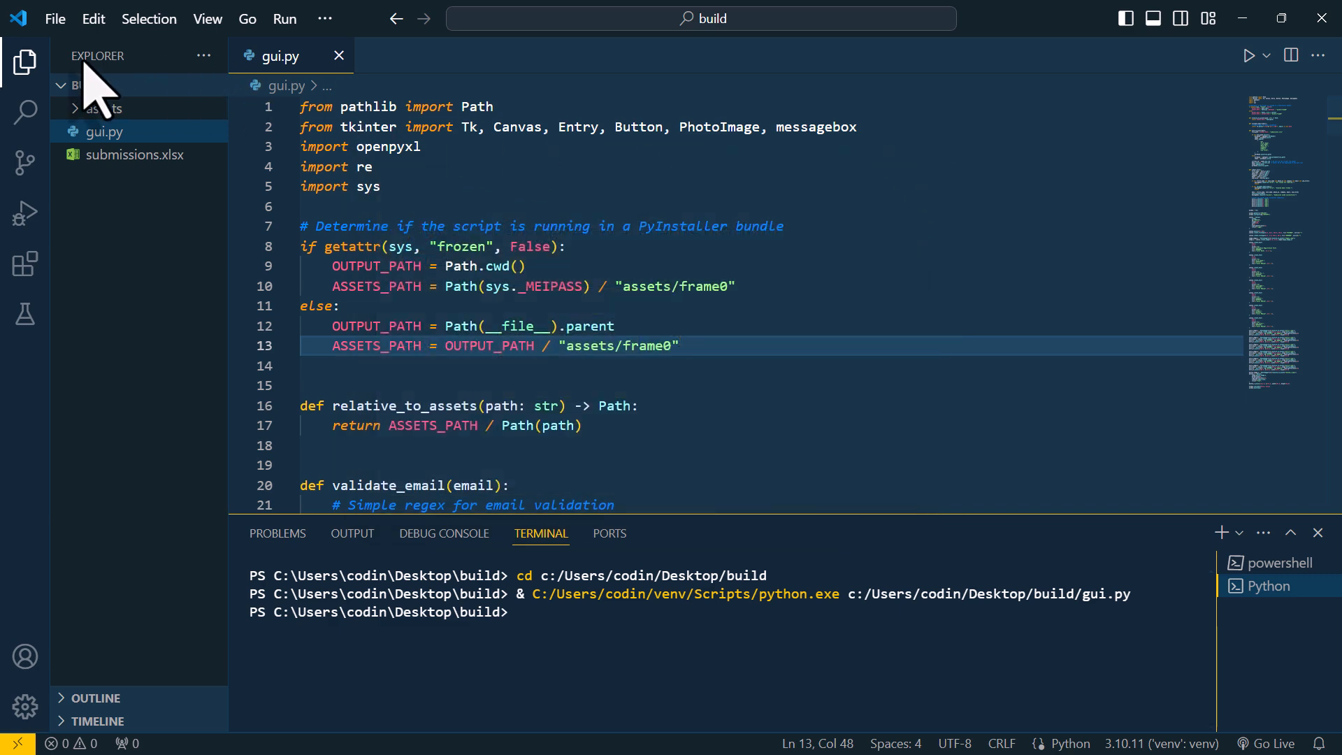
pyautogui.click(25, 61)
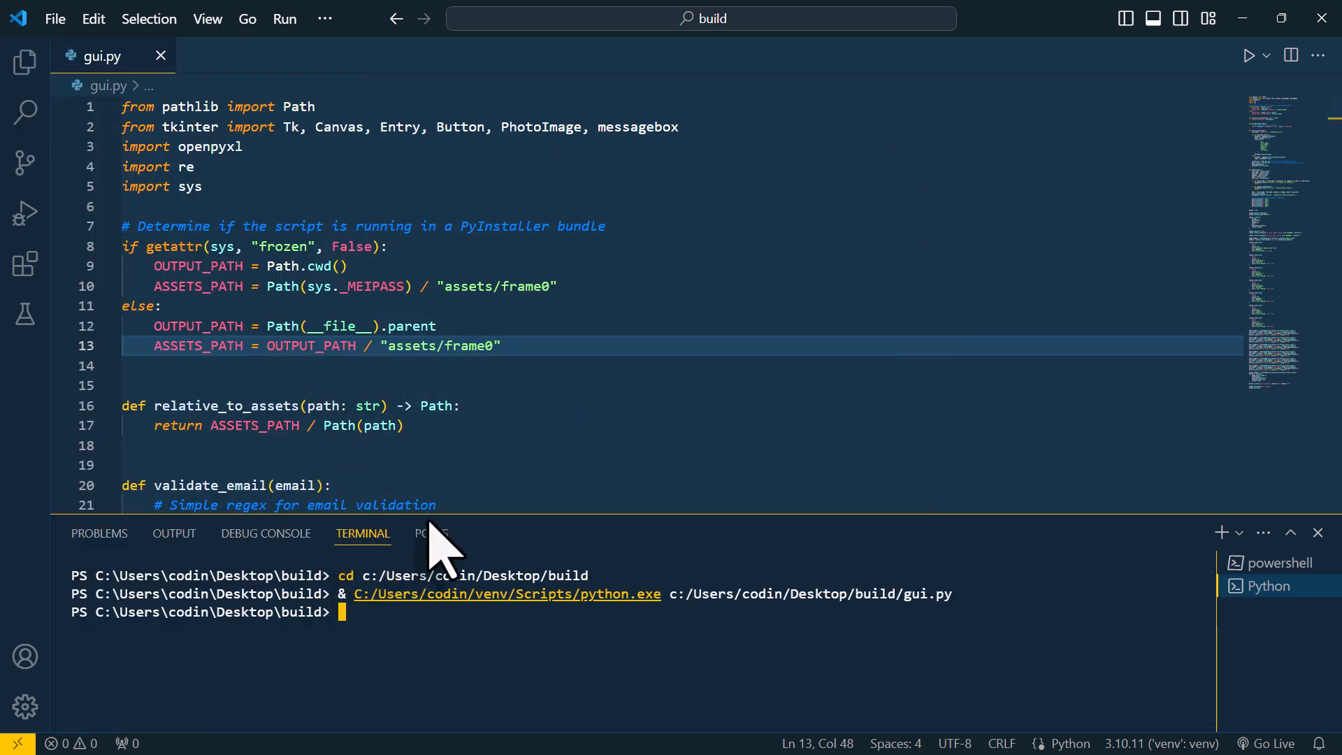
# Install PyInstaller and build gui.py as a windowless one-file exe bundling assets/frame0
pyautogui.write('pip install')
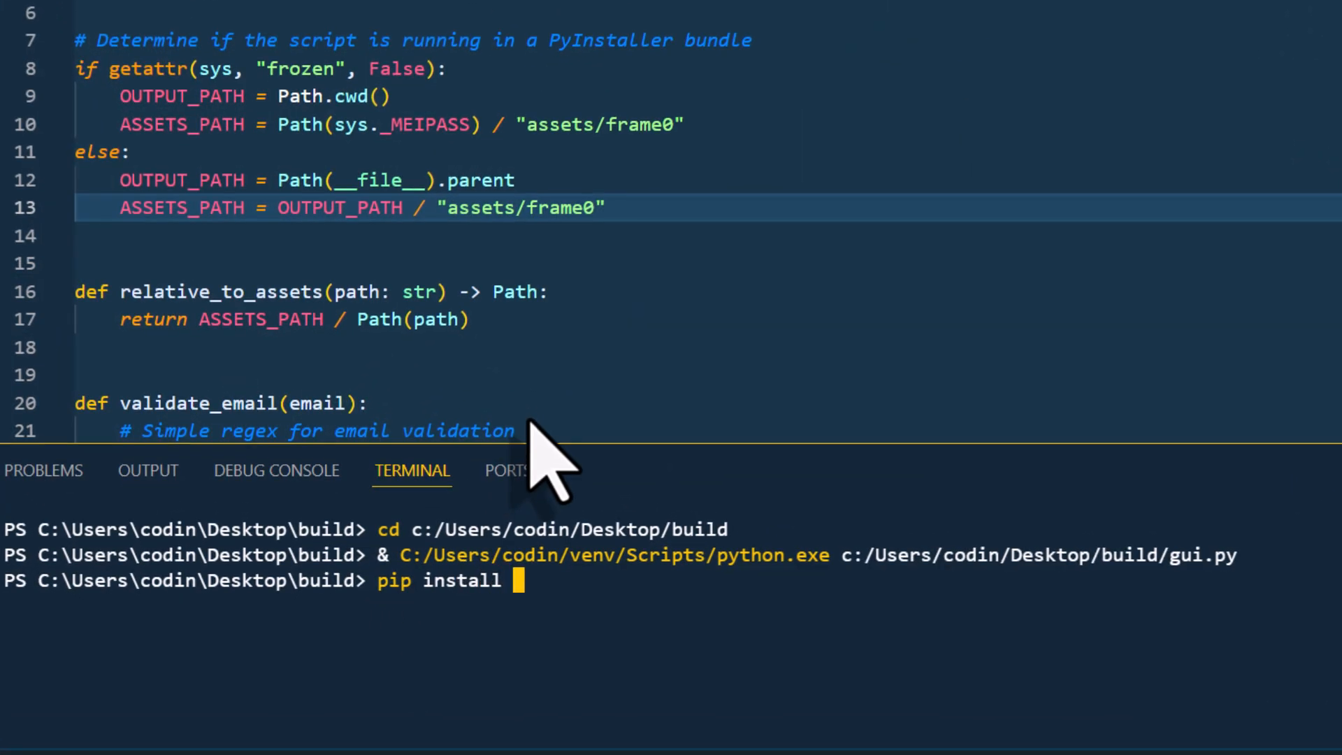
pyautogui.write('pyinstaller')
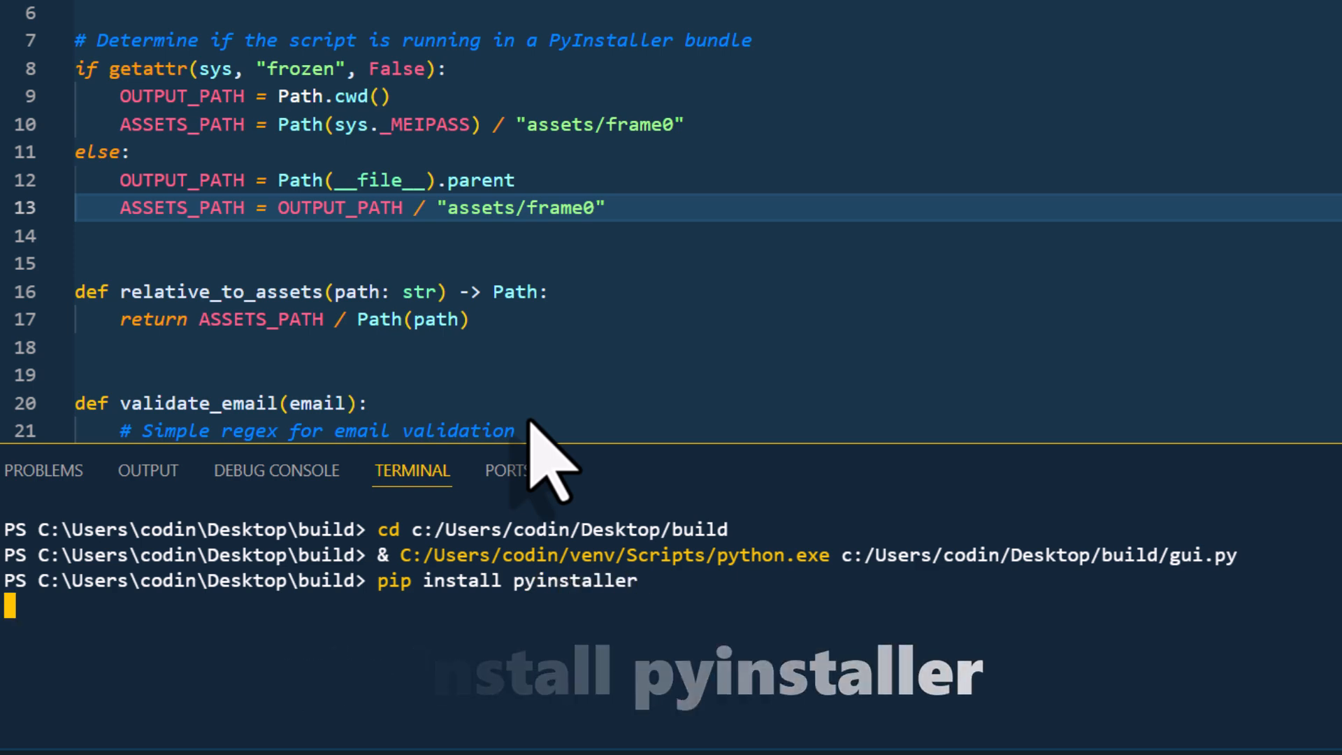
pyautogui.write('pyinstaller --noconsole --onefile --add-data "assets/frame0;assets/frame0" gui.py')
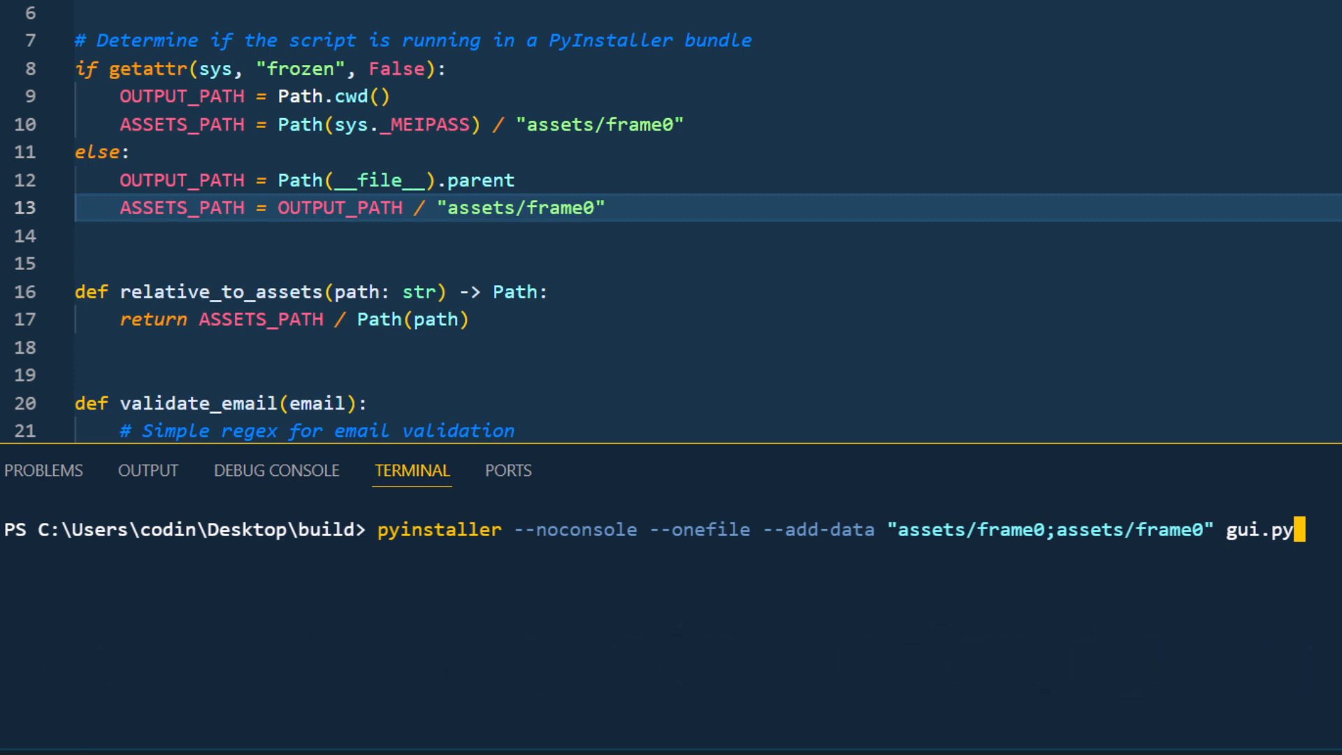
pyautogui.press('Return')
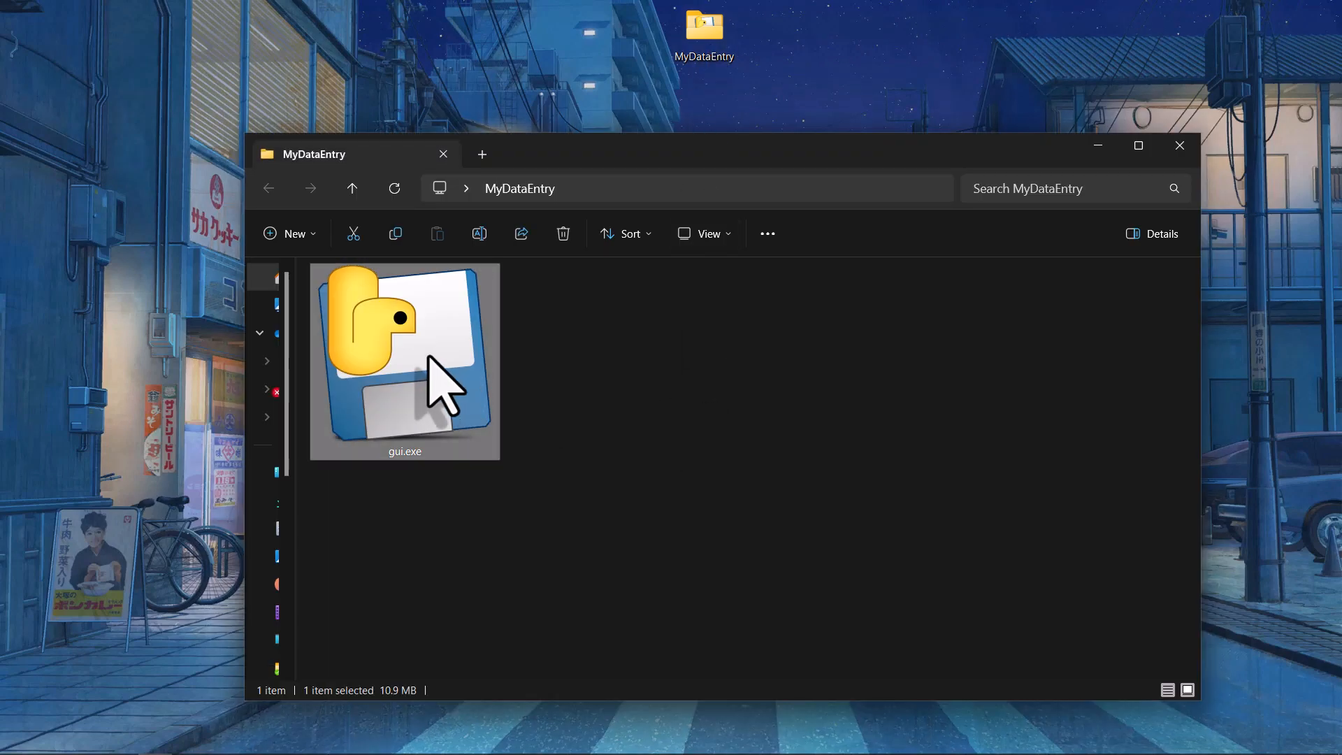
pyautogui.doubleClick(403, 359)
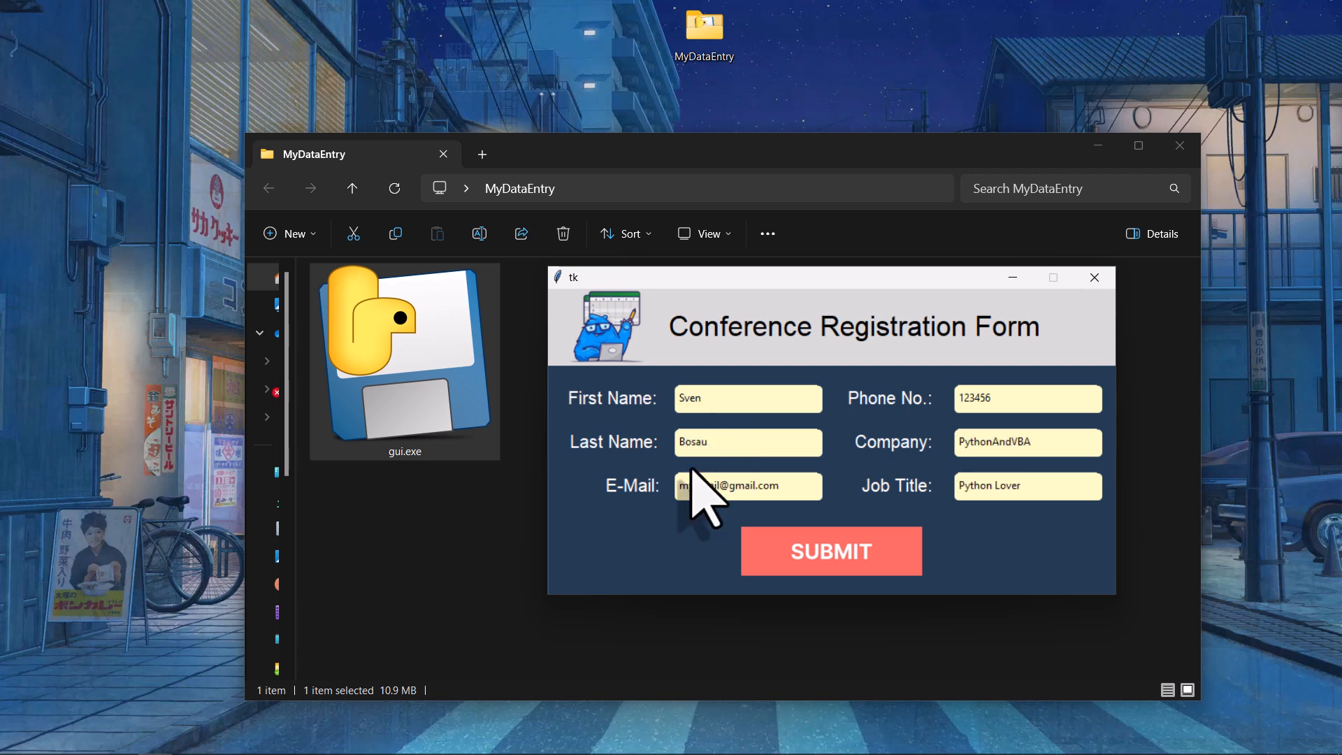
pyautogui.click(828, 550)
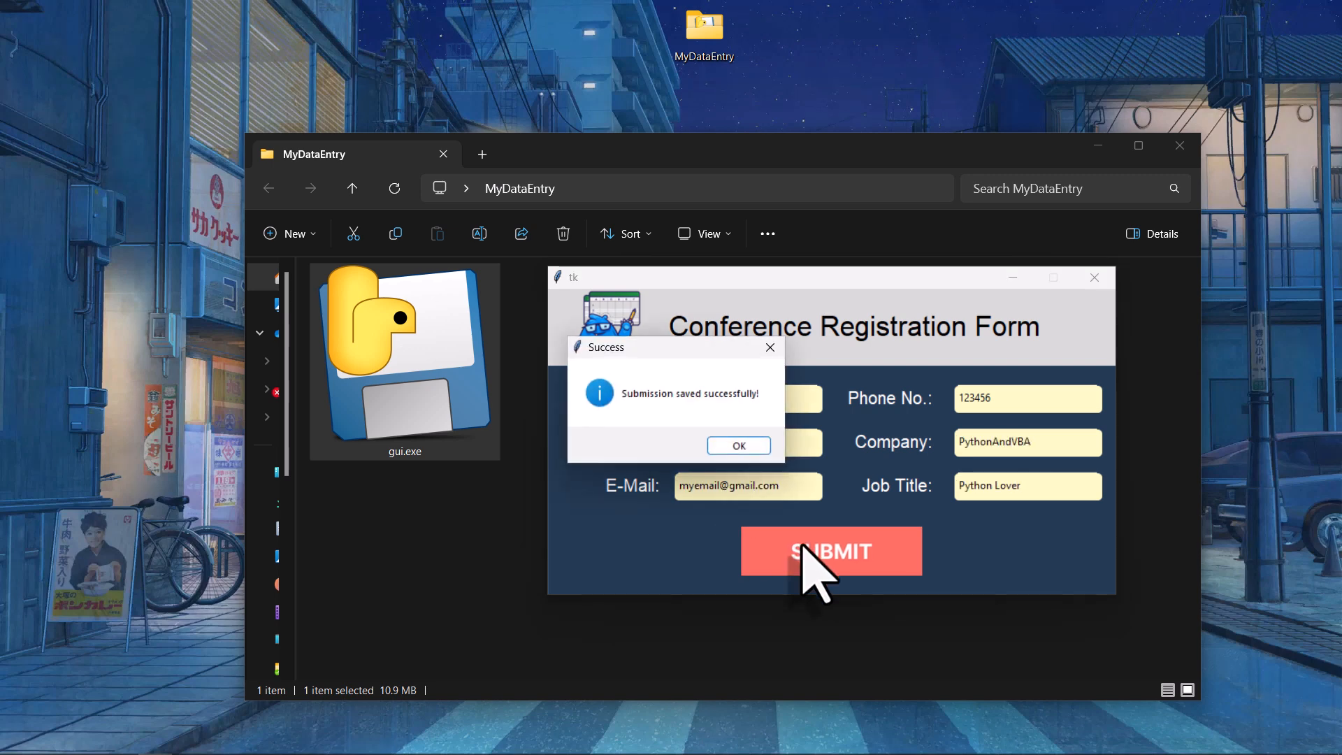
pyautogui.click(737, 445)
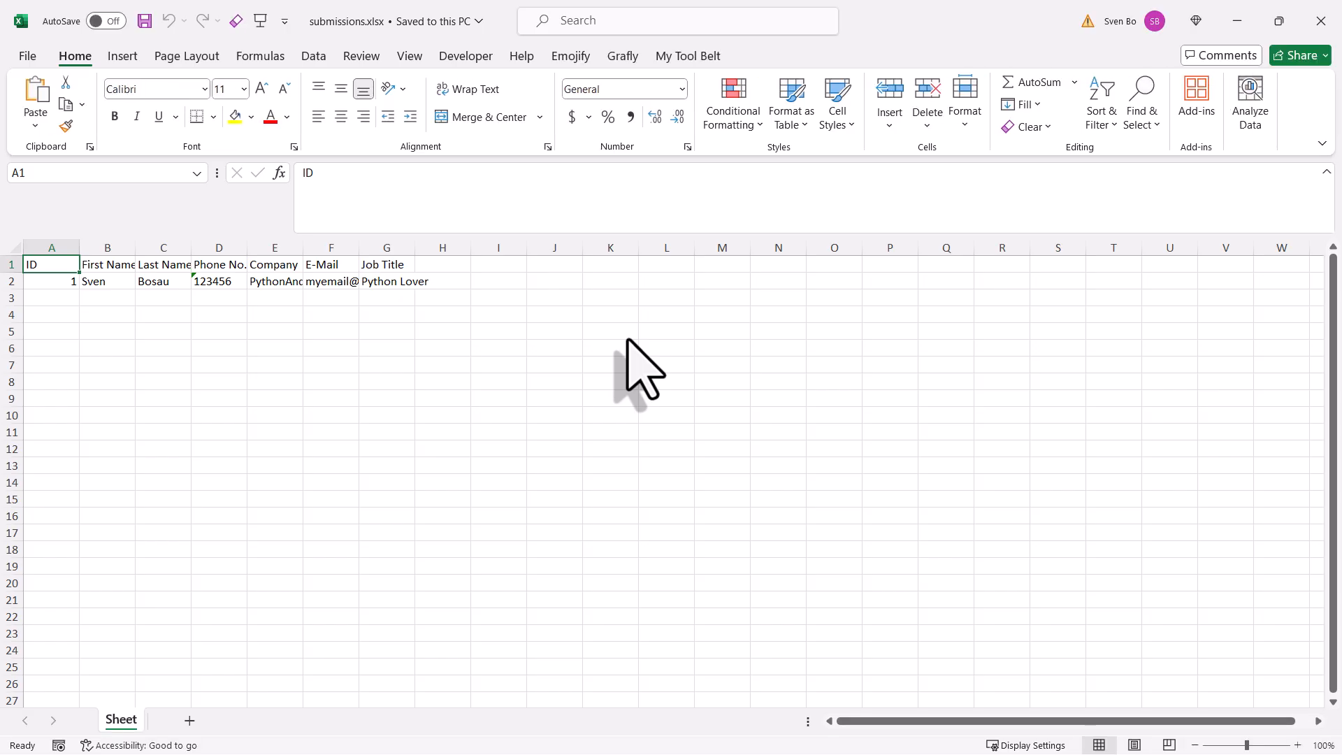
# AutoFit columns A–G in submissions.xlsx, then clear the selection
pyautogui.click(386, 247)
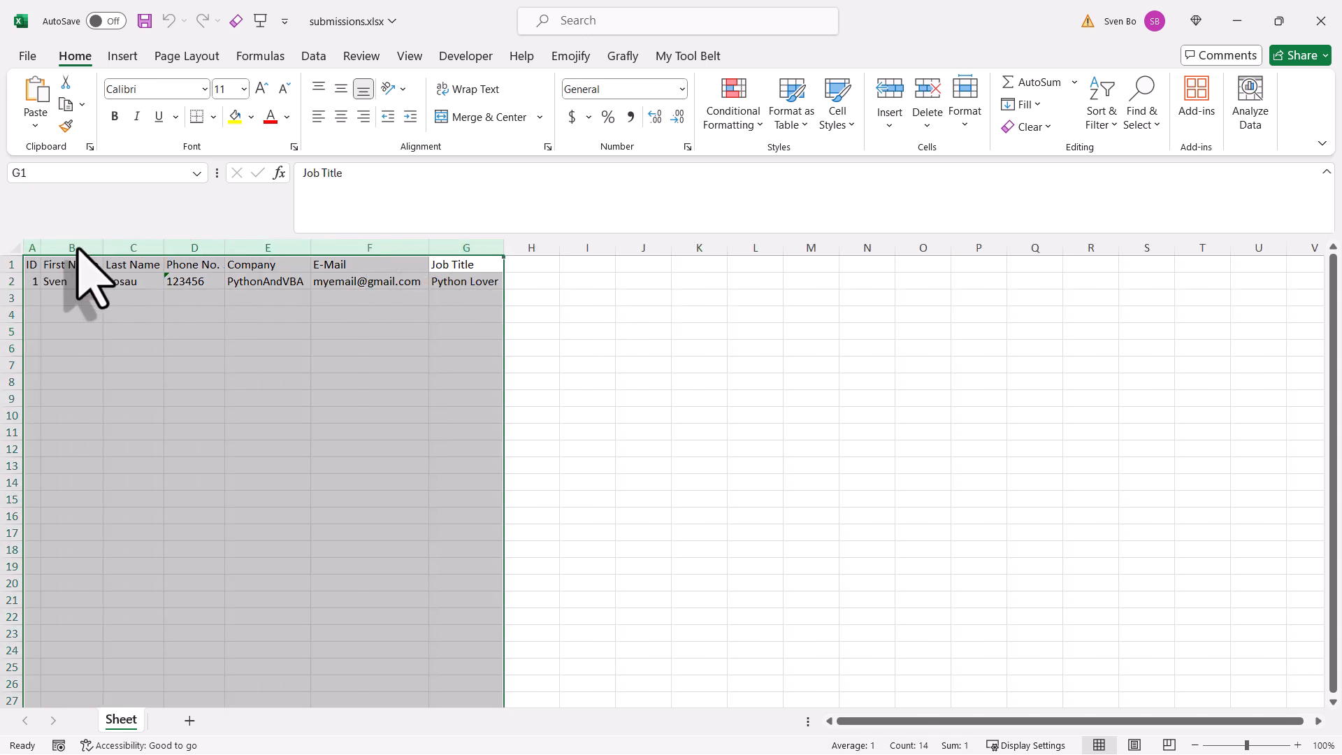
pyautogui.click(643, 365)
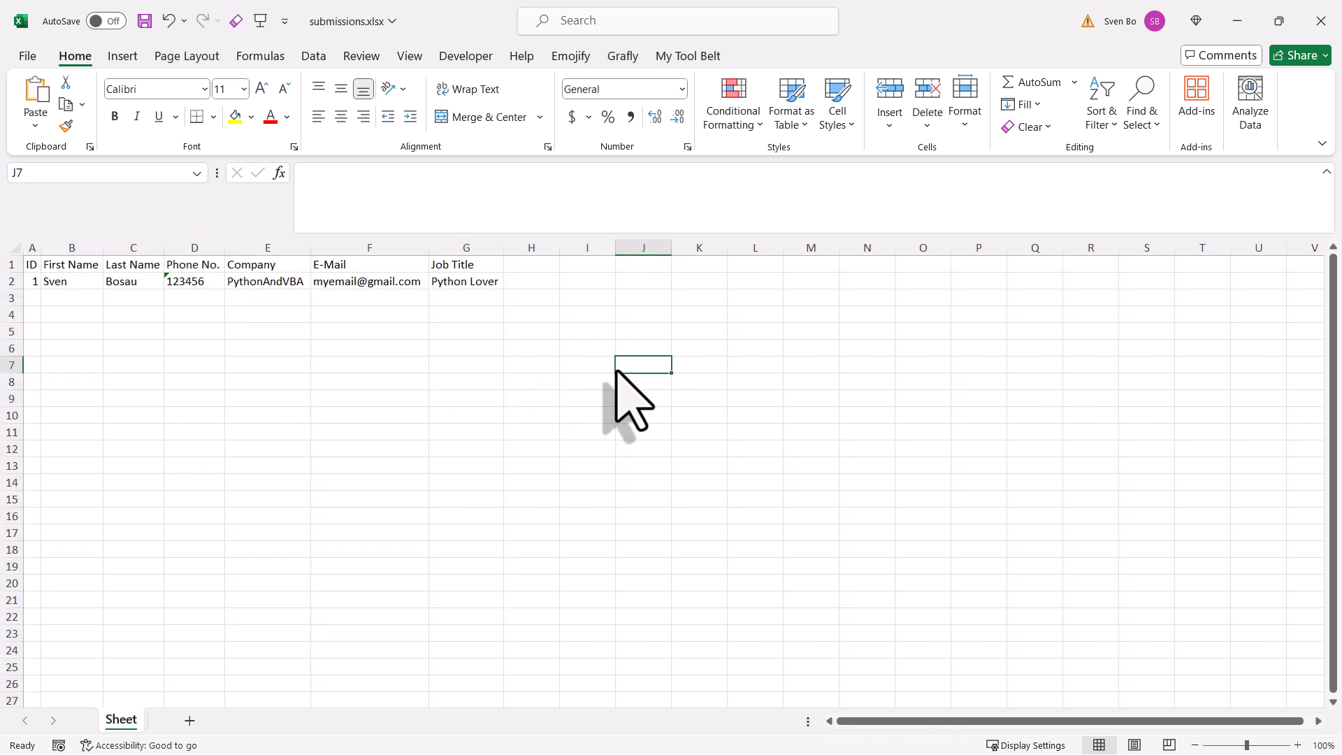